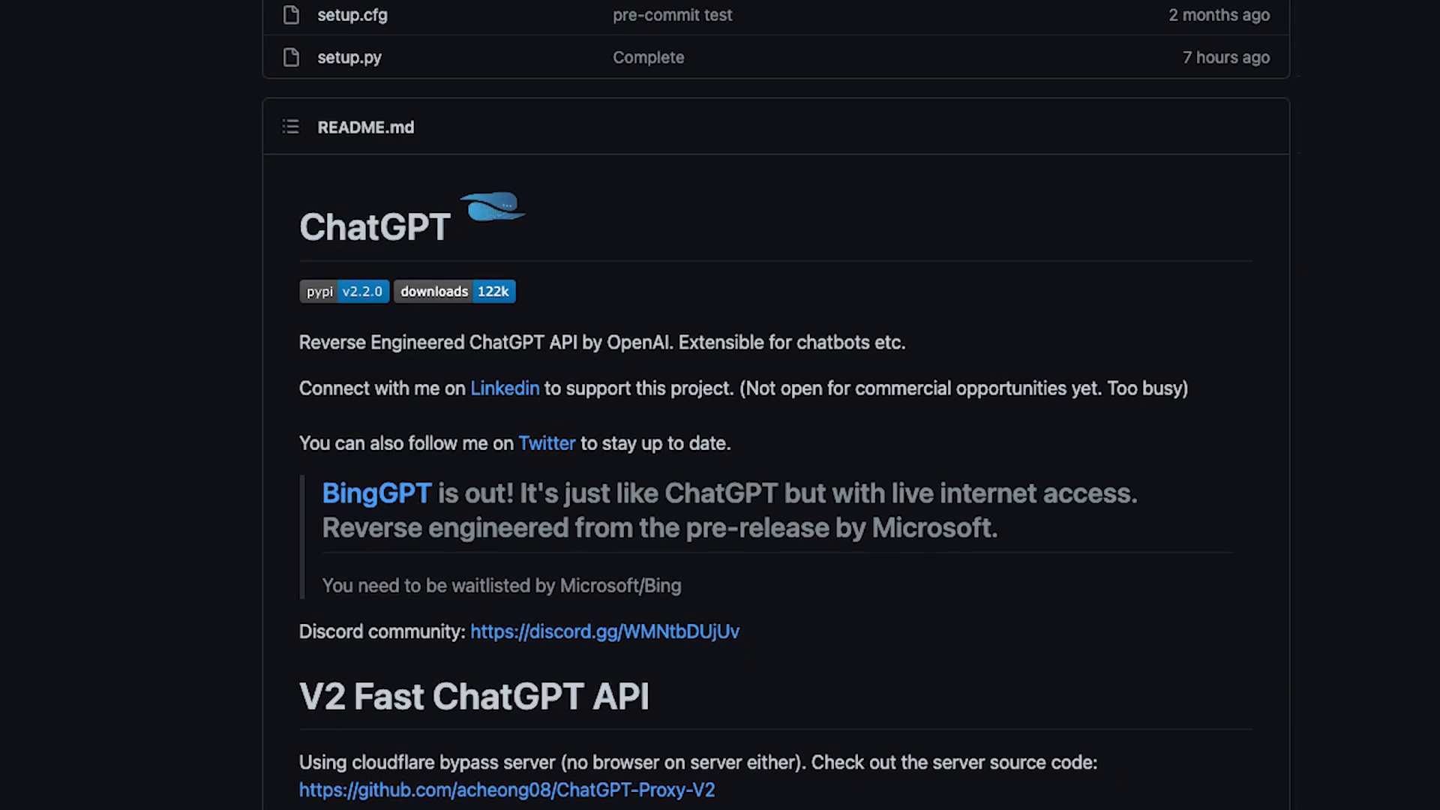
# - Scroll through ChatGPT repository READMEs to chatgpt-conversation's config.json session_token instructions
pyautogui.scroll(-3)
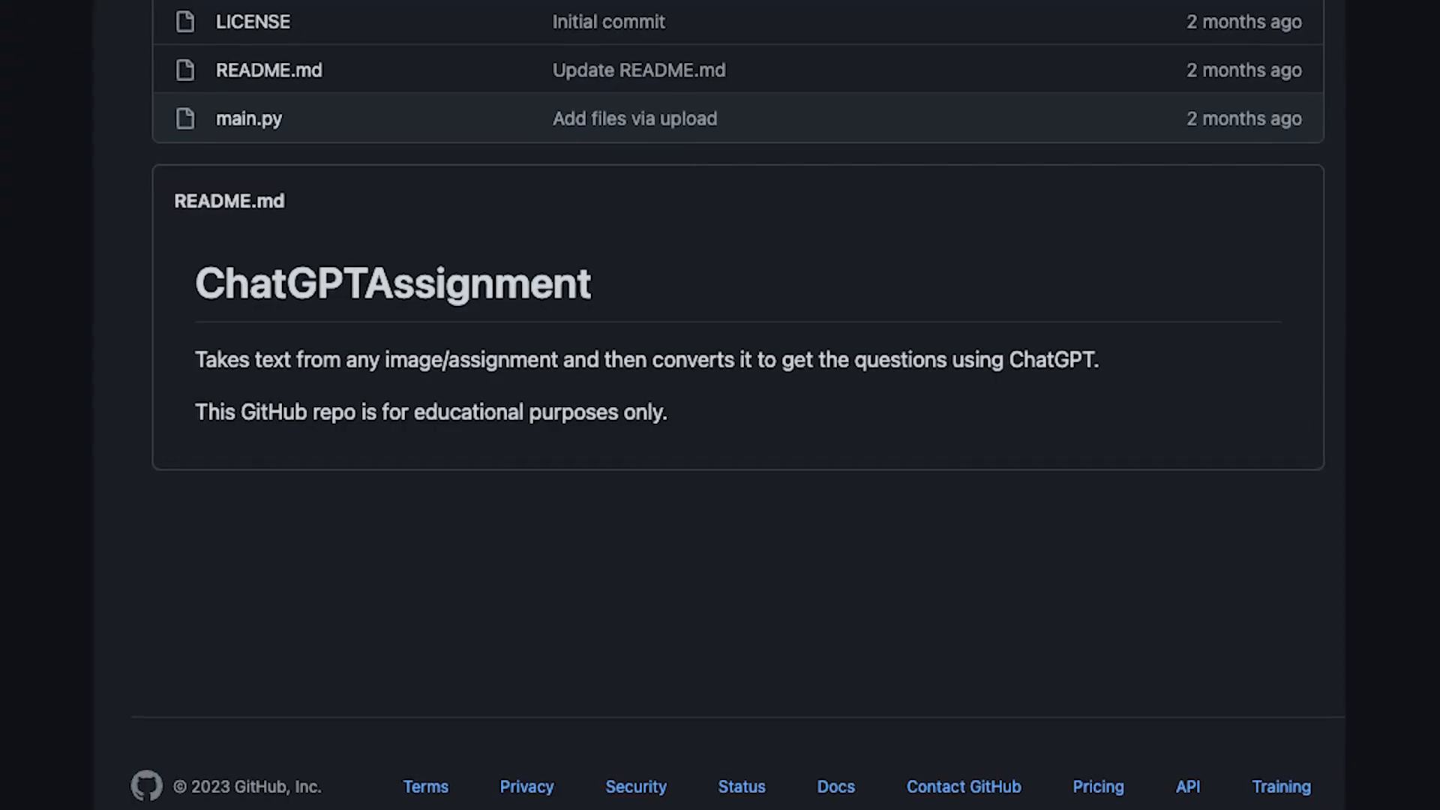
pyautogui.scroll(-3)
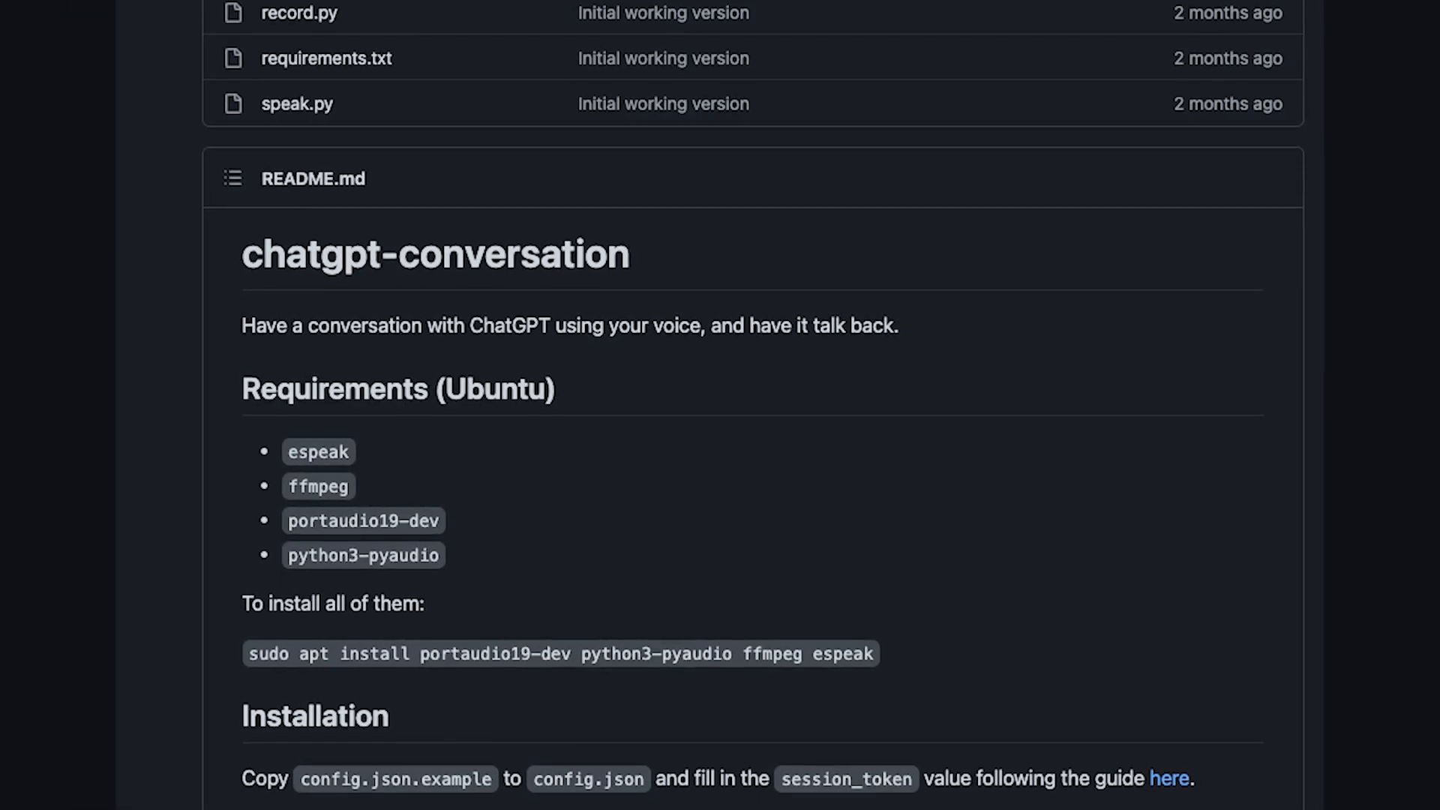
pyautogui.scroll(-3)
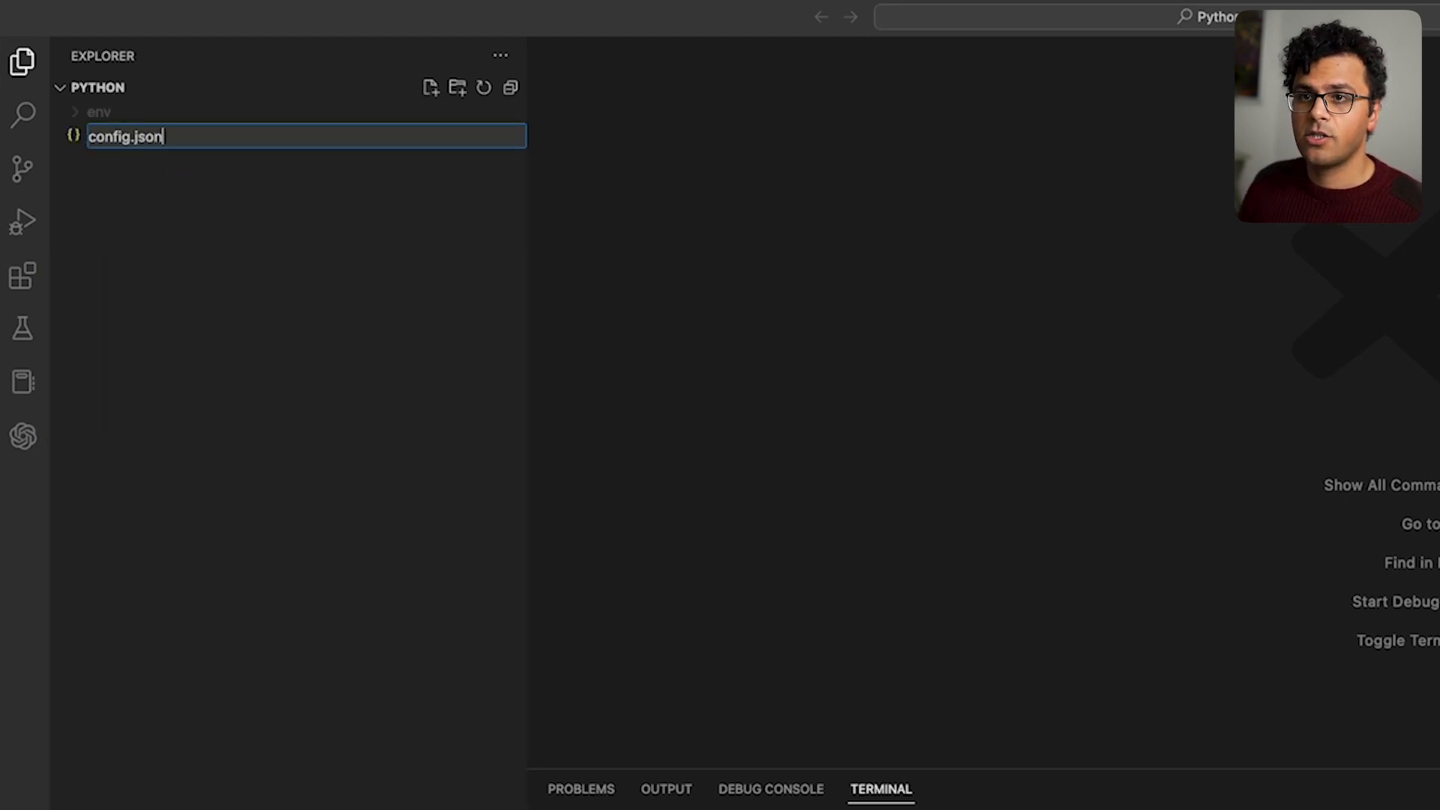
pyautogui.press('Enter')
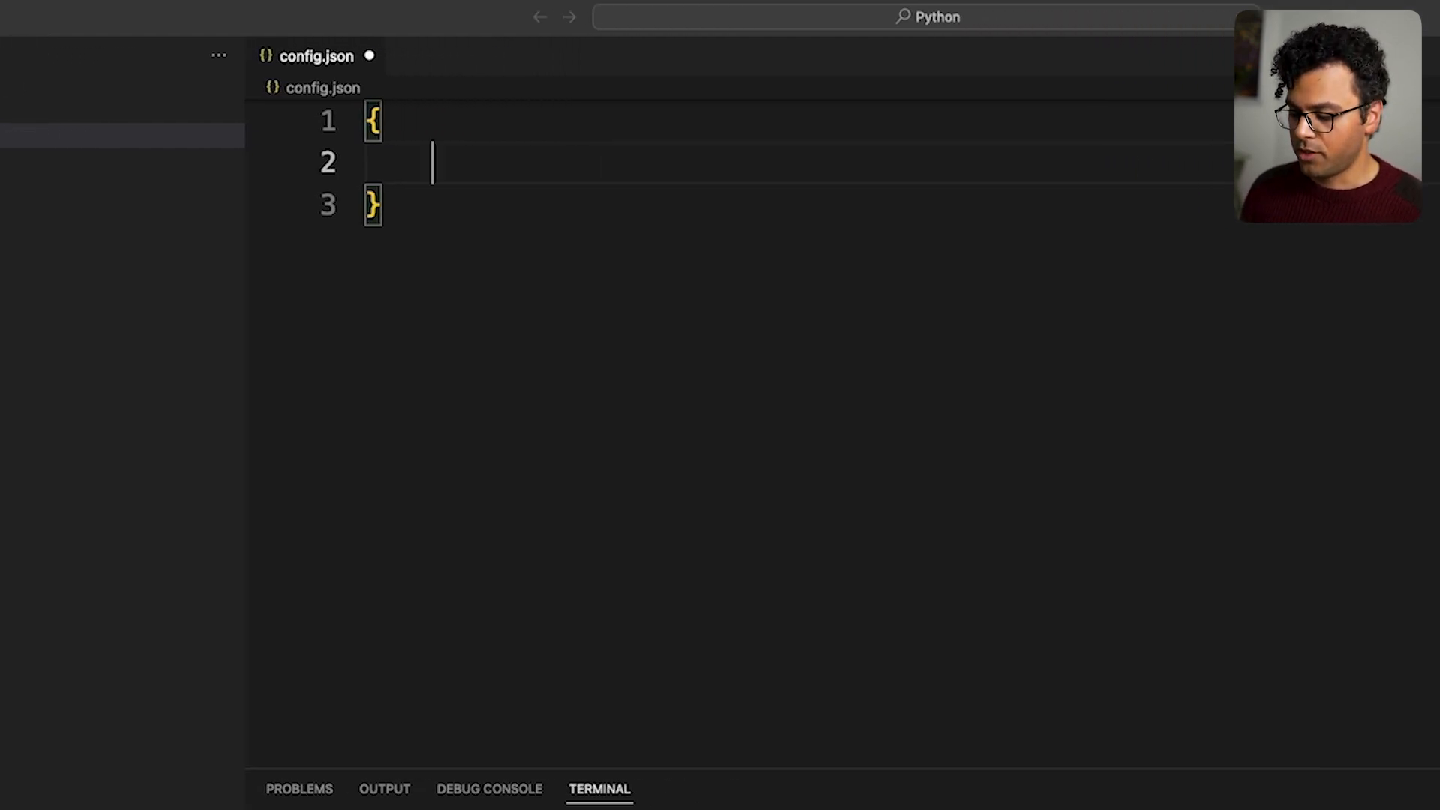
pyautogui.write('"email"')
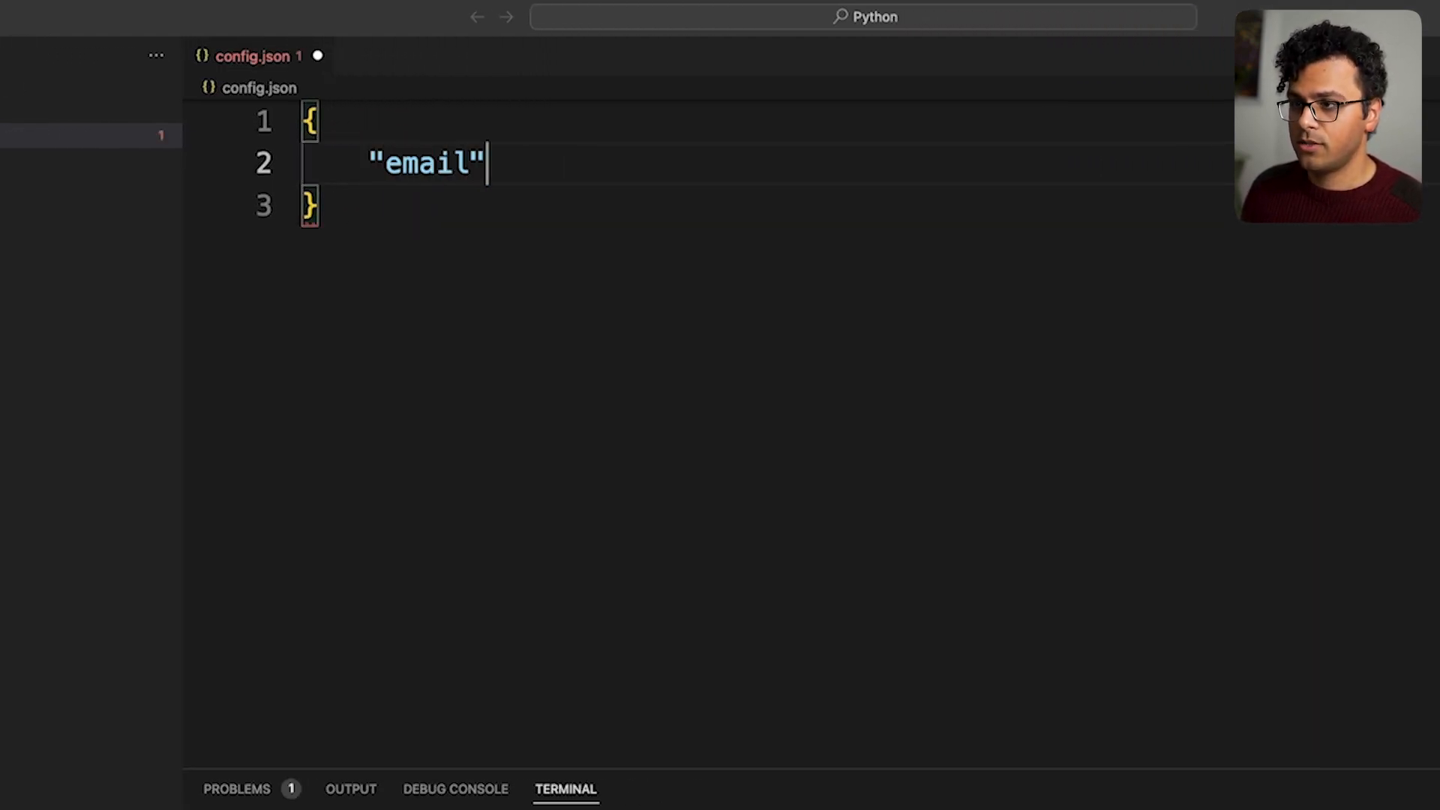
pyautogui.write(': ""')
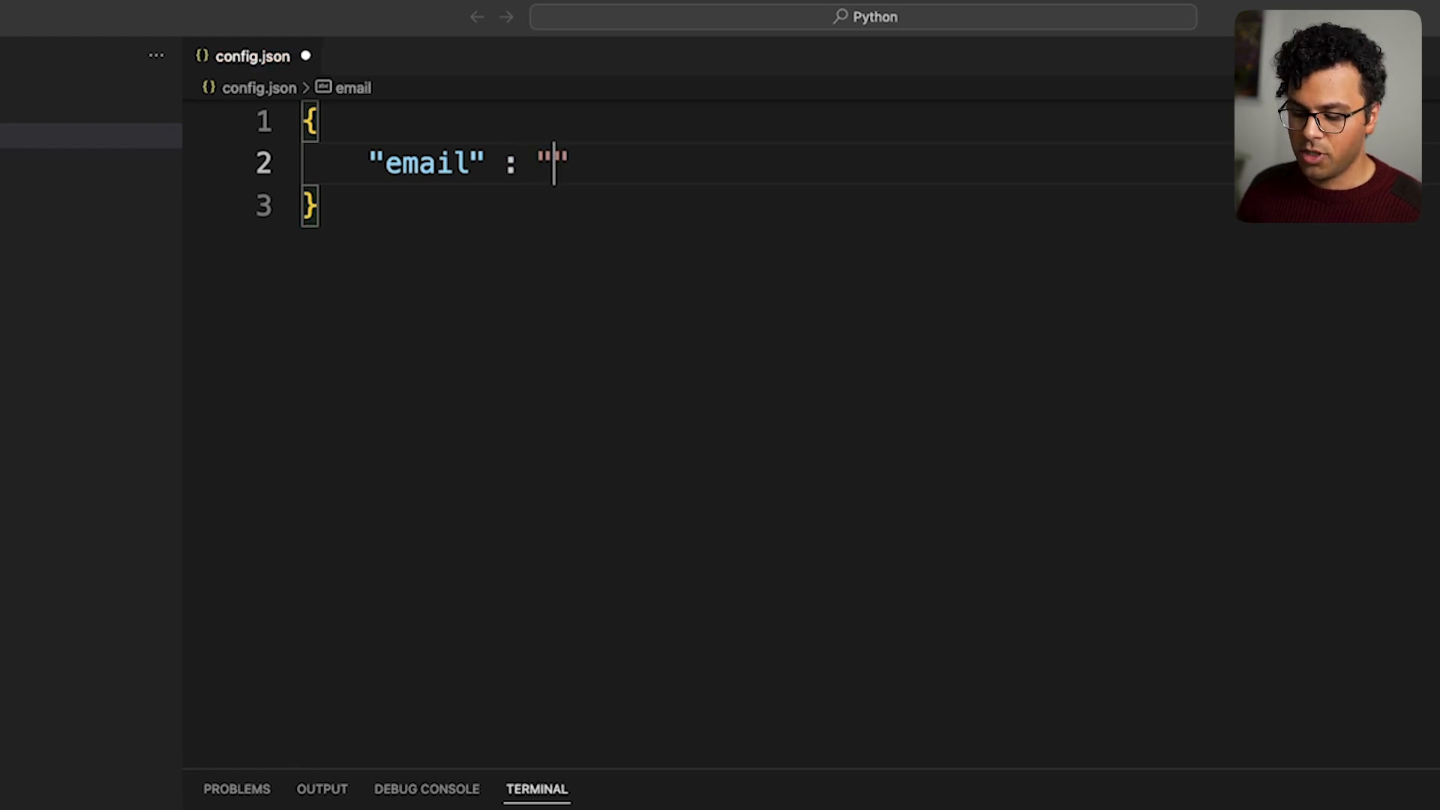
pyautogui.write('example')
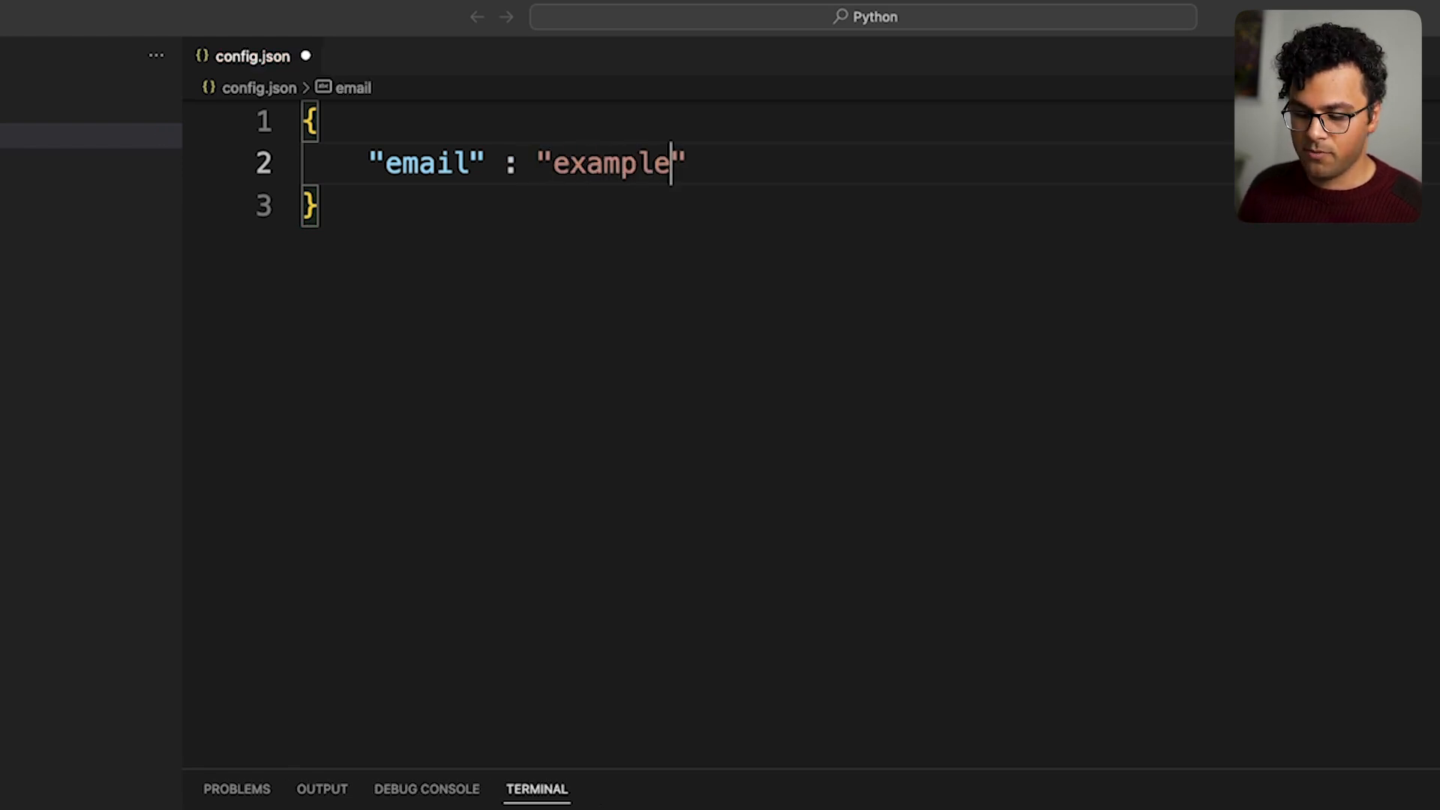
pyautogui.write('@gmail.com')
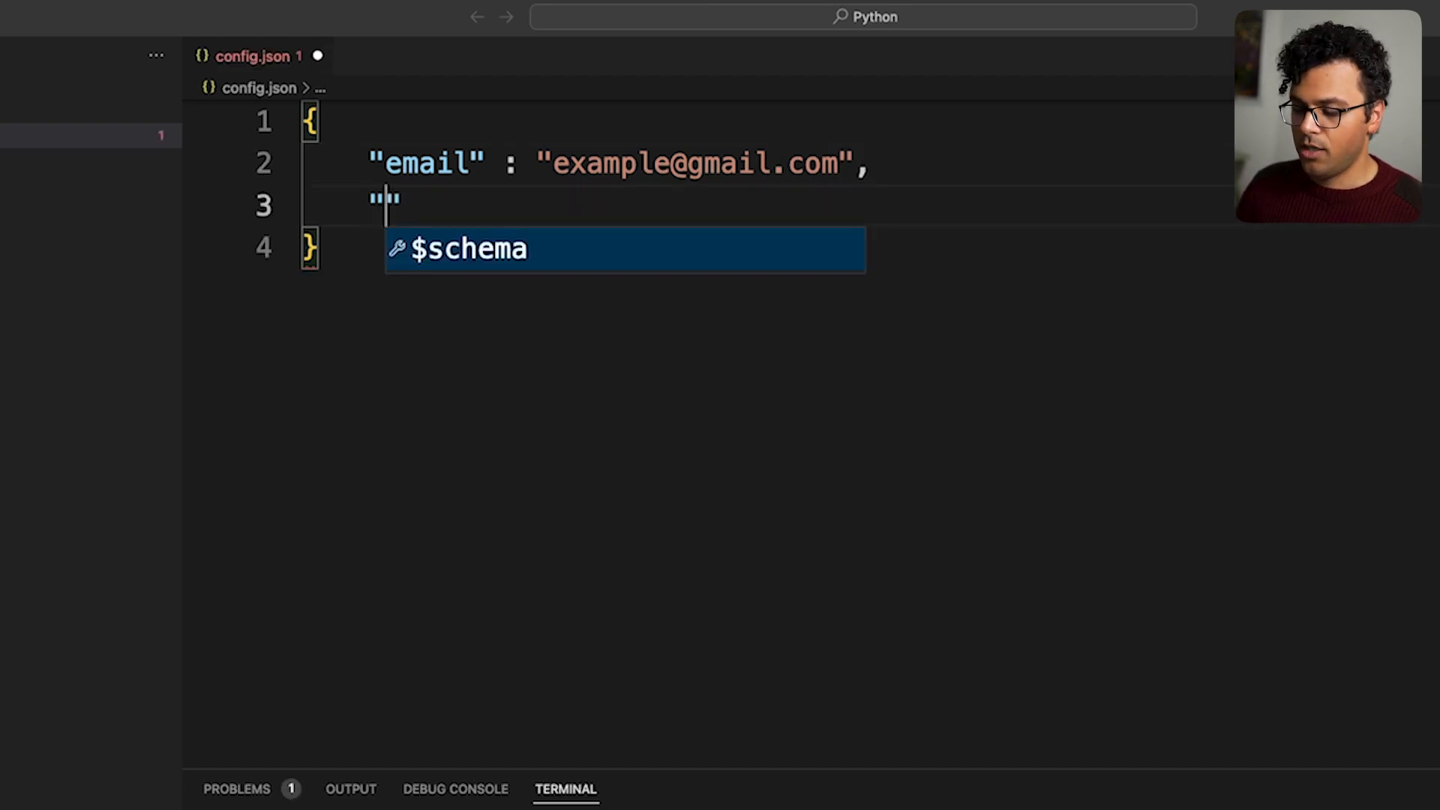
pyautogui.write('password" :')
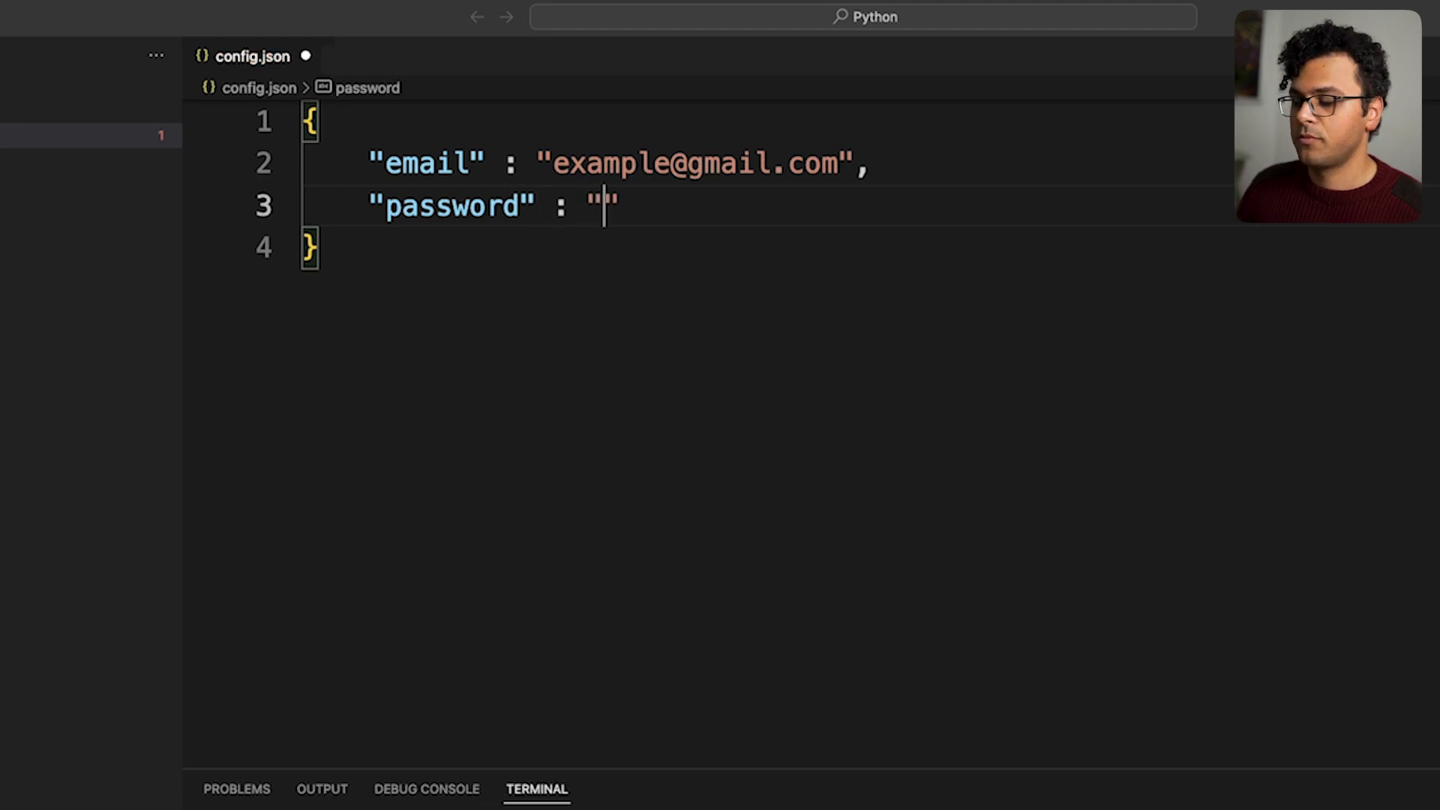
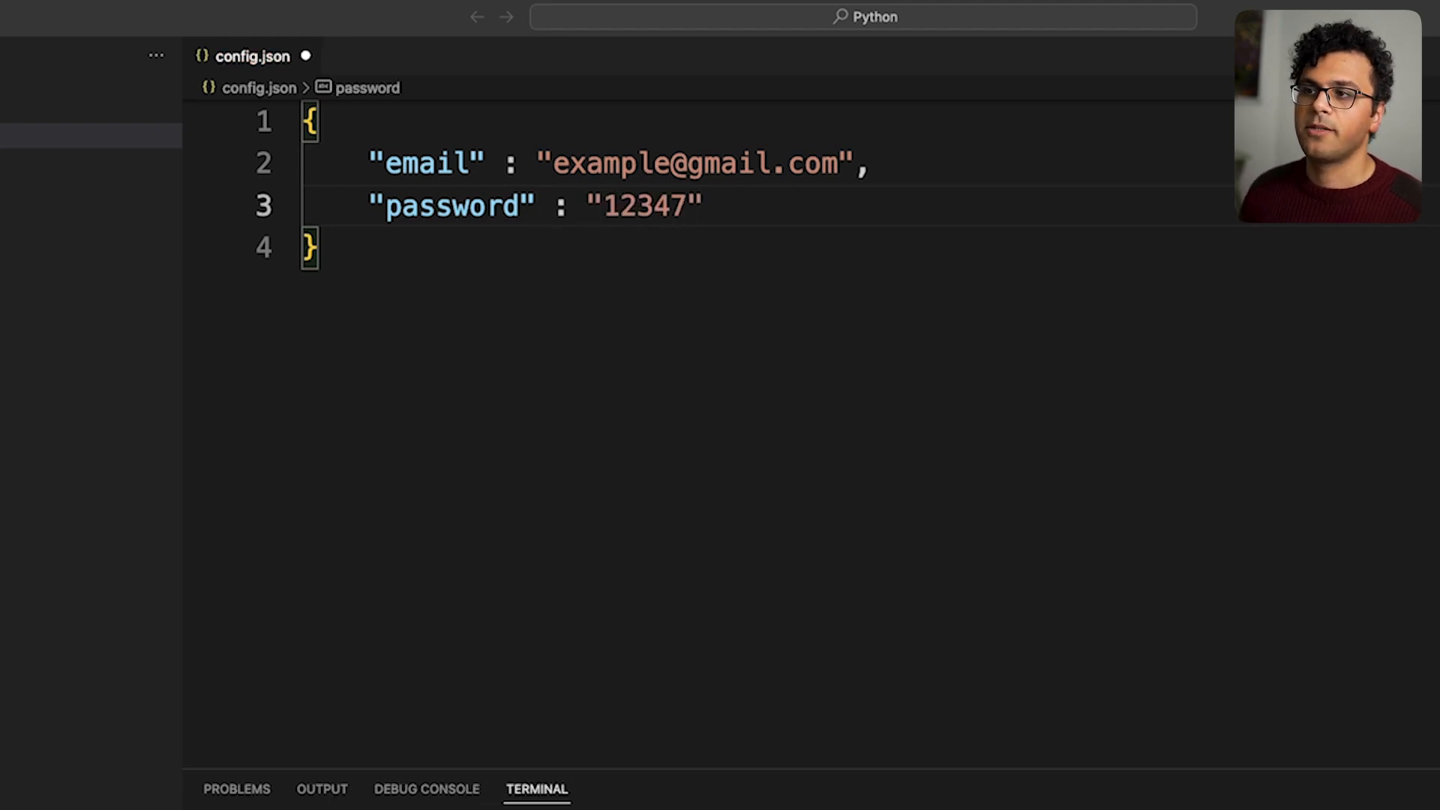
pyautogui.click(684, 205)
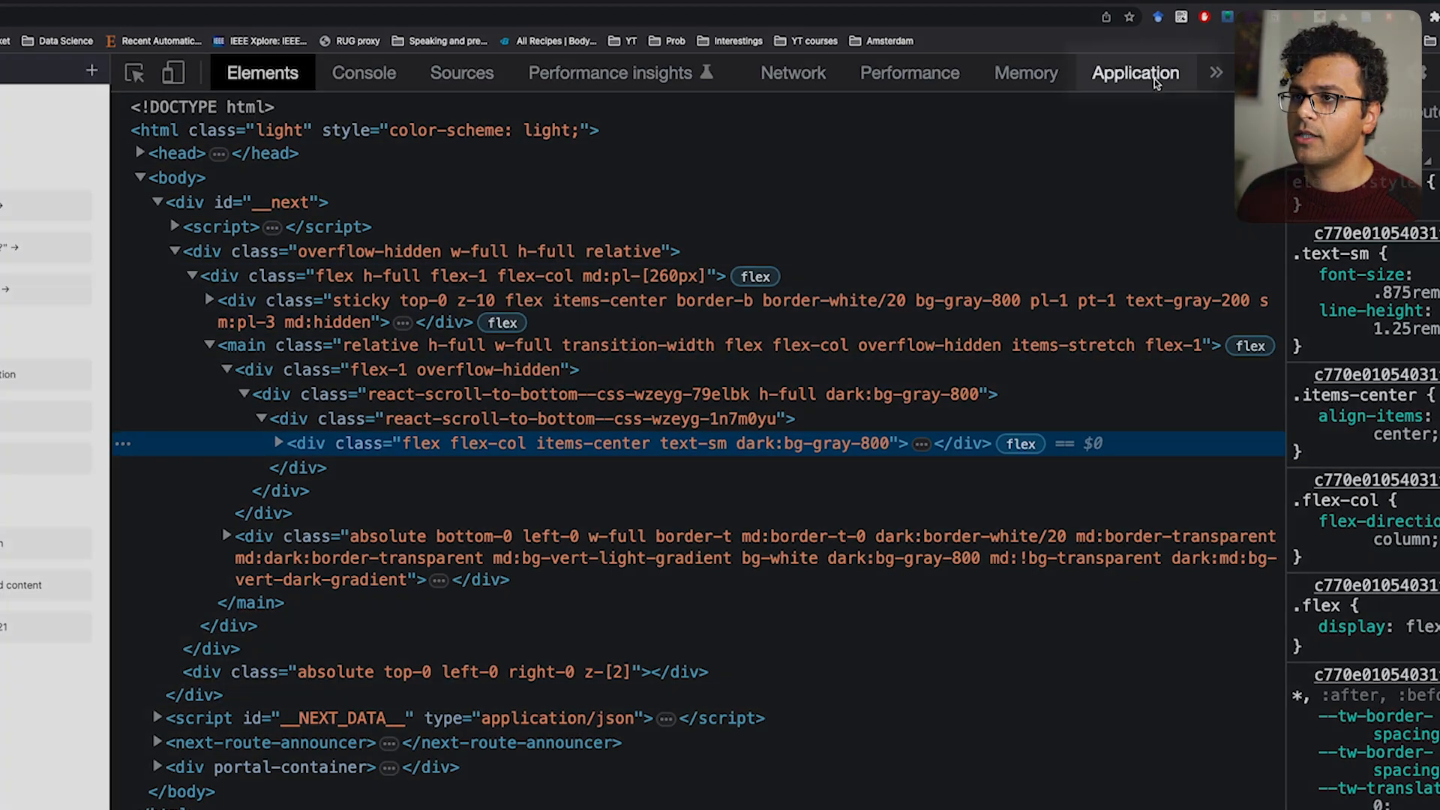
# - In DevTools Application cookies, copy chat.openai.com's __Secure-next-auth.session-token value
pyautogui.click(1136, 72)
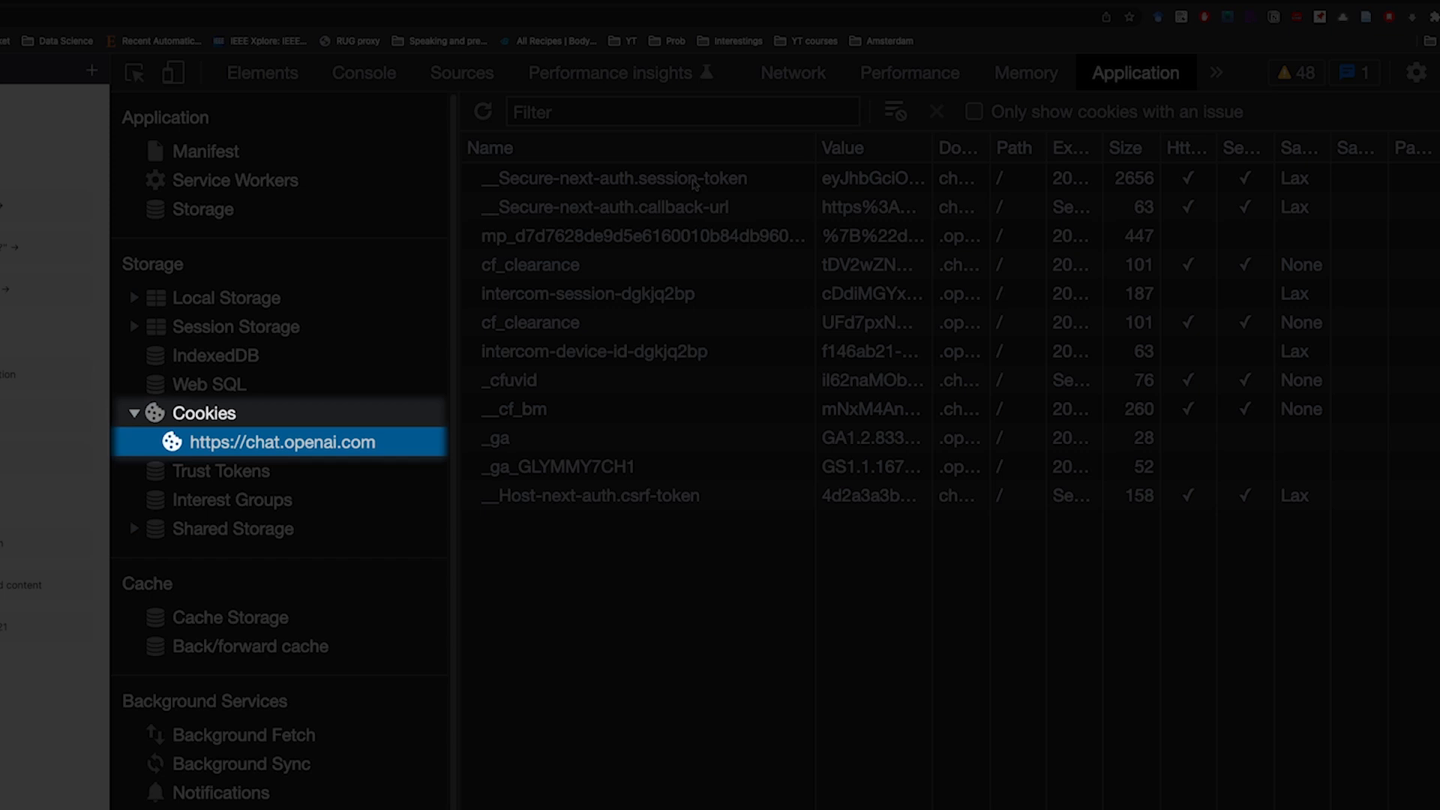
pyautogui.click(643, 179)
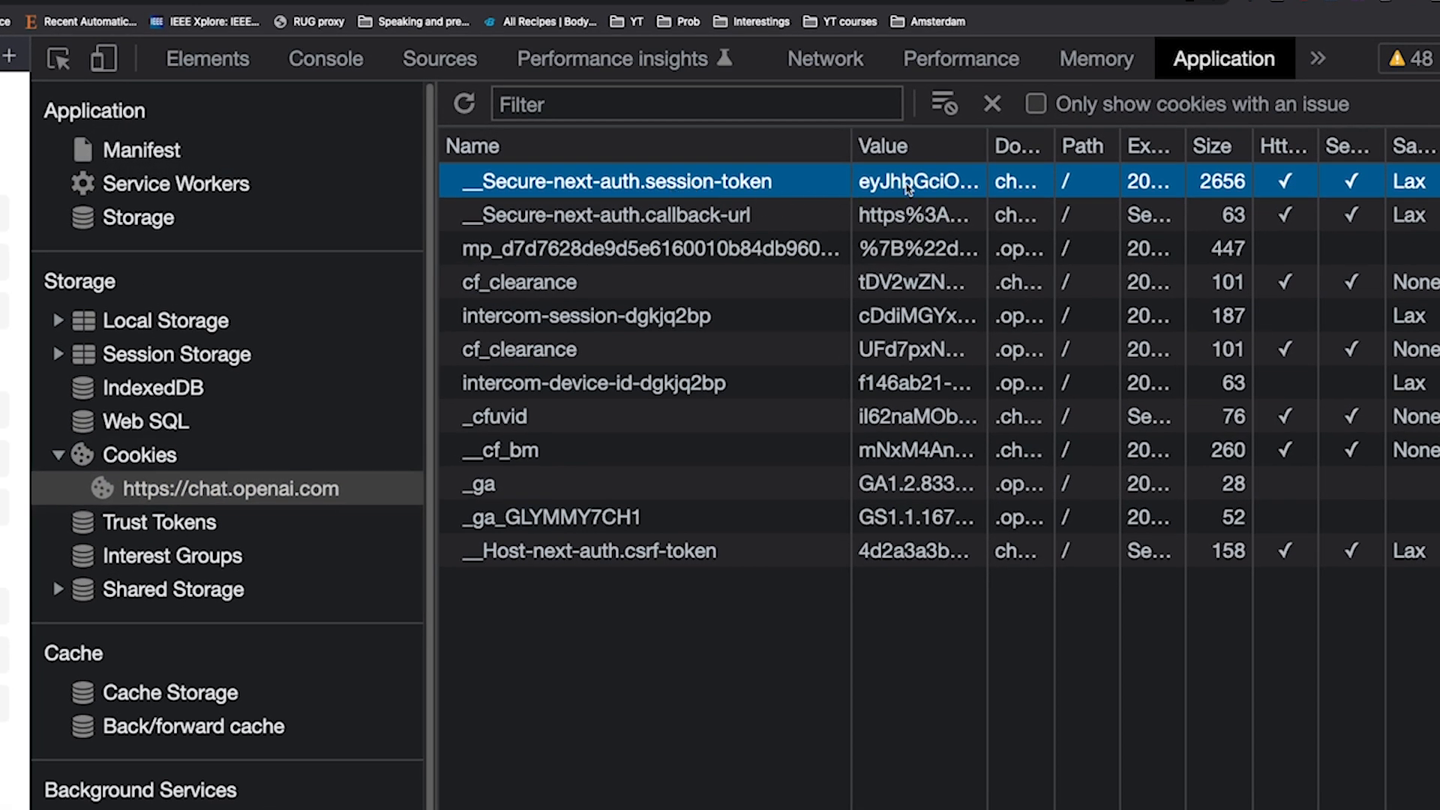
pyautogui.click(918, 181)
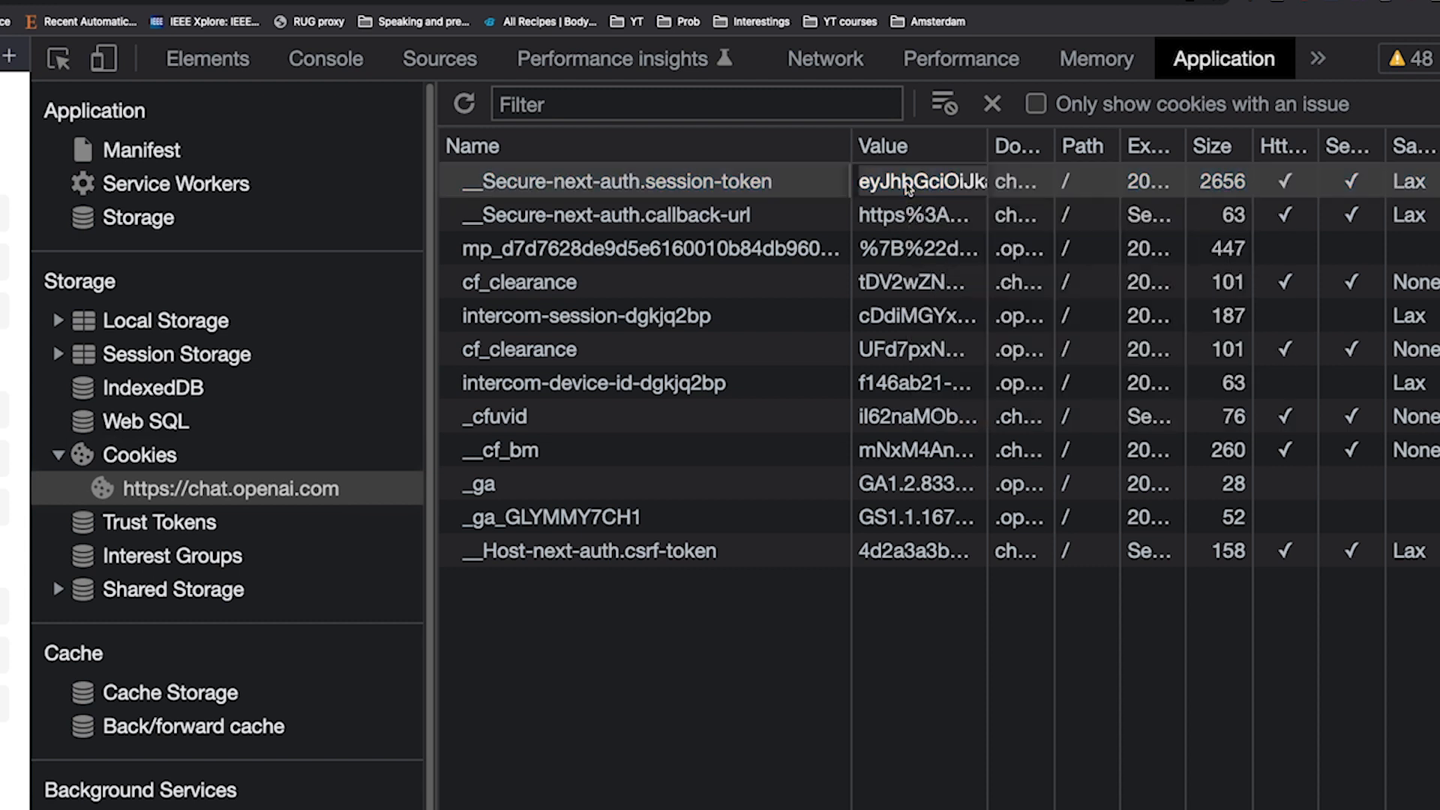
pyautogui.rightClick(920, 181)
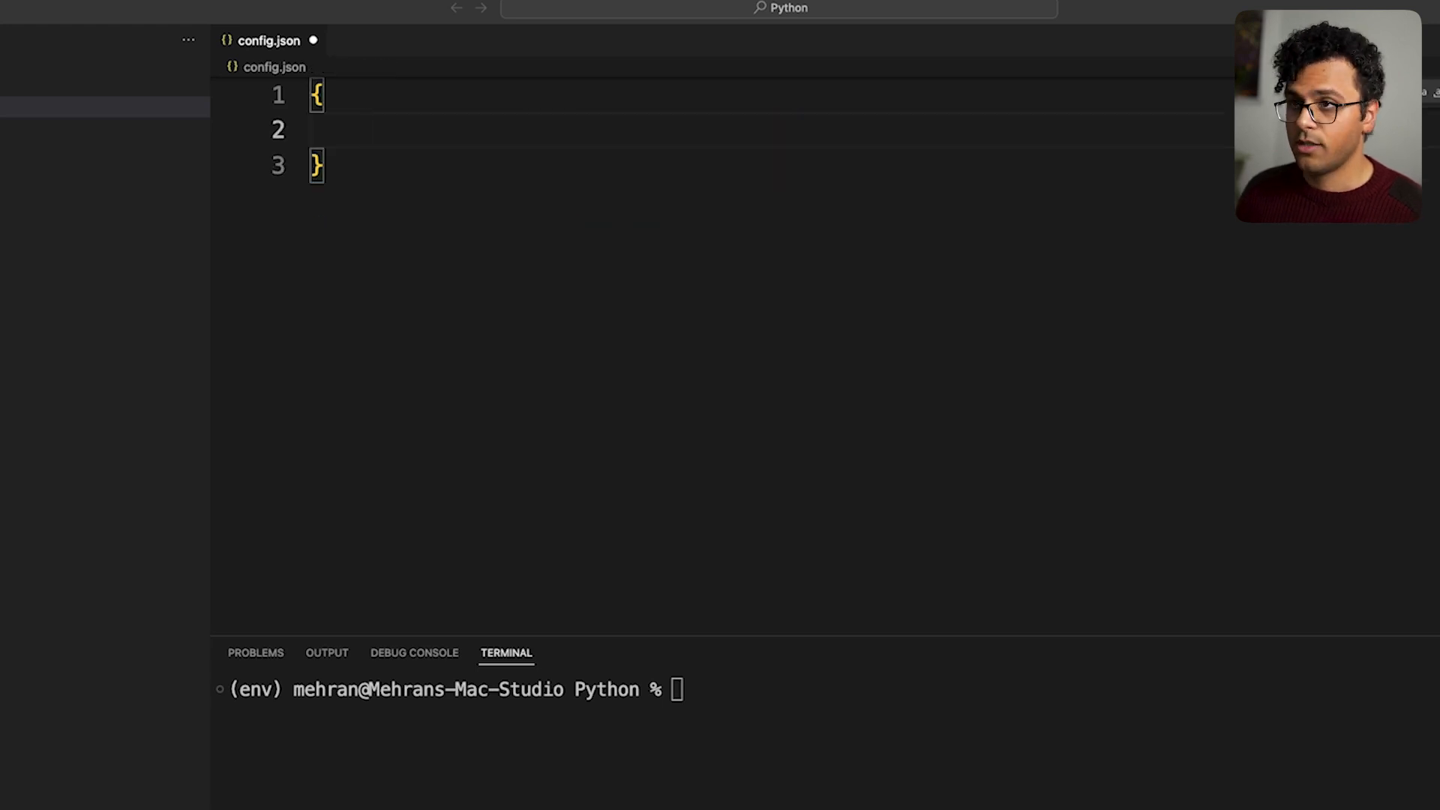
# - Rewrite config.json as a single session_token entry with the pasted token, then close it
pyautogui.write('"session"')
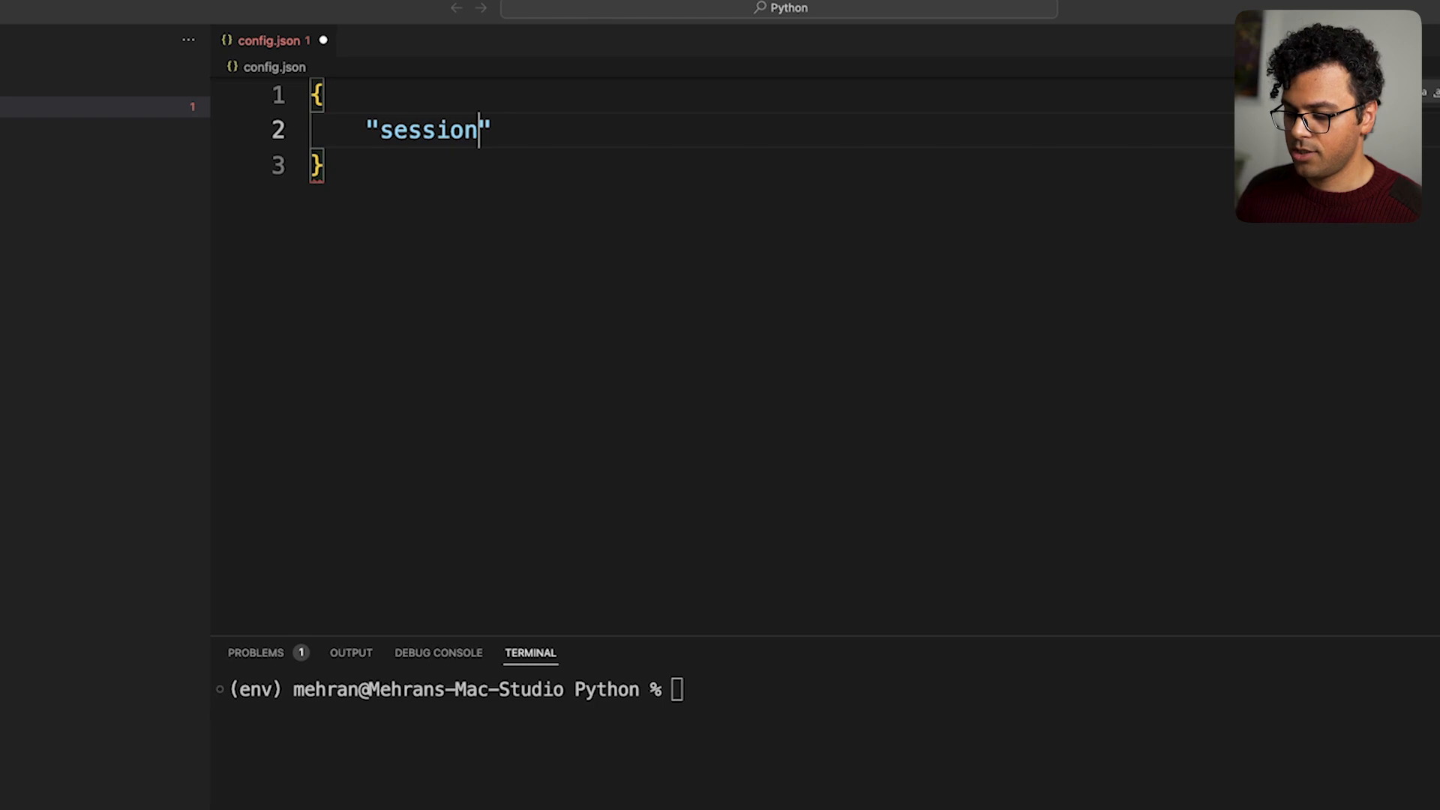
pyautogui.write('_token')
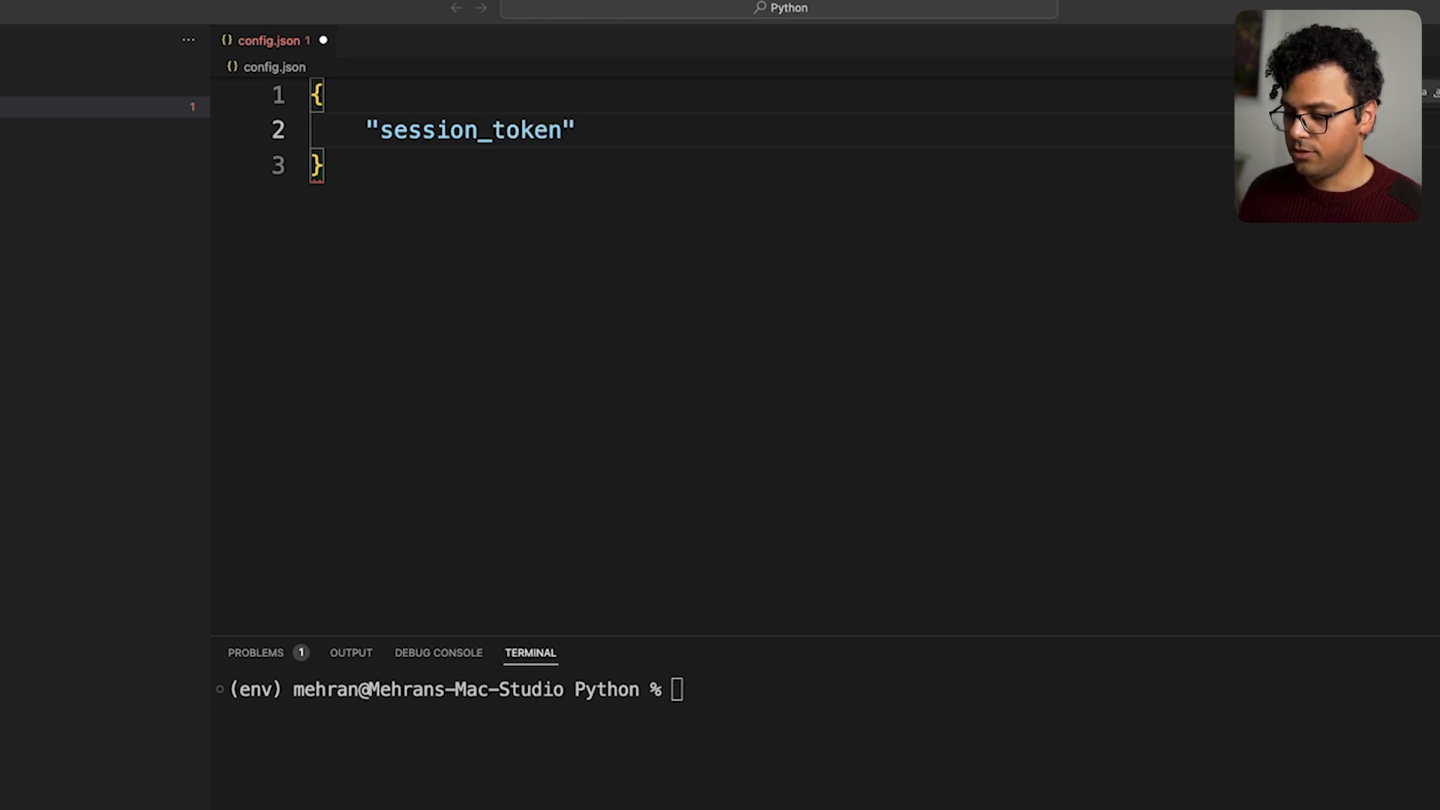
pyautogui.write(':')
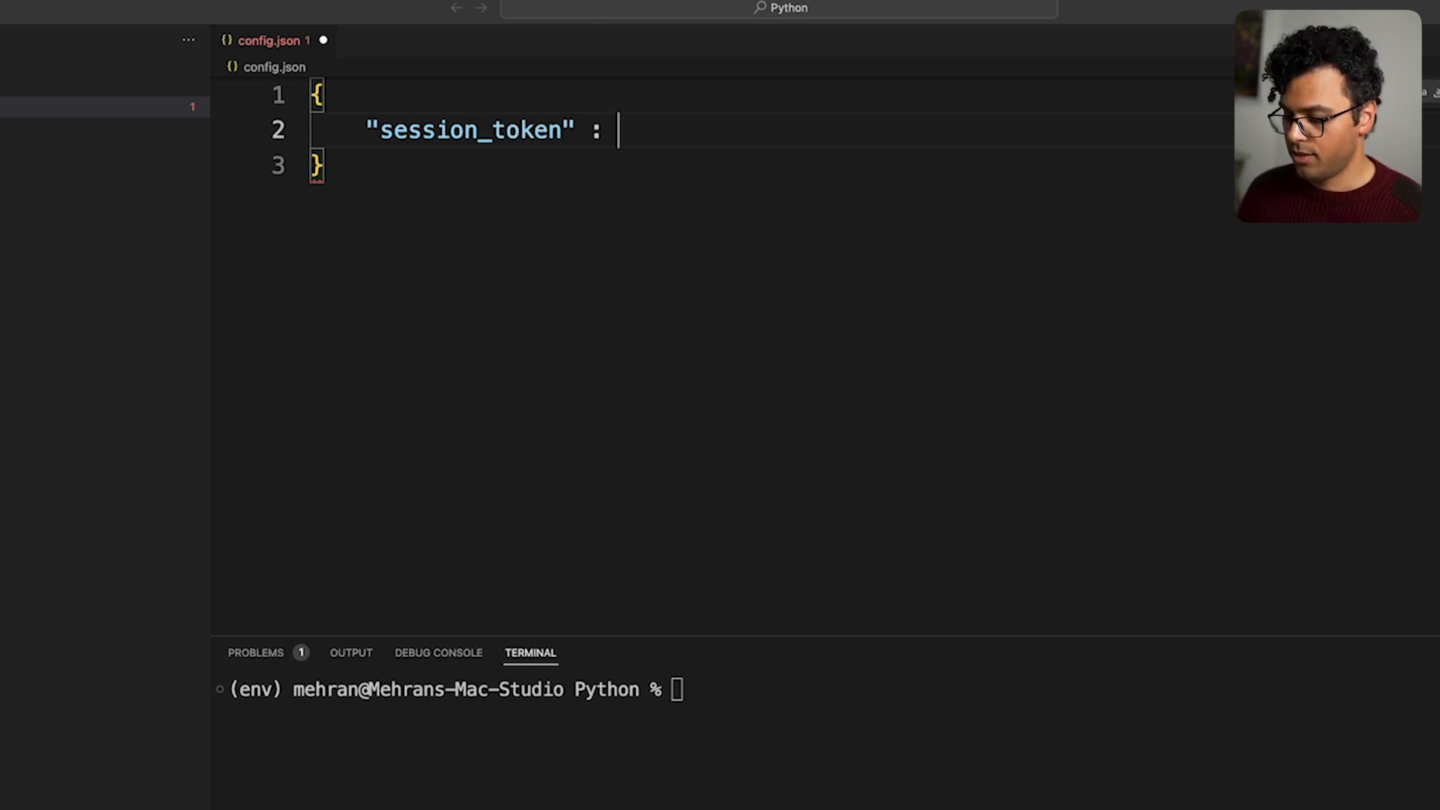
pyautogui.write('""')
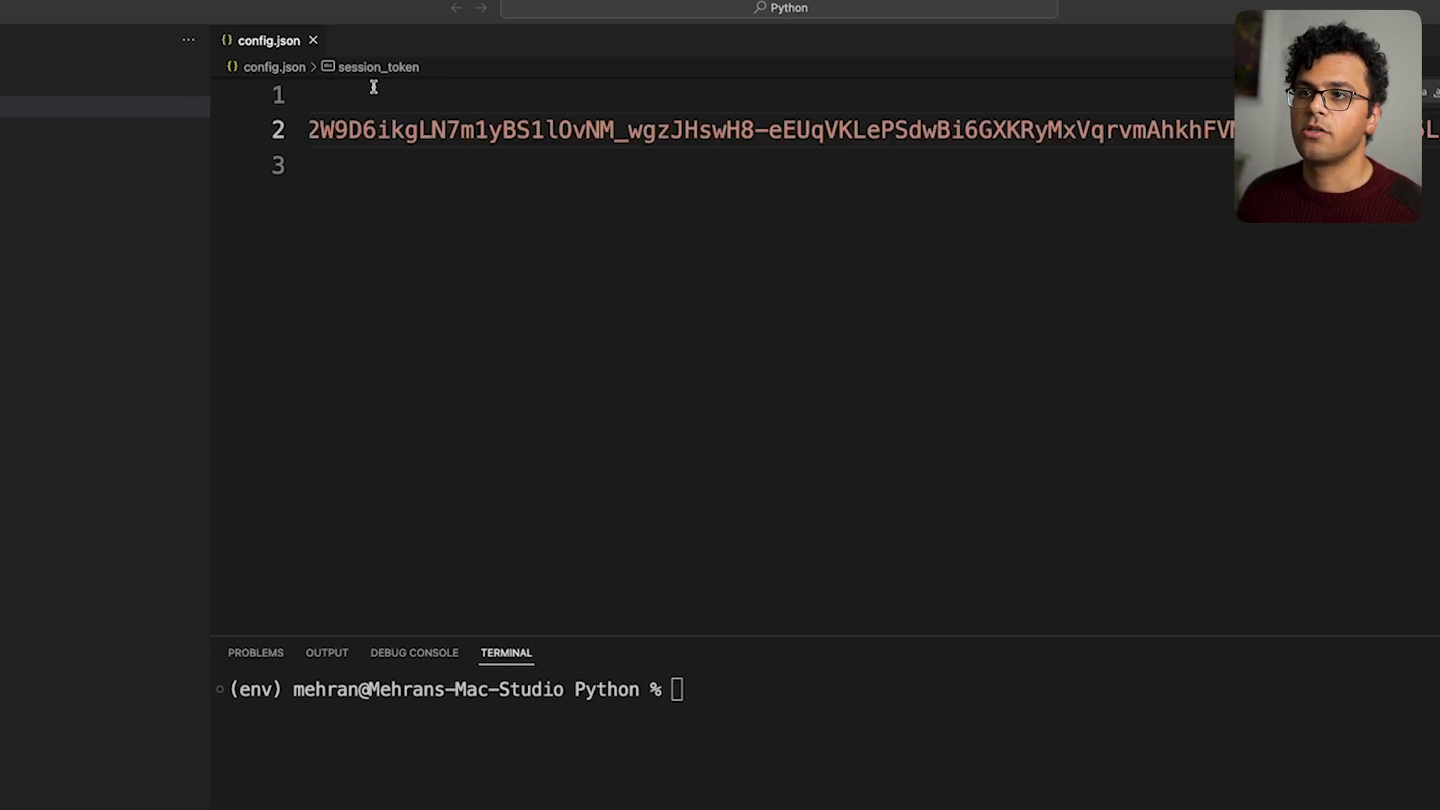
pyautogui.click(314, 40)
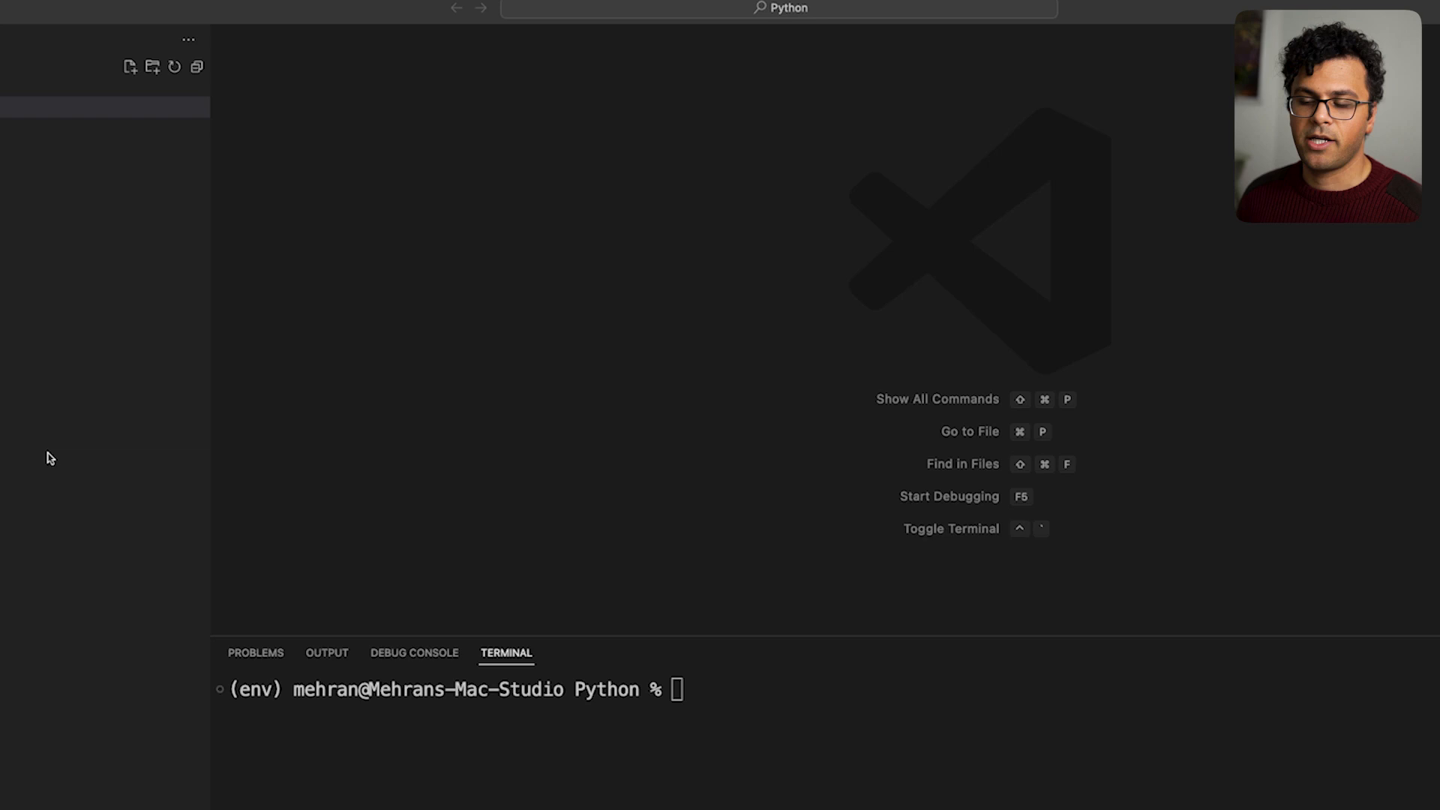
# - Install revChatGPT version 1.2.1 with pip in the terminal
pyautogui.write('pip')
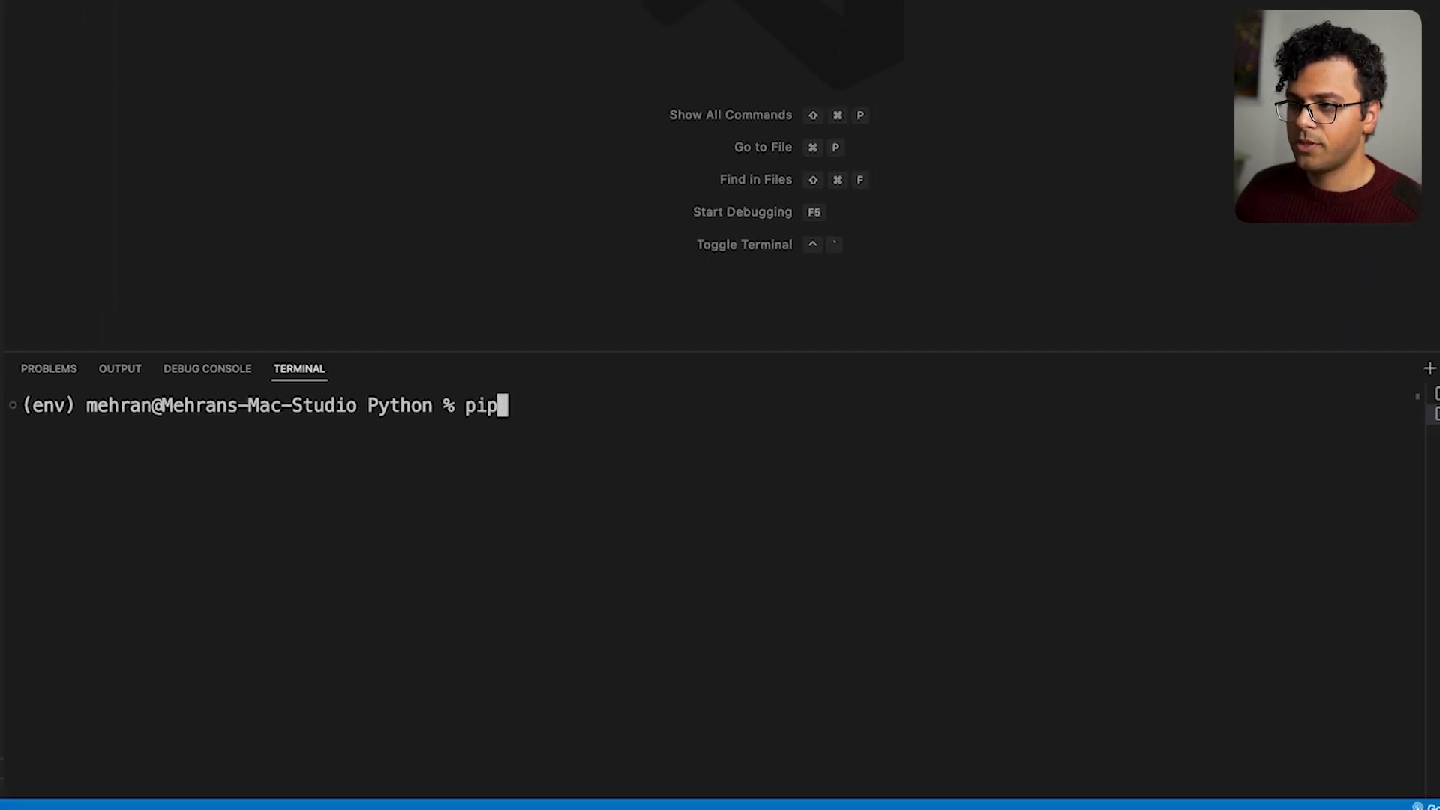
pyautogui.write('install')
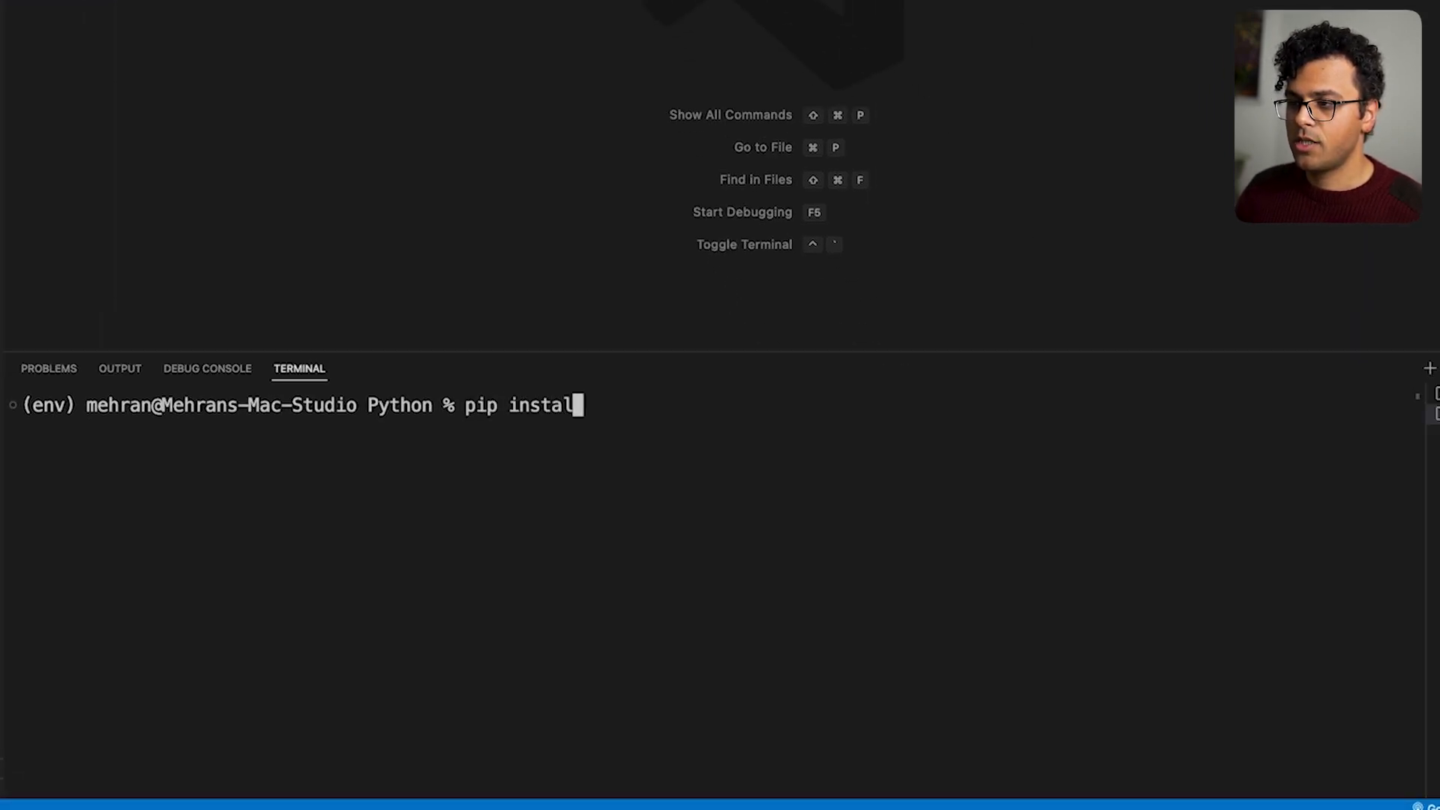
pyautogui.write('revo')
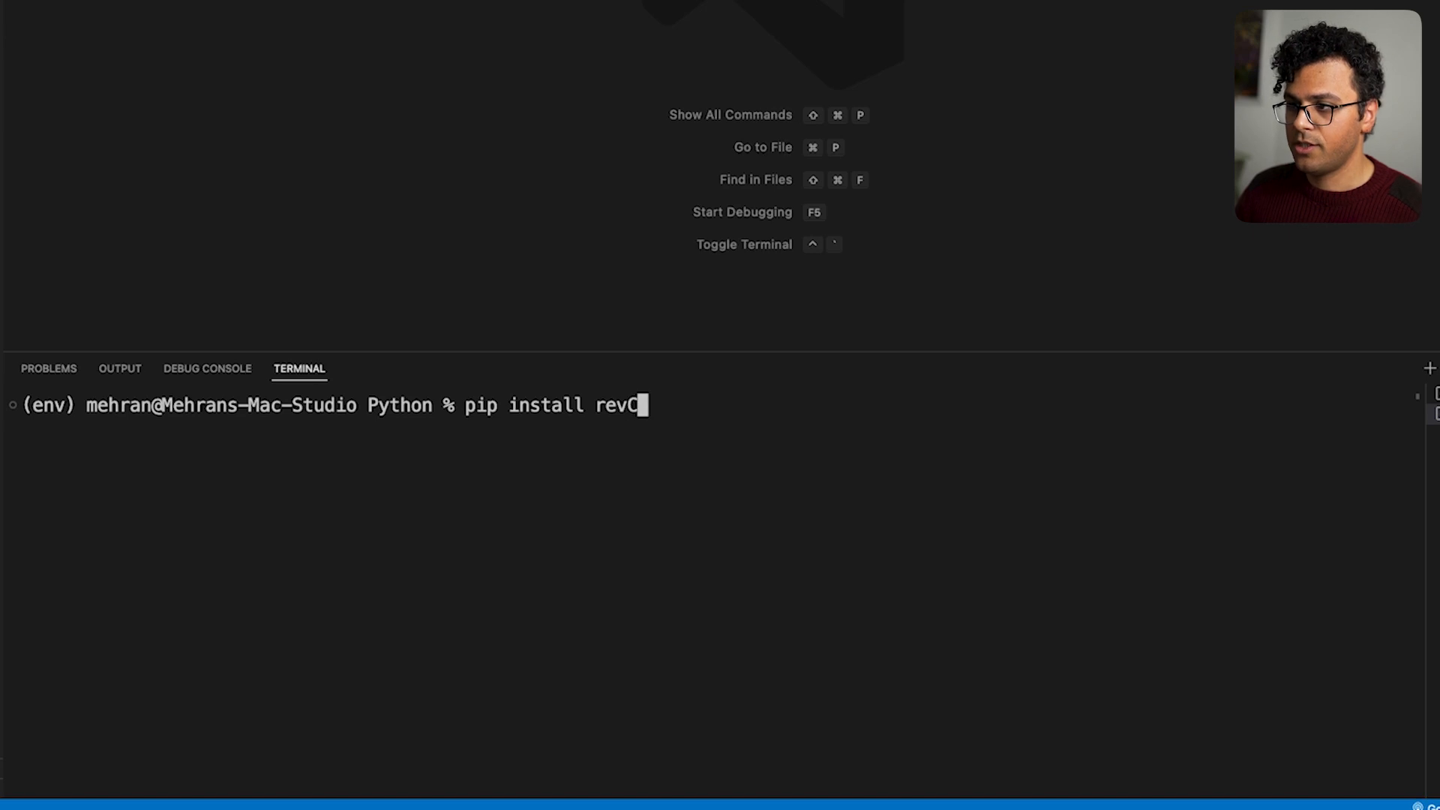
pyautogui.write('hatGPT')
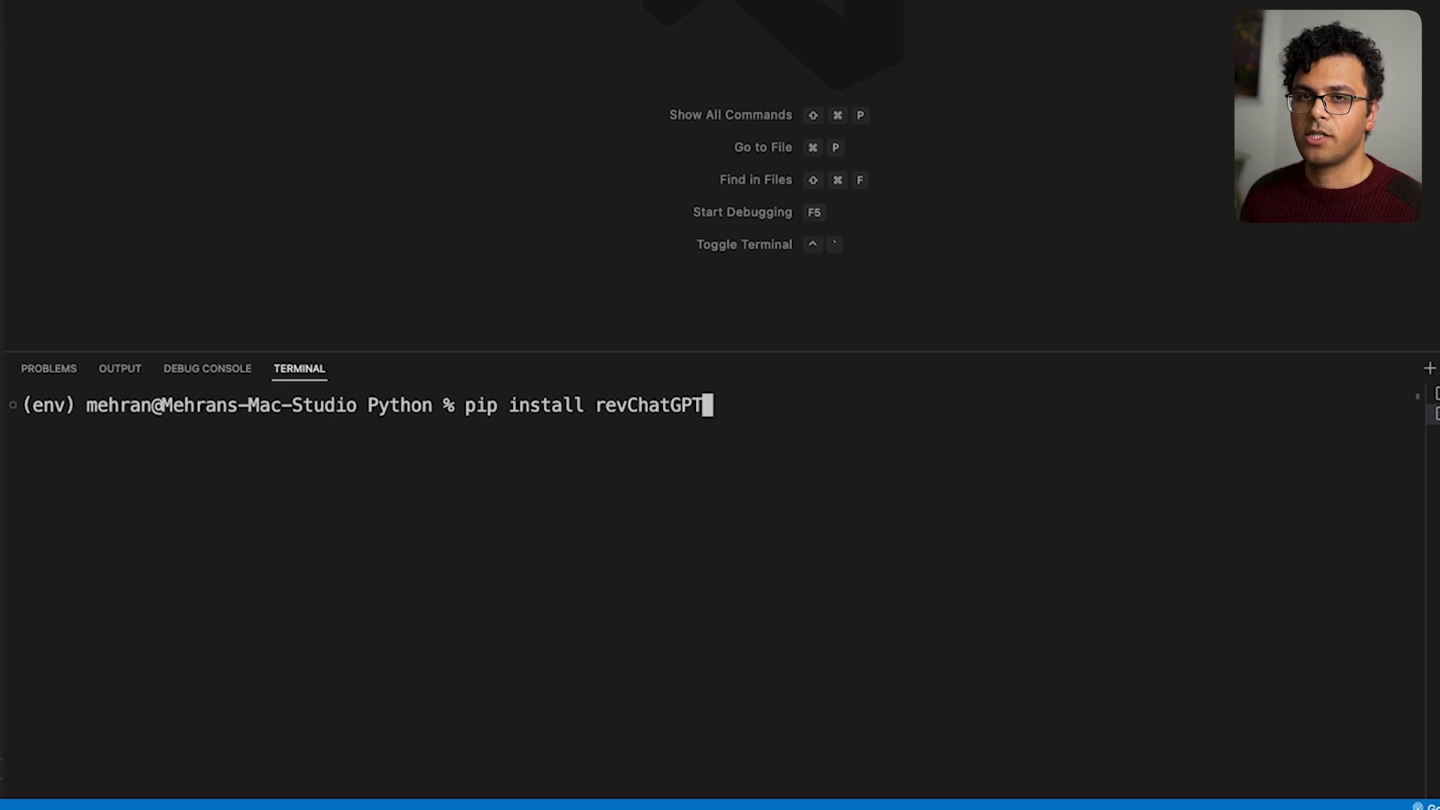
pyautogui.write('=')
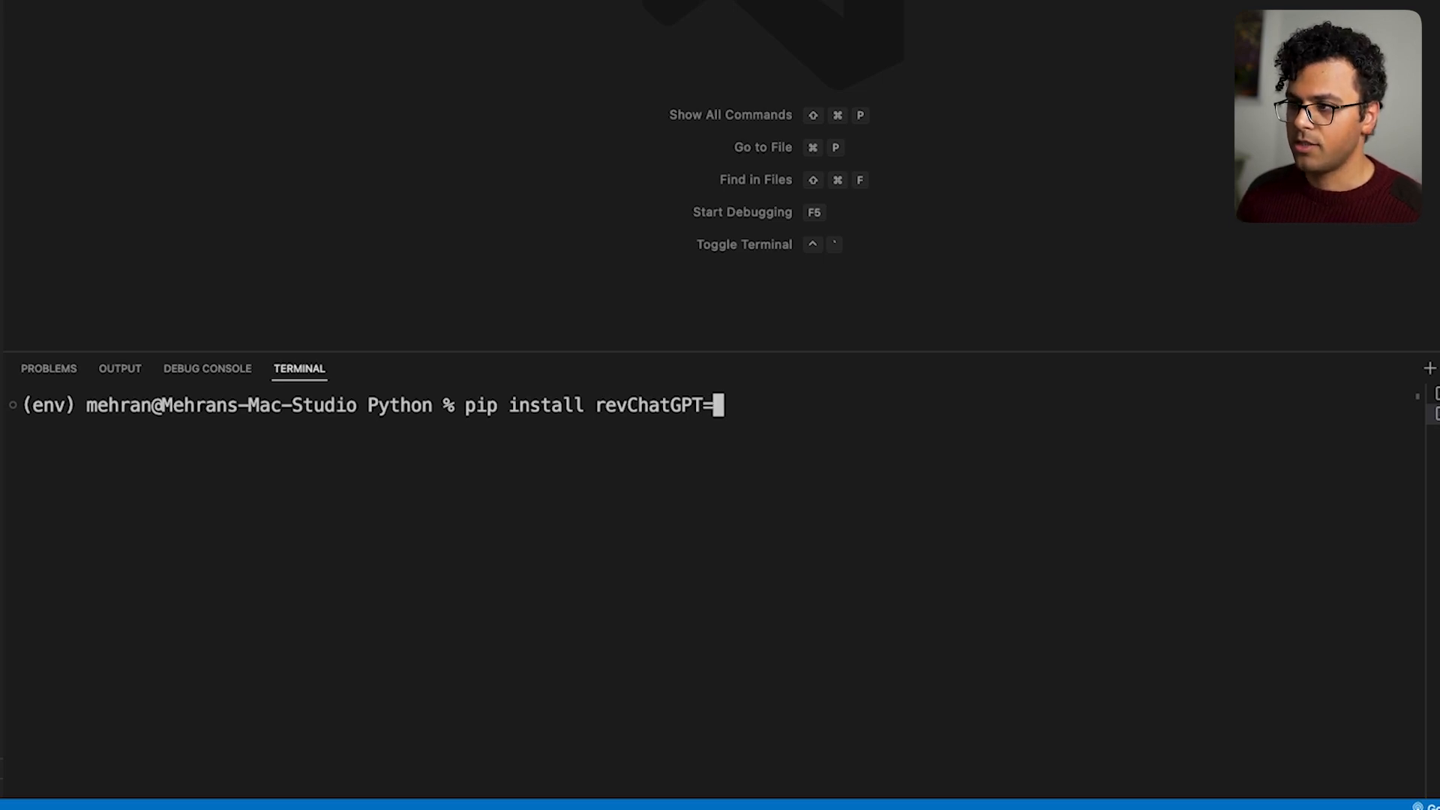
pyautogui.write('=')
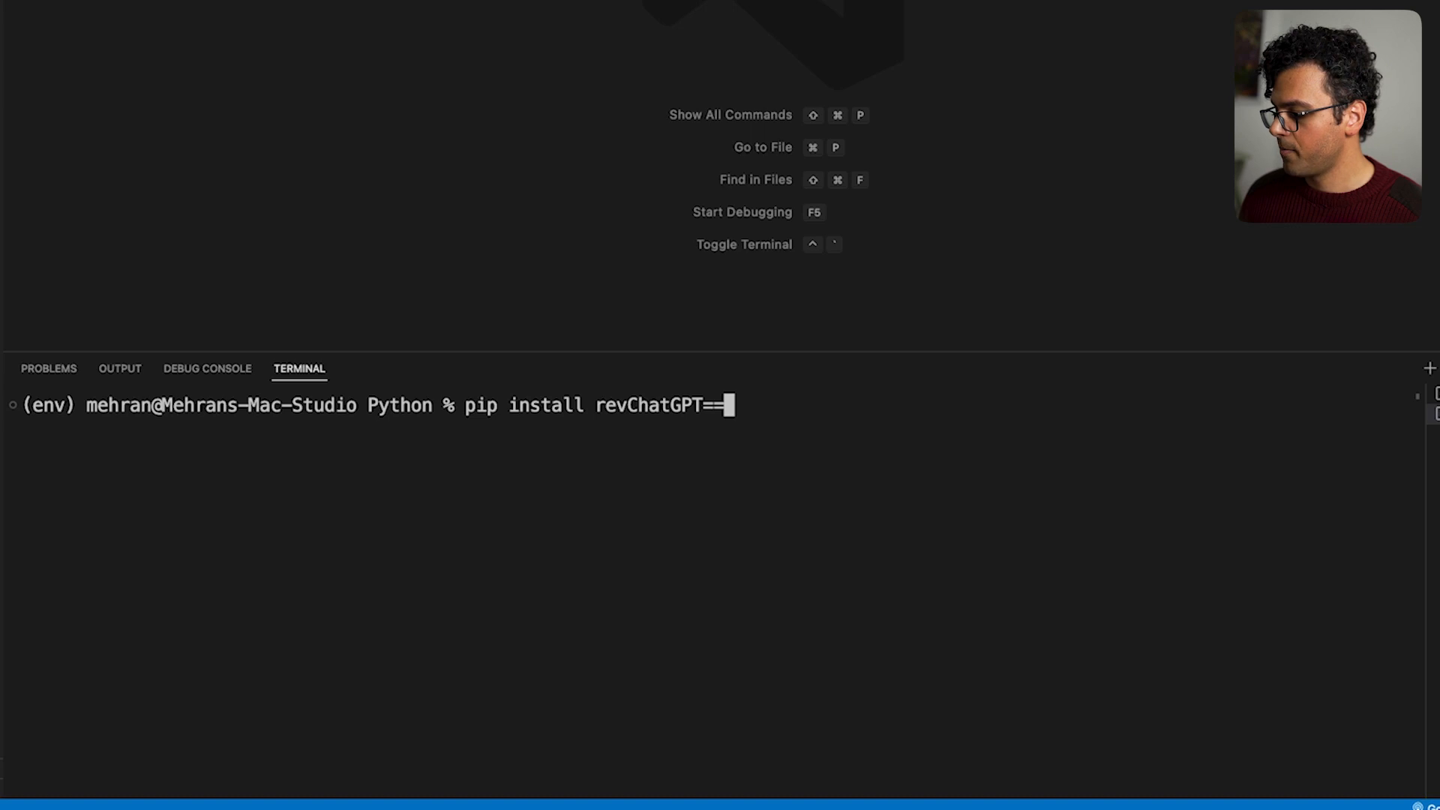
pyautogui.write('1.2.')
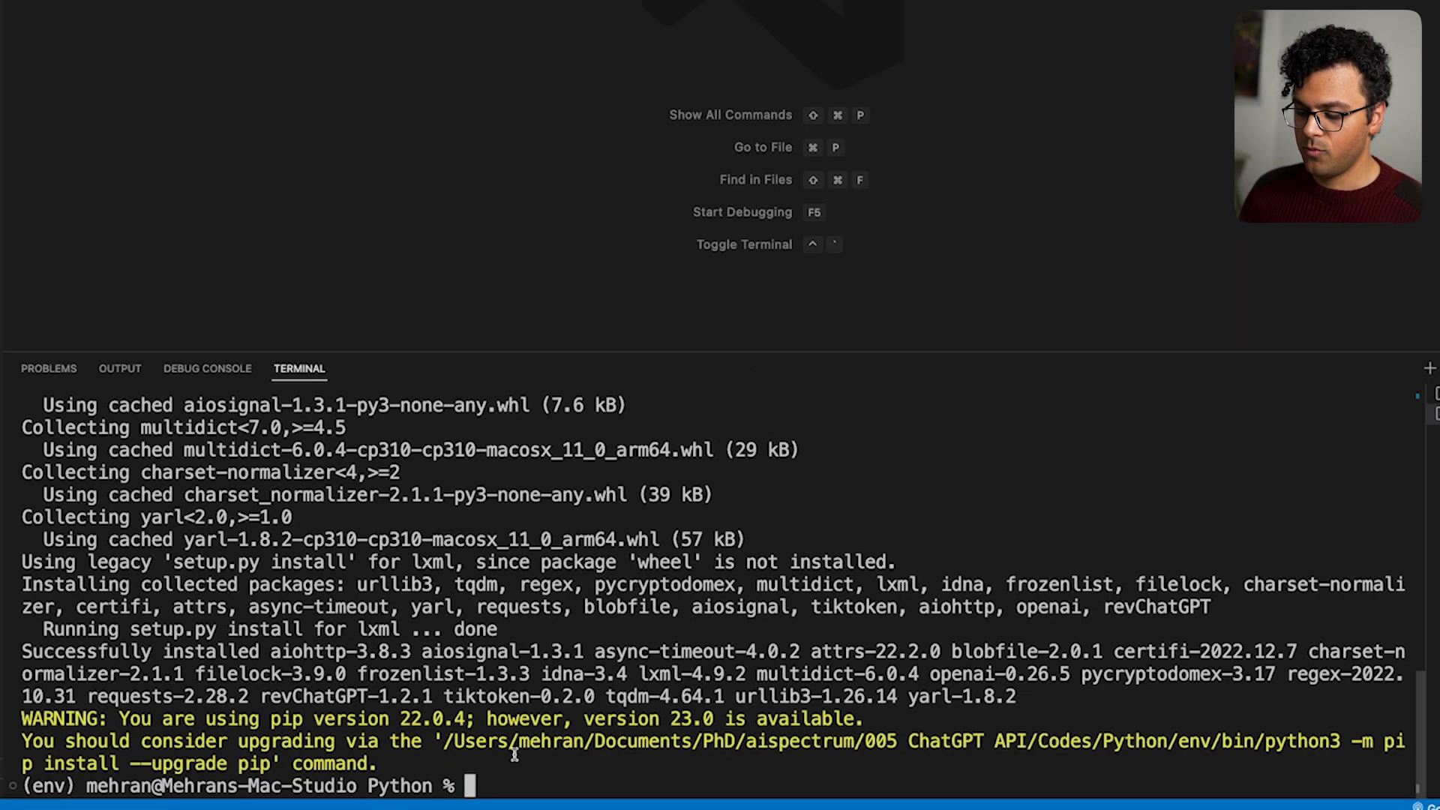
# - Enter a pip install command for tls_client and undetected_chromedriver
pyautogui.write('pip install tls_')
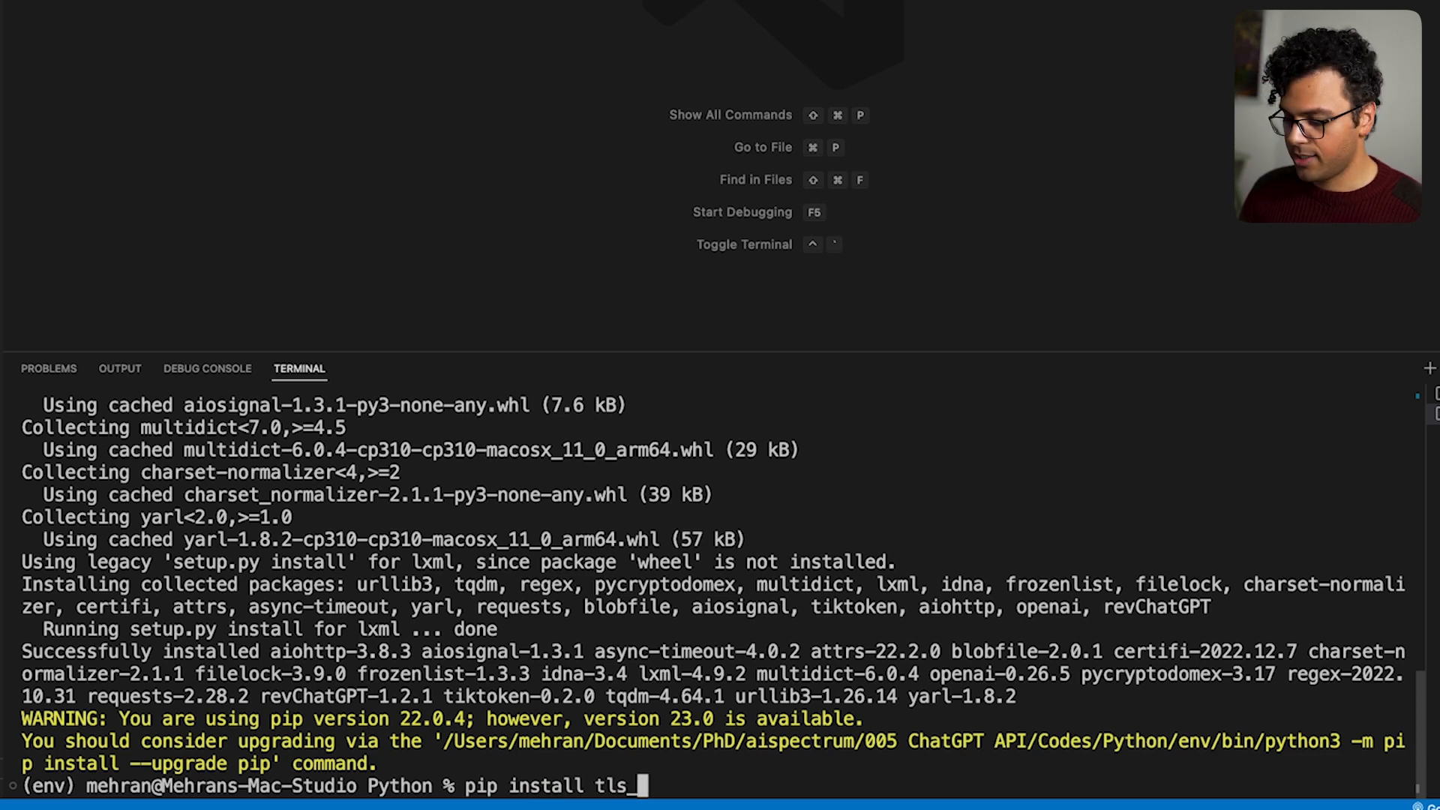
pyautogui.write('client')
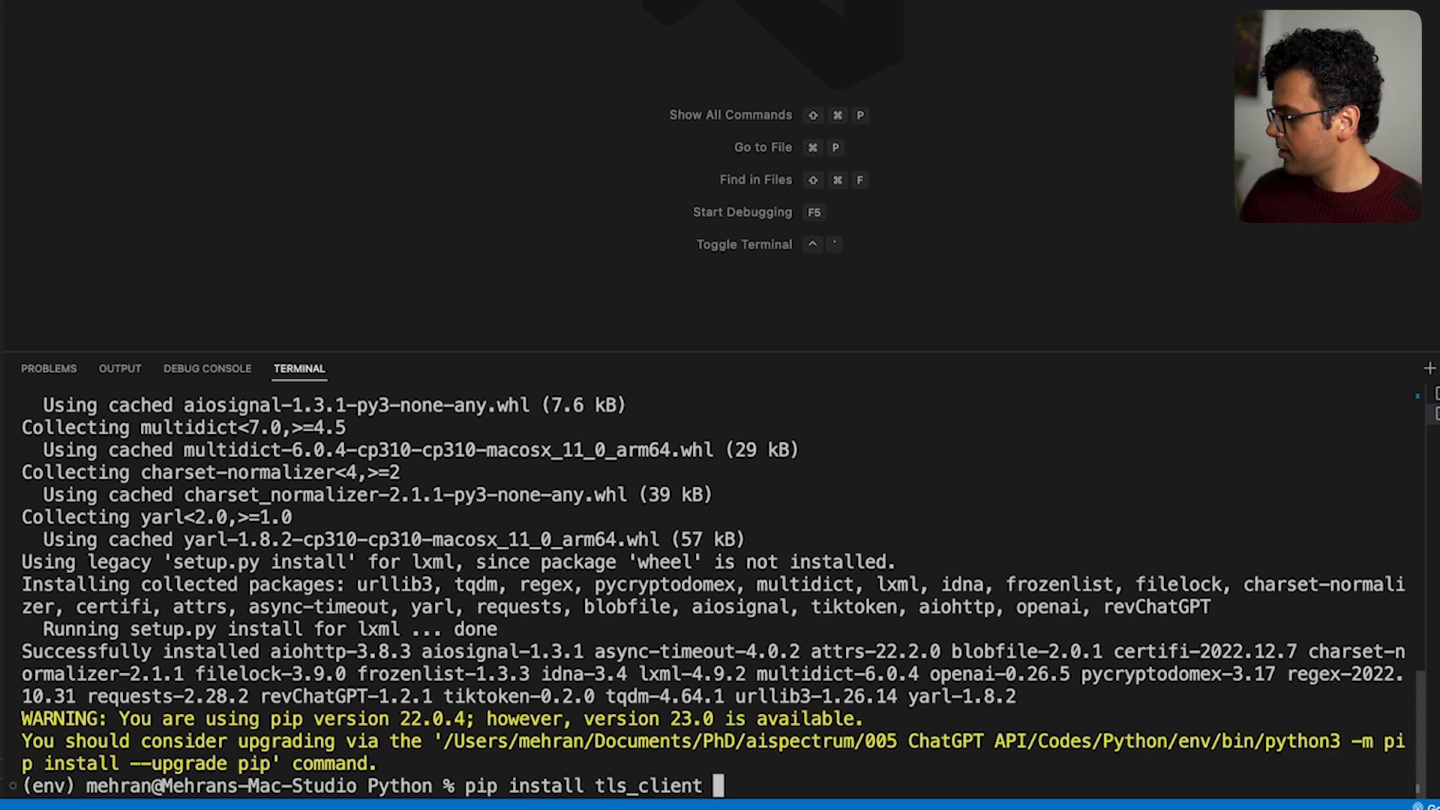
pyautogui.write('undetecte')
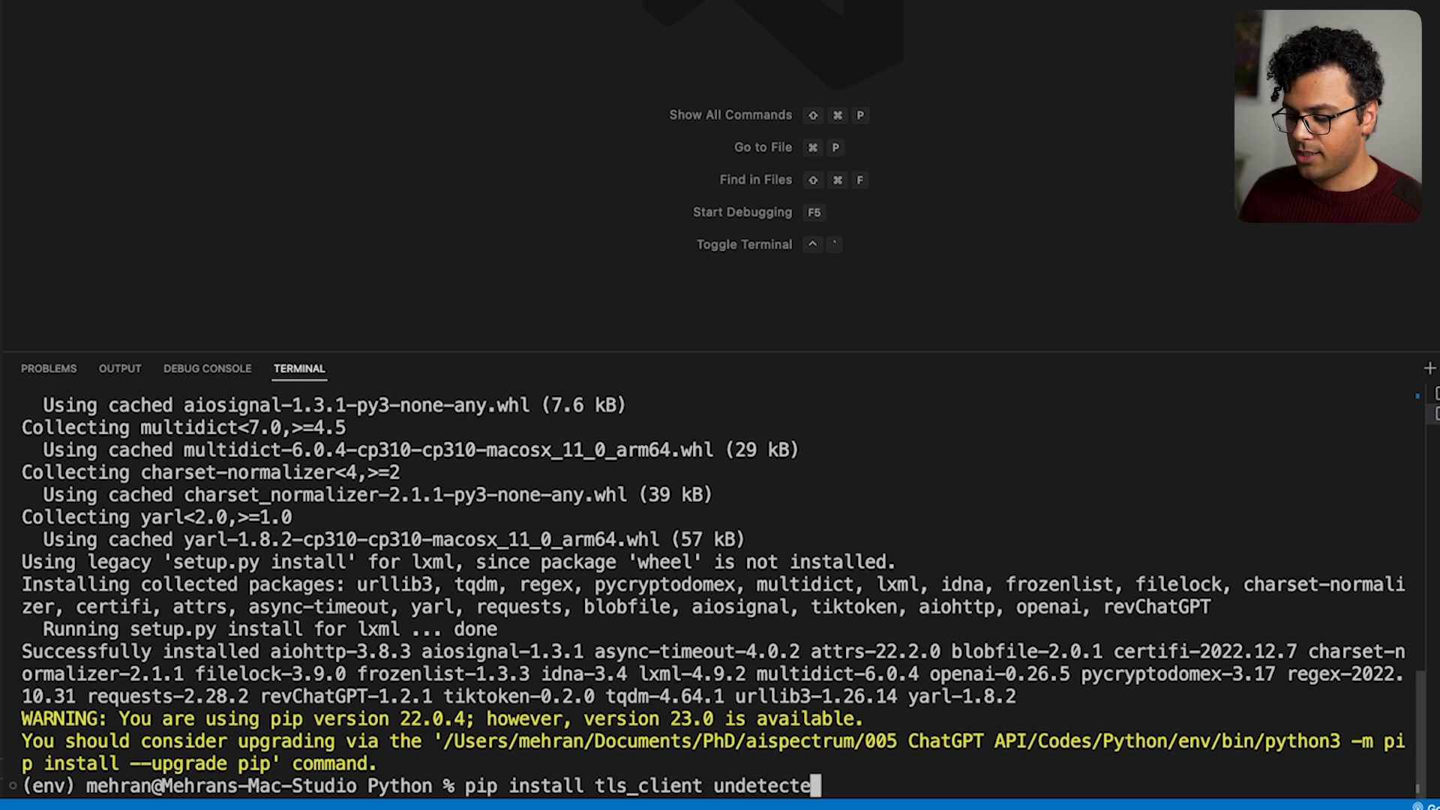
pyautogui.write('d_chromedr')
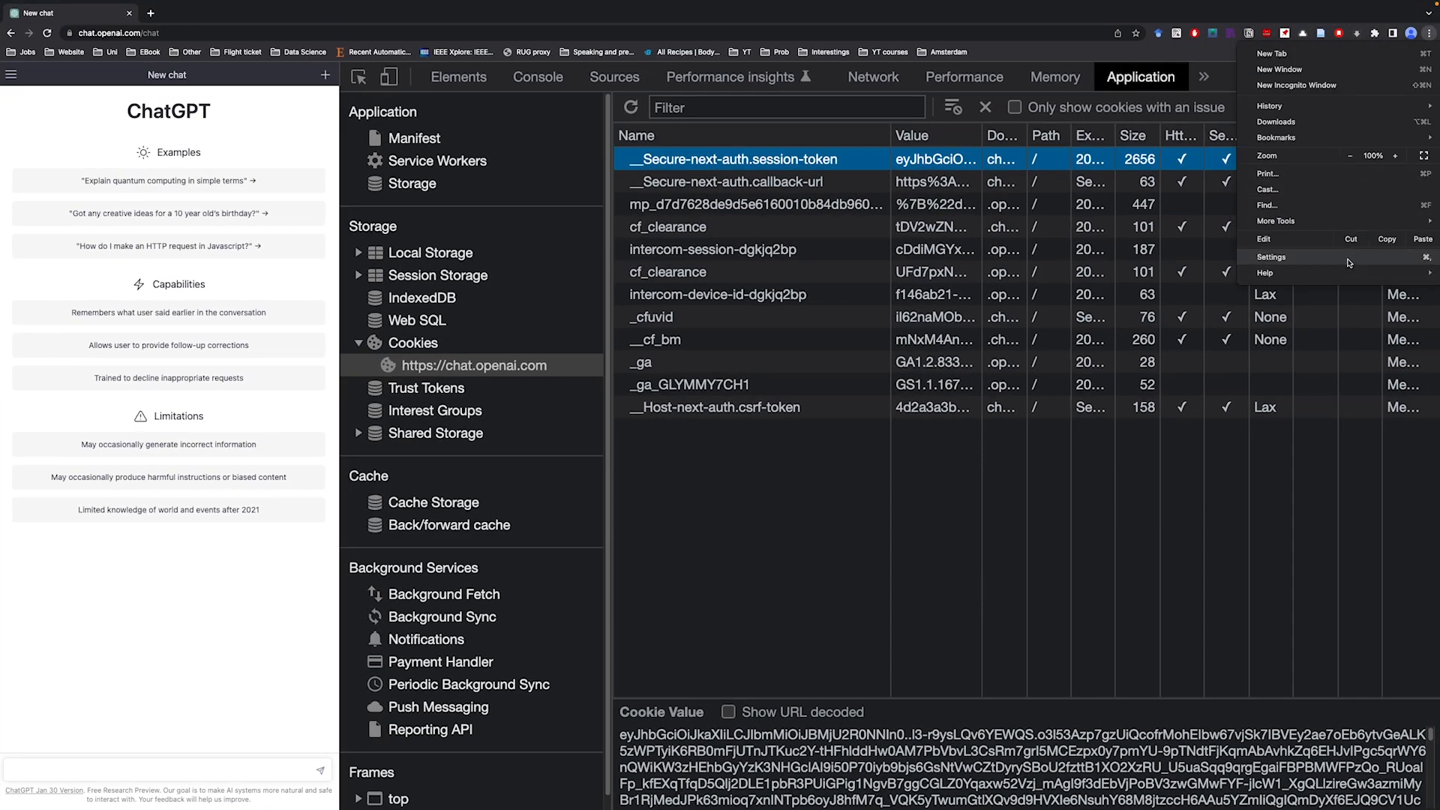
# - Show the full __Secure-next-auth.session-token value in Chrome's cookie details
pyautogui.click(1272, 256)
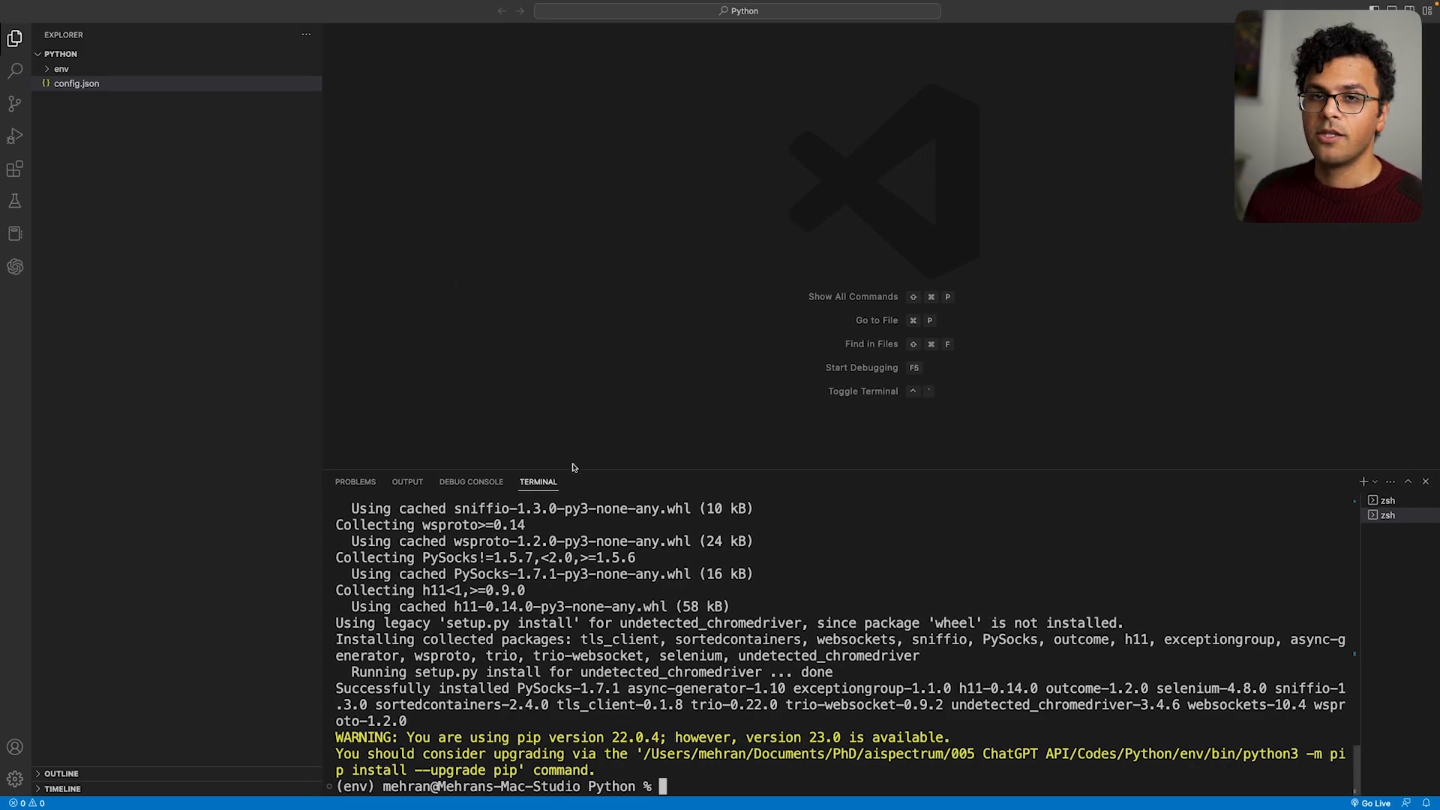
pyautogui.moveTo(577, 437)
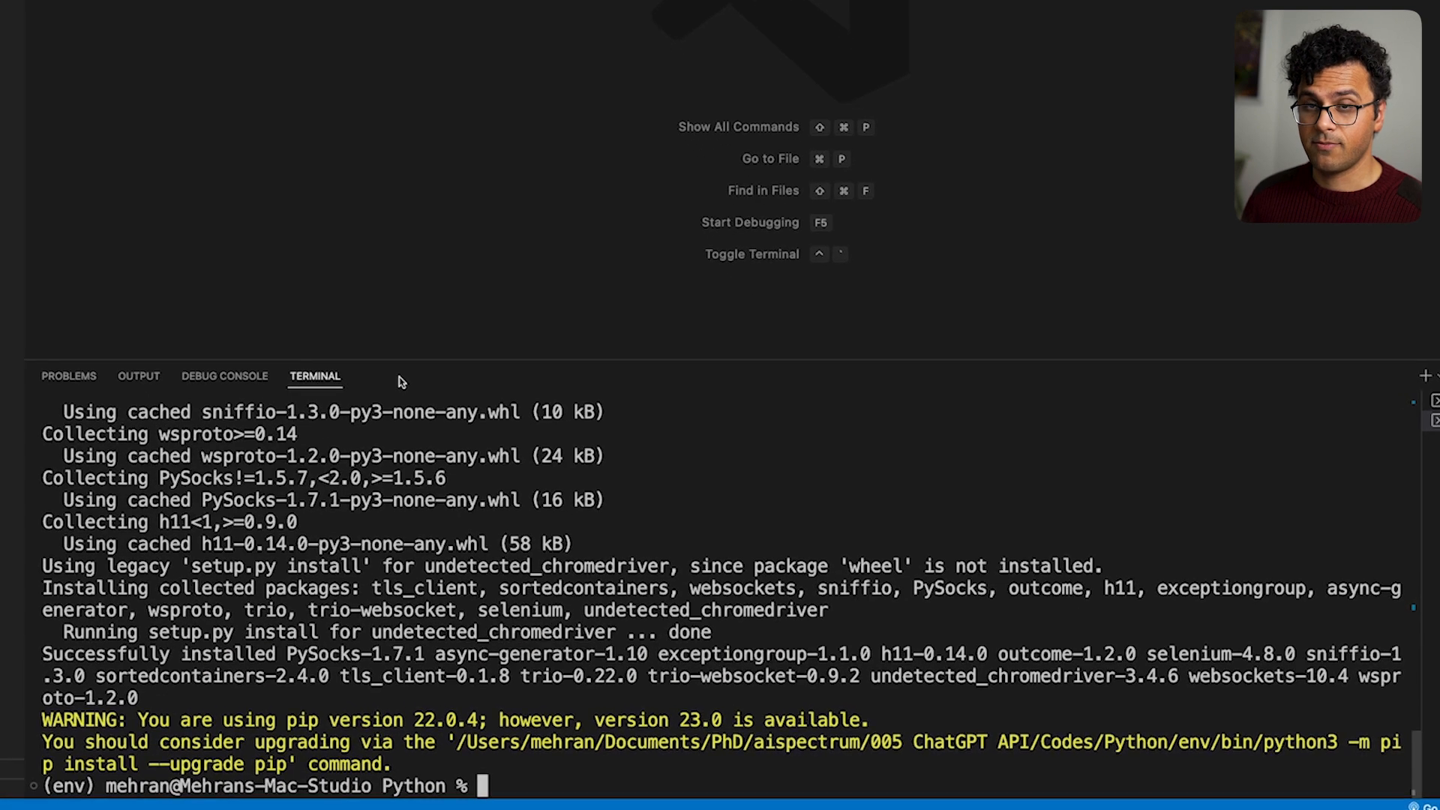
# - Copy revChatGPT's install Location from pip show and open revChatGPT/Unofficial.py with code
pyautogui.write('pip show re')
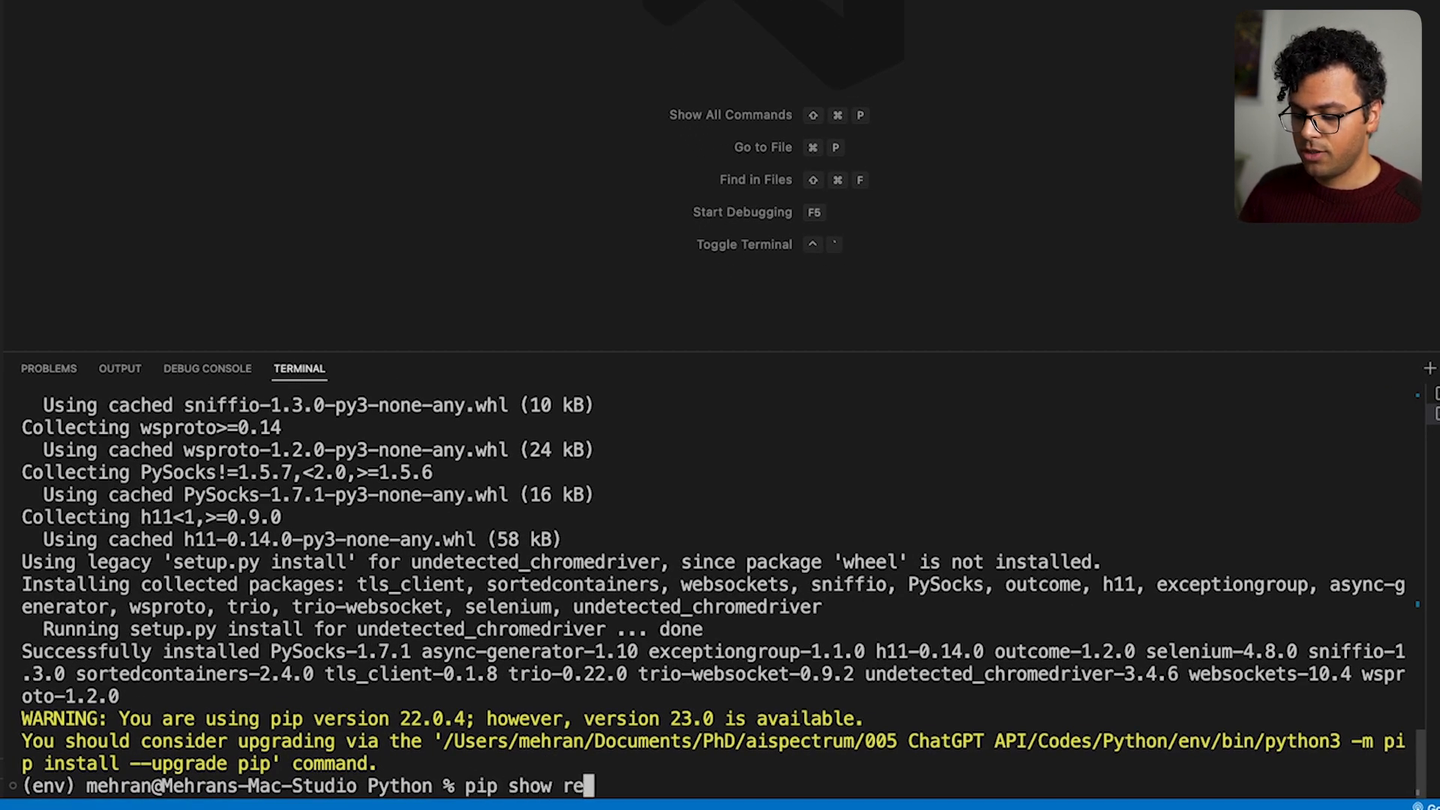
pyautogui.write('vChatGPT')
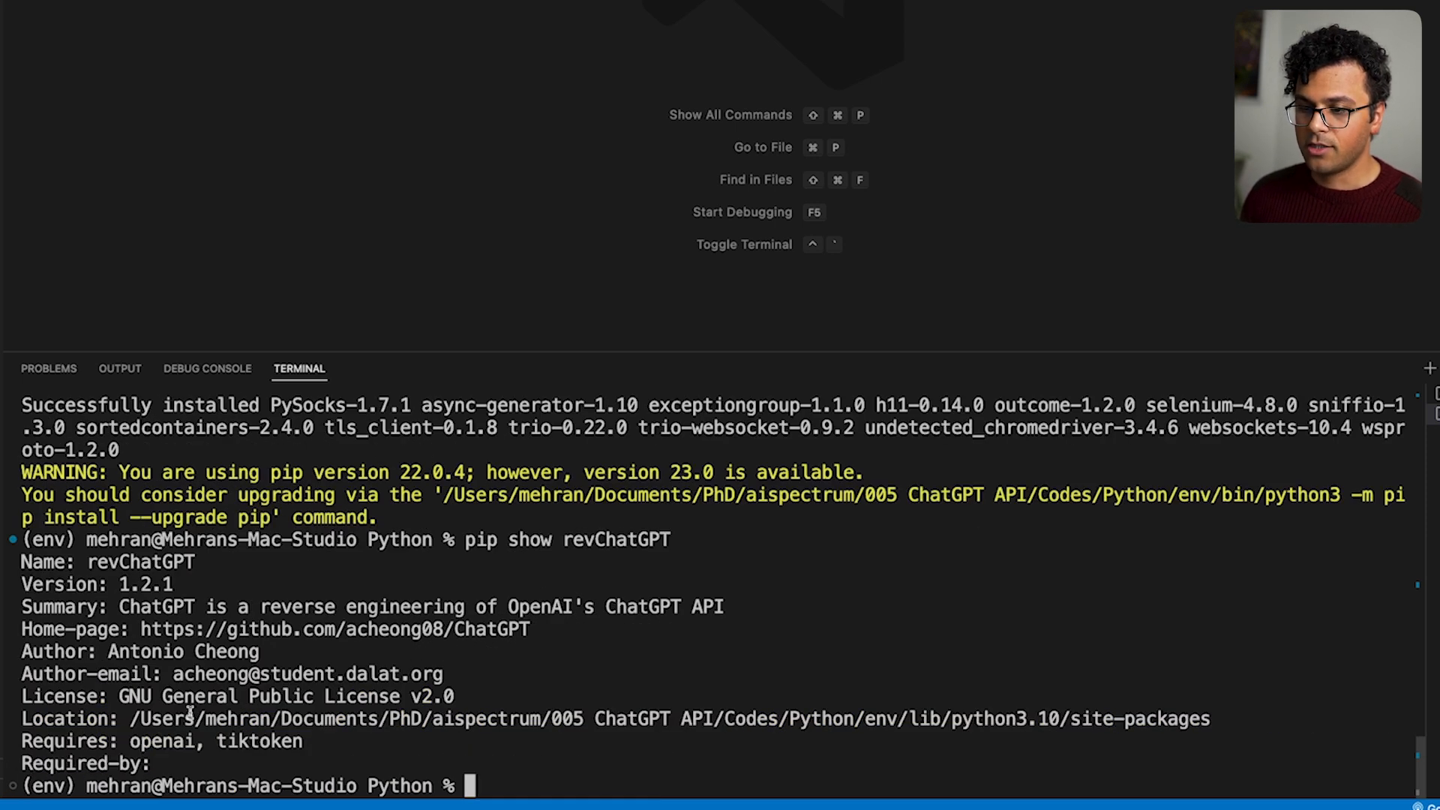
pyautogui.moveTo(131, 718); pyautogui.dragTo(1112, 719)
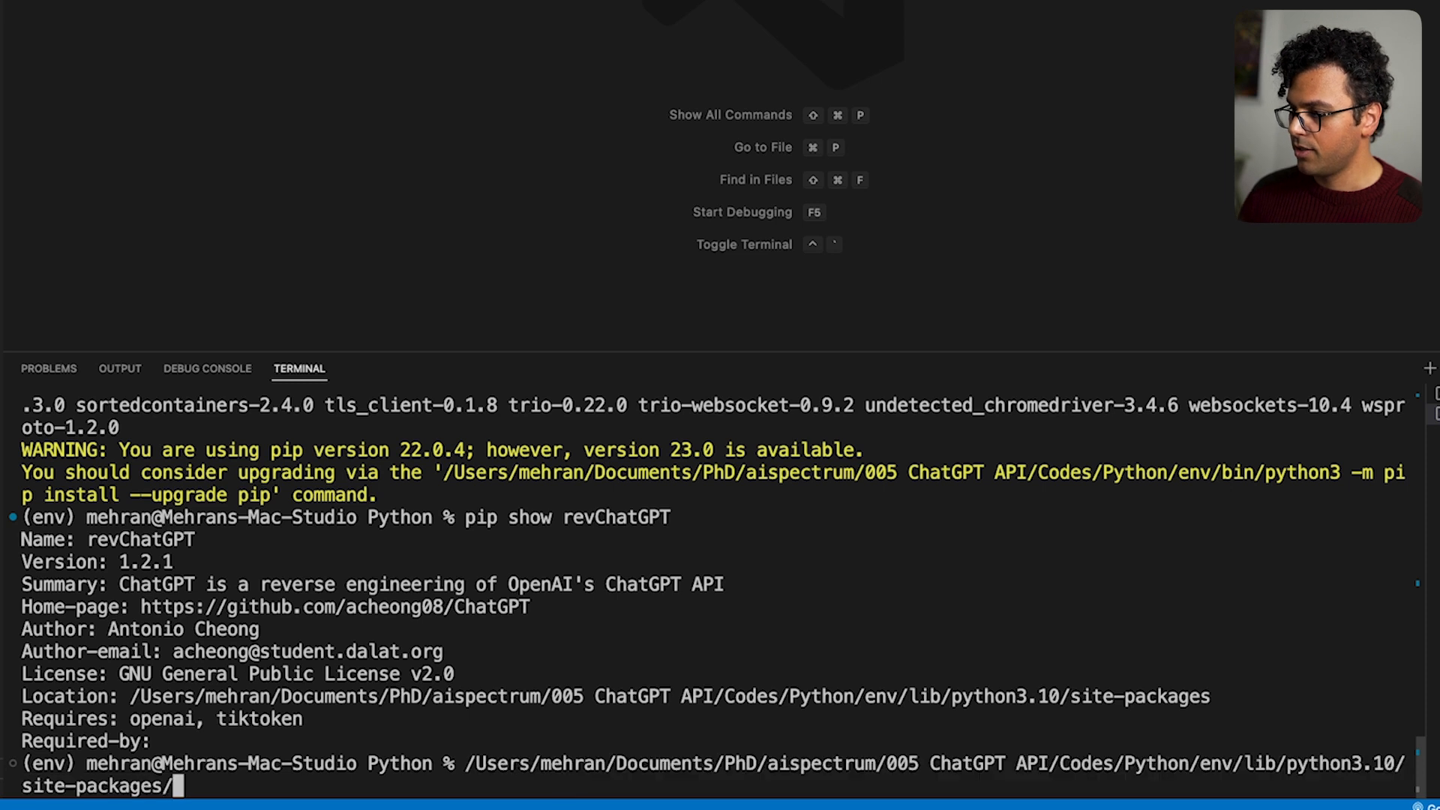
pyautogui.write('revCh')
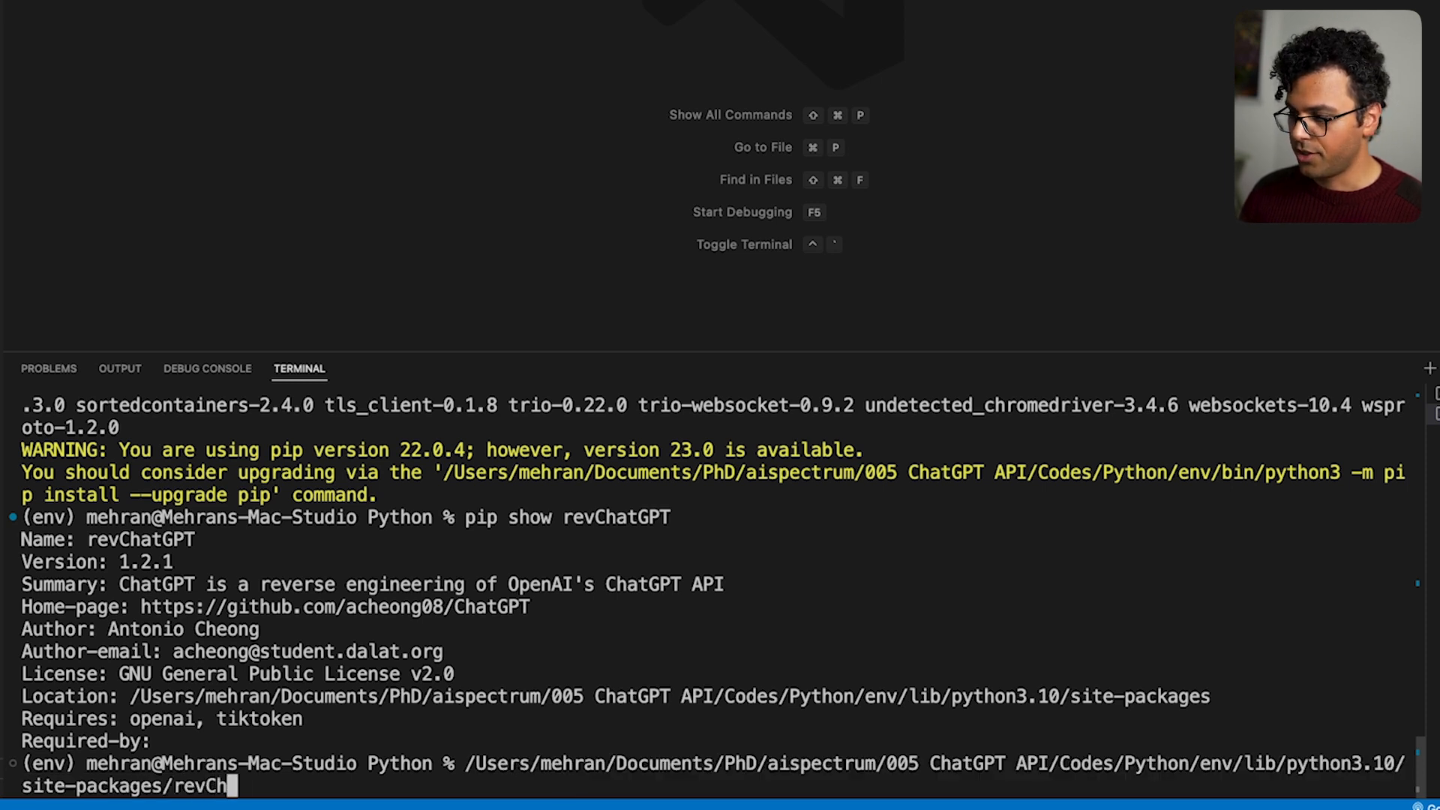
pyautogui.write('atGPT/')
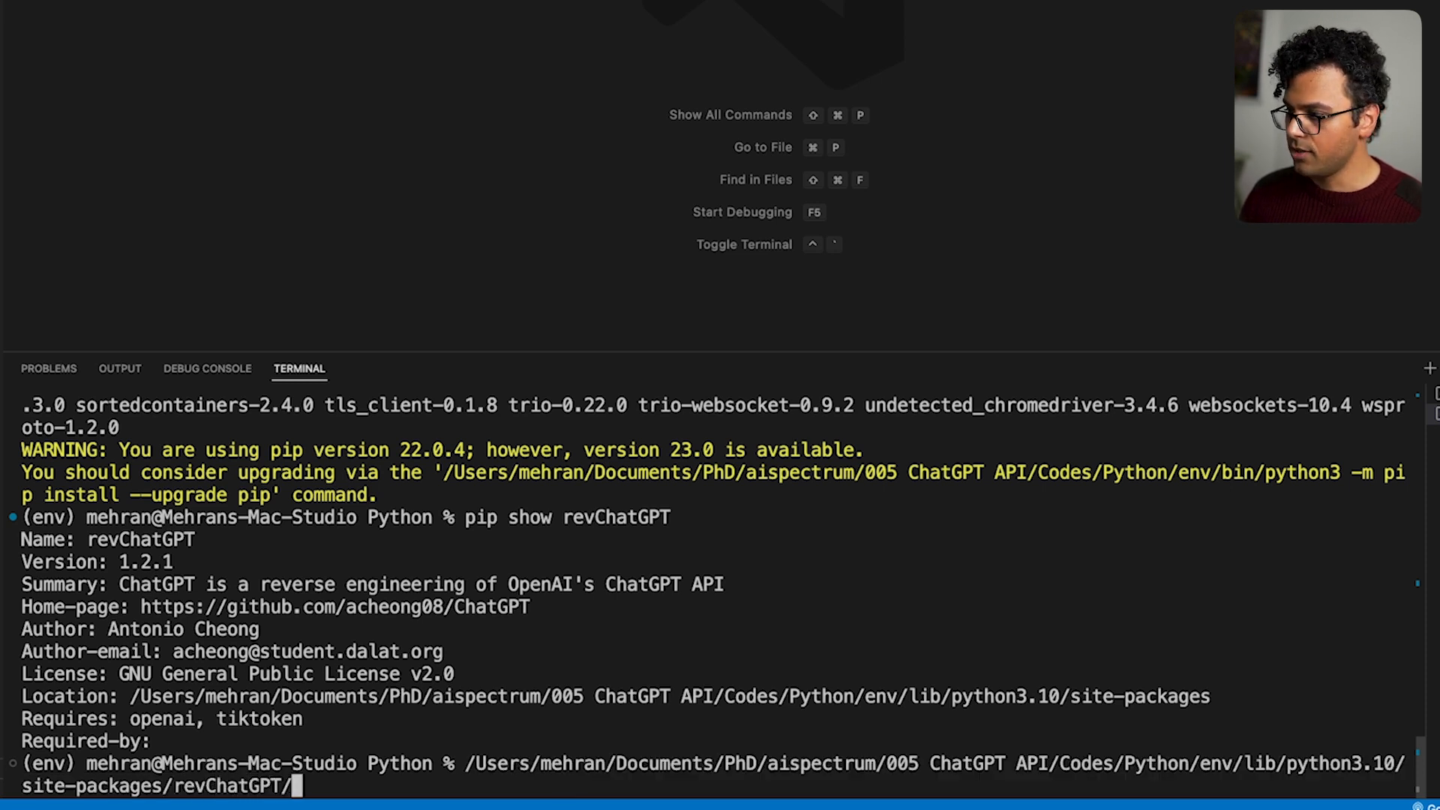
pyautogui.write('Uno')
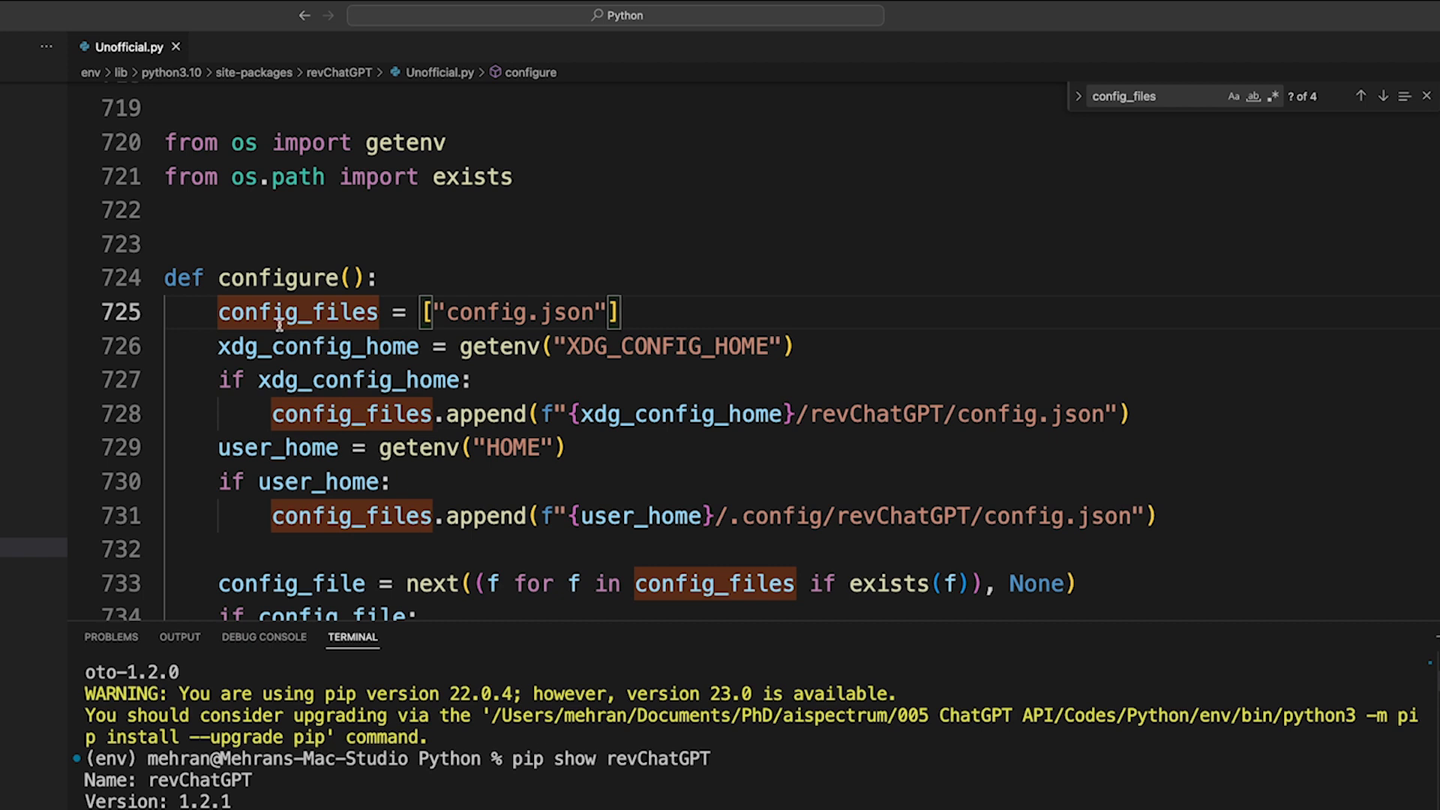
# - Replace config_files' "config.json" with the project's copied config.json path and close Unofficial.py
pyautogui.doubleClick(297, 312)
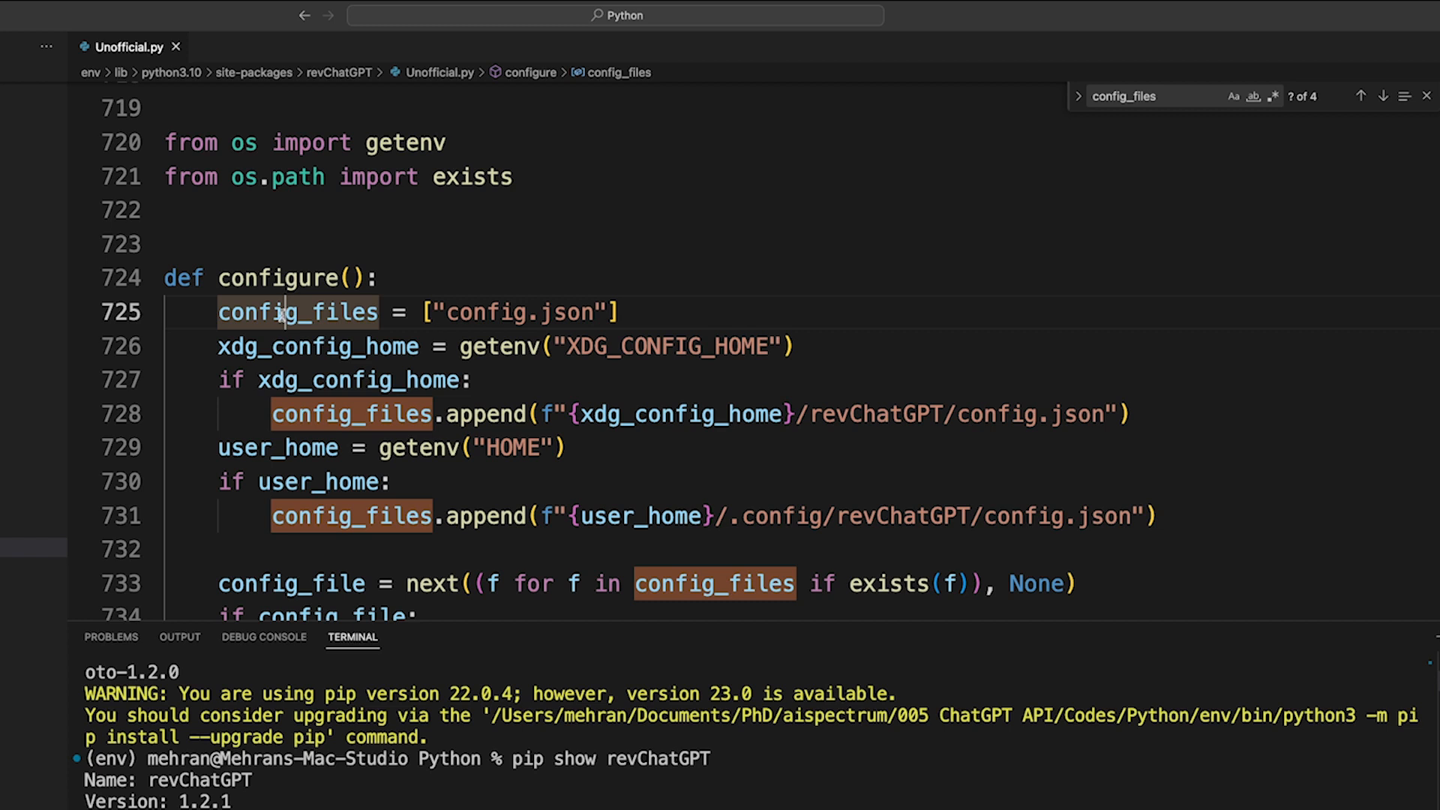
pyautogui.moveTo(321, 312)
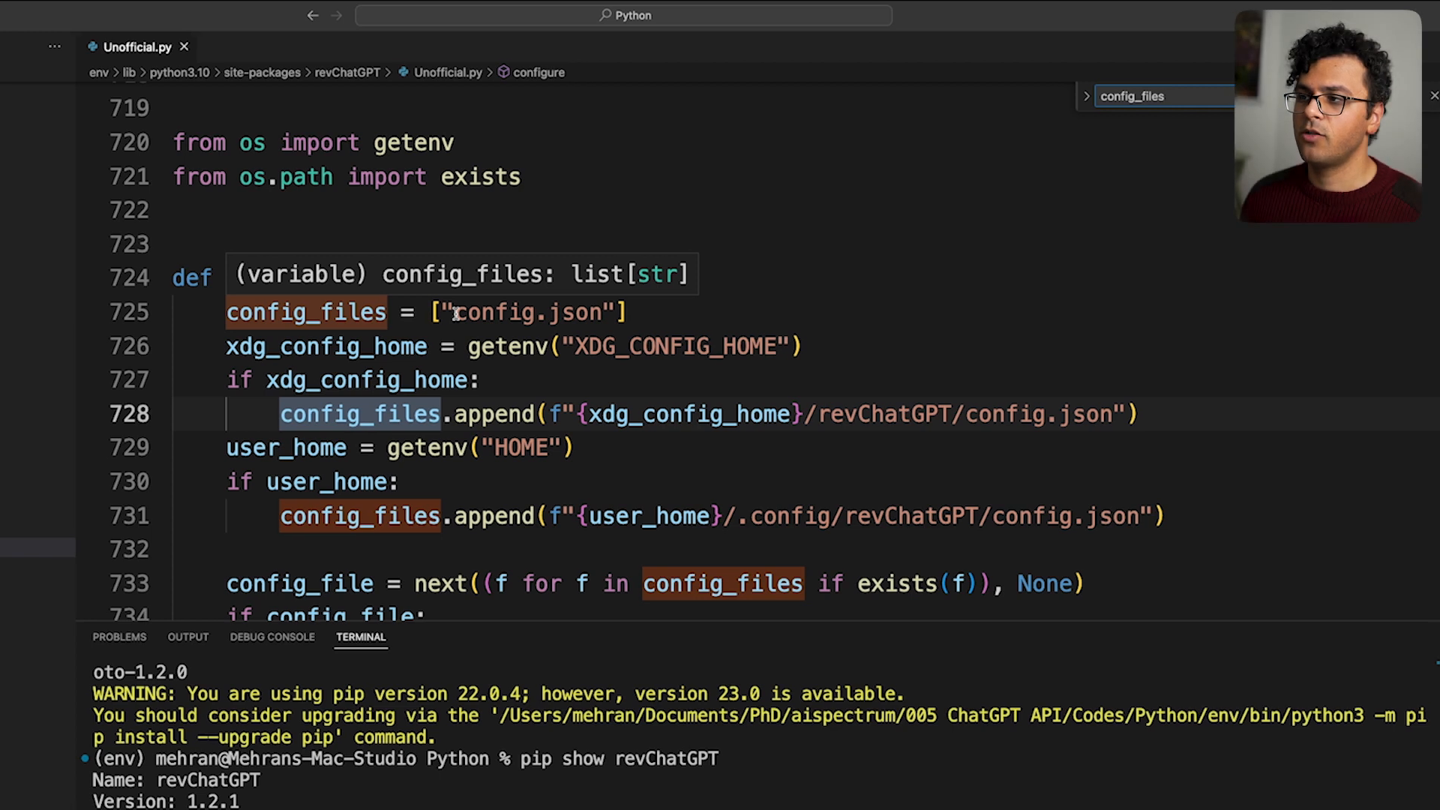
pyautogui.click(18, 52)
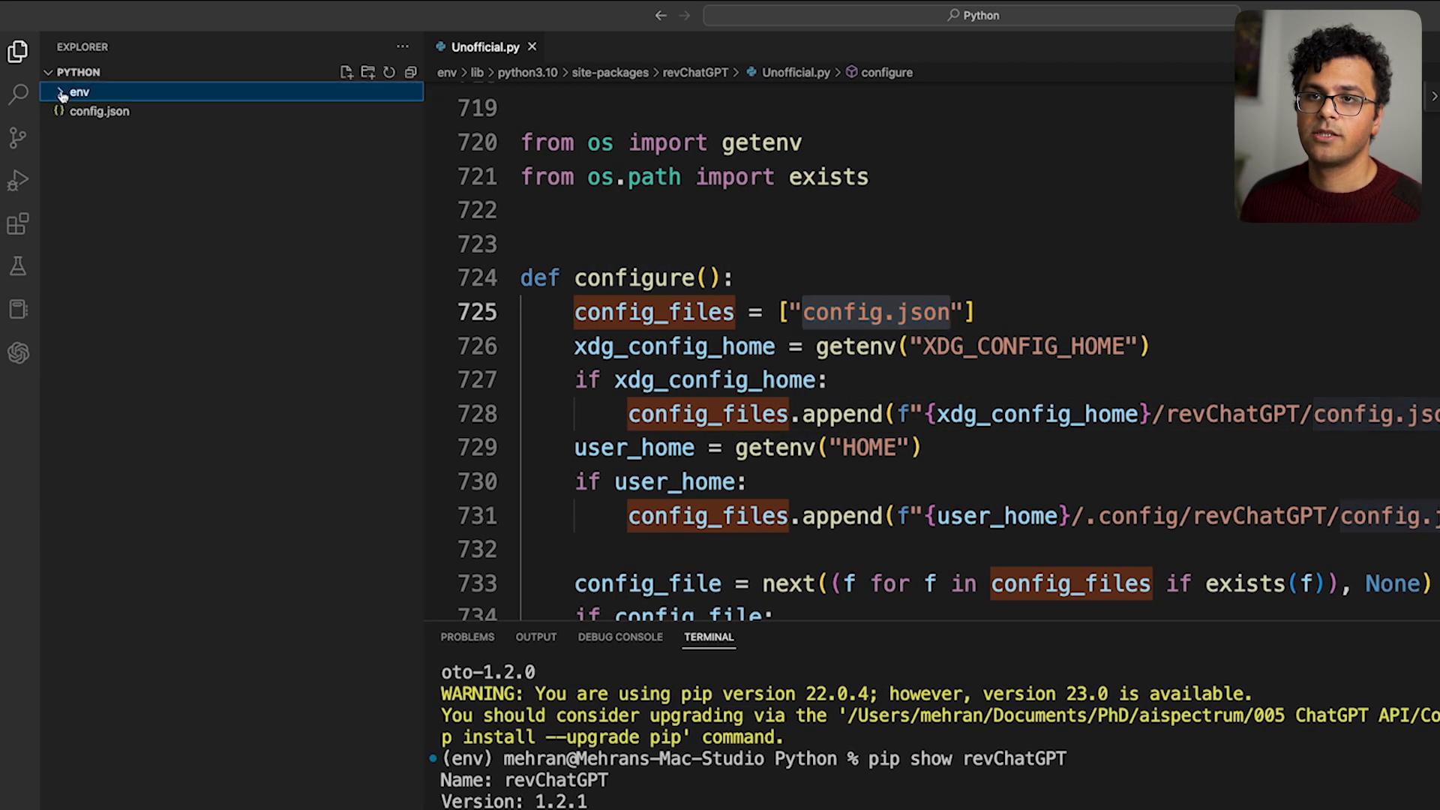
pyautogui.rightClick(99, 111)
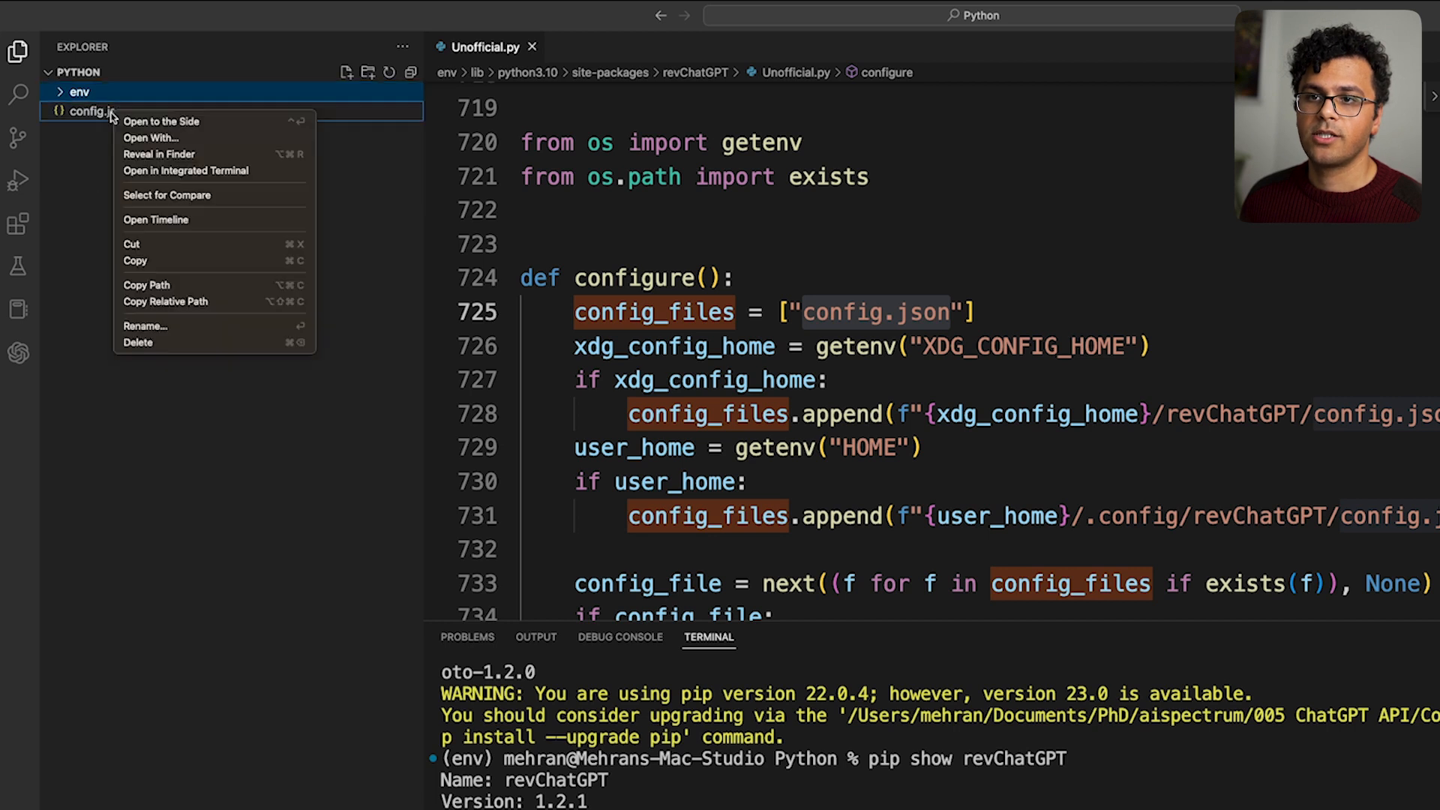
pyautogui.click(832, 312)
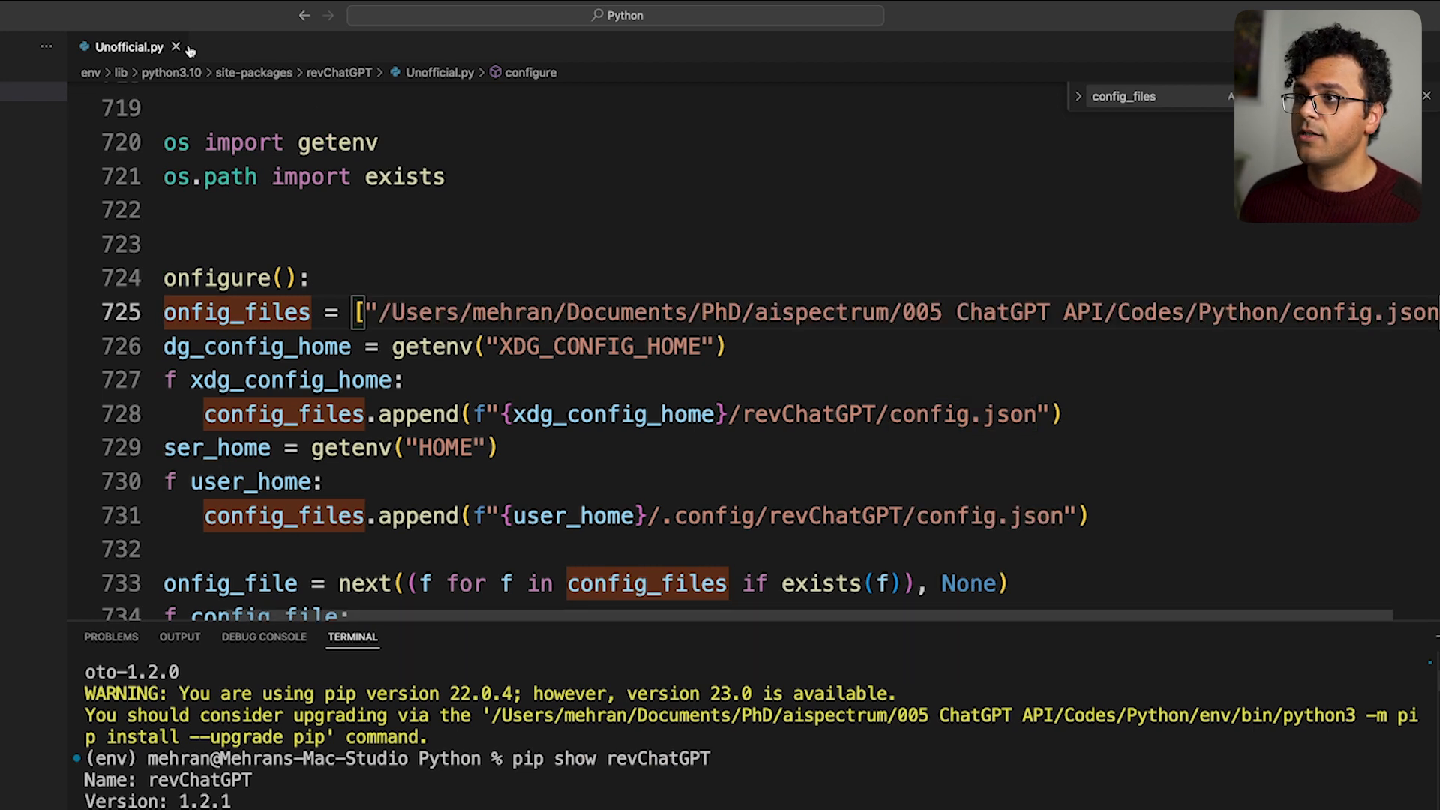
pyautogui.click(176, 47)
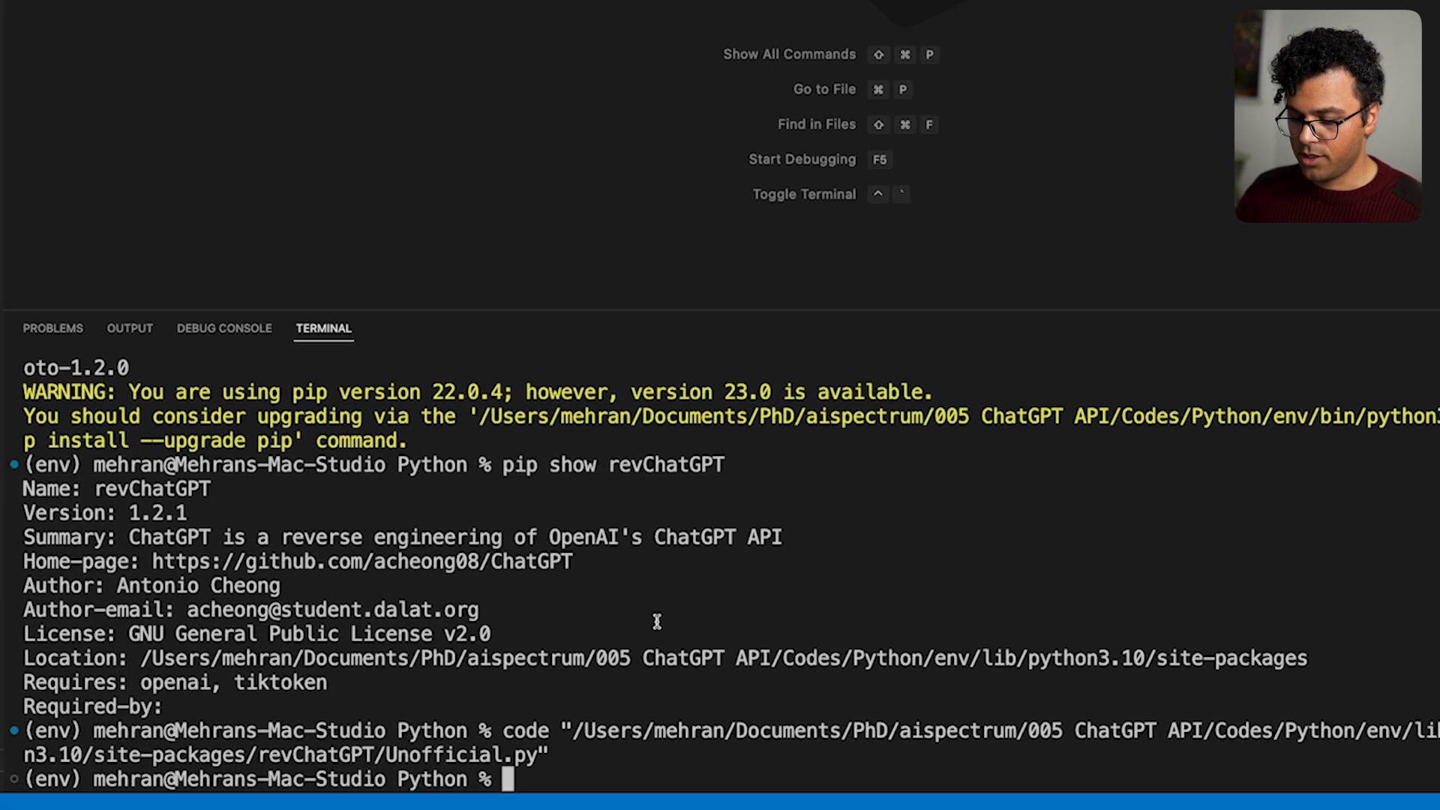
pyautogui.write('python')
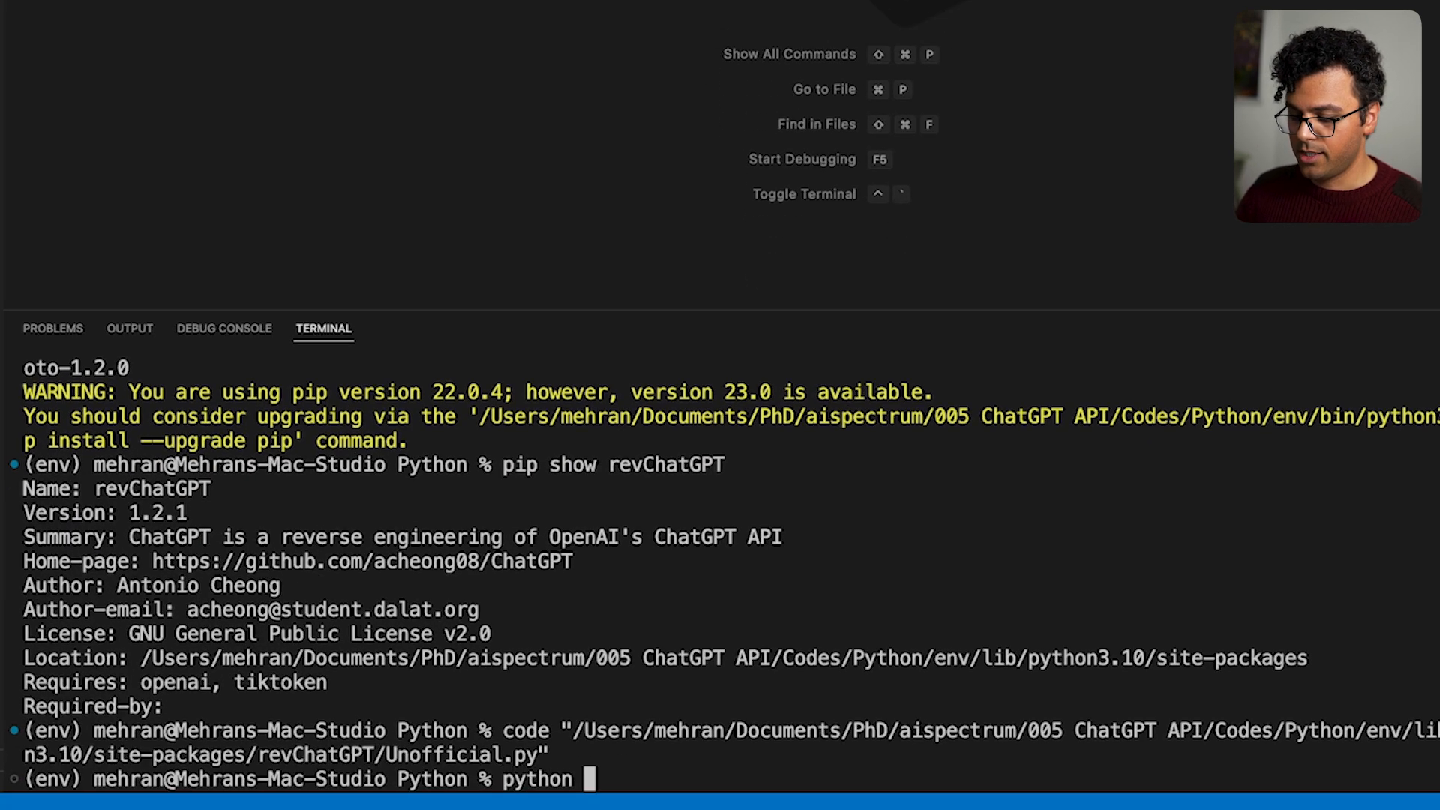
# - Run python -m revChatGPT.Unofficial to log in and reach the You: prompt
pyautogui.write('-m revC')
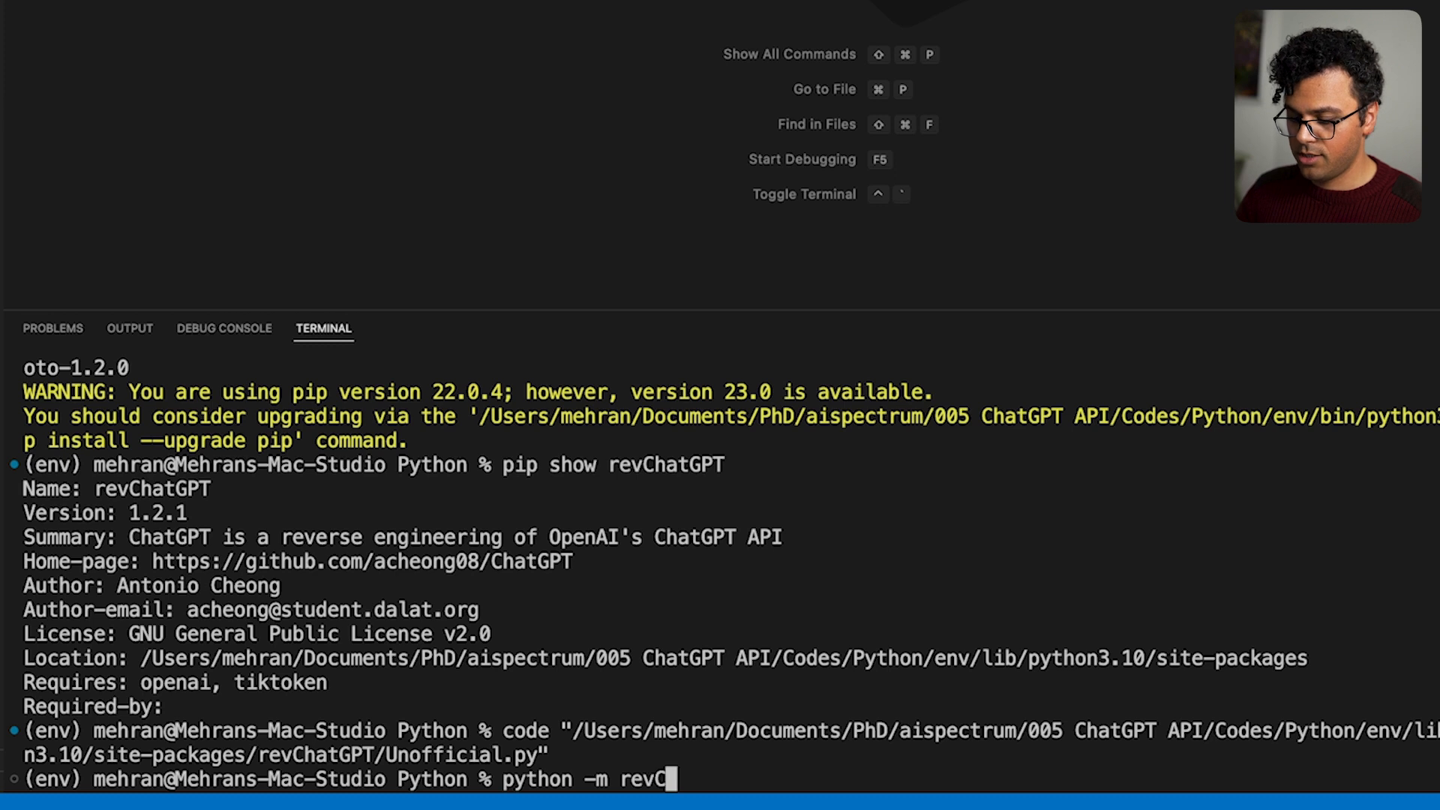
pyautogui.write('hatGPT.')
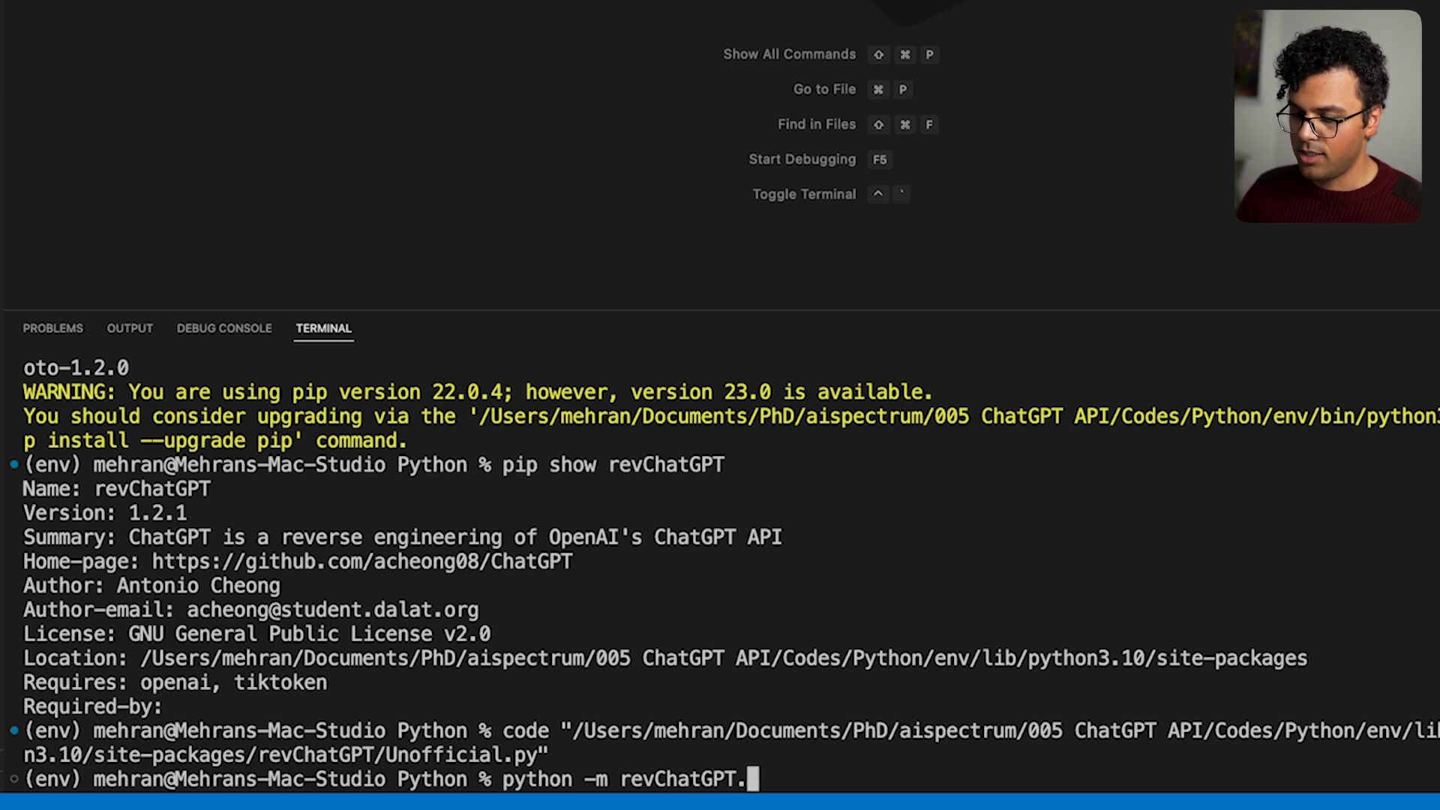
pyautogui.write('Unoffi')
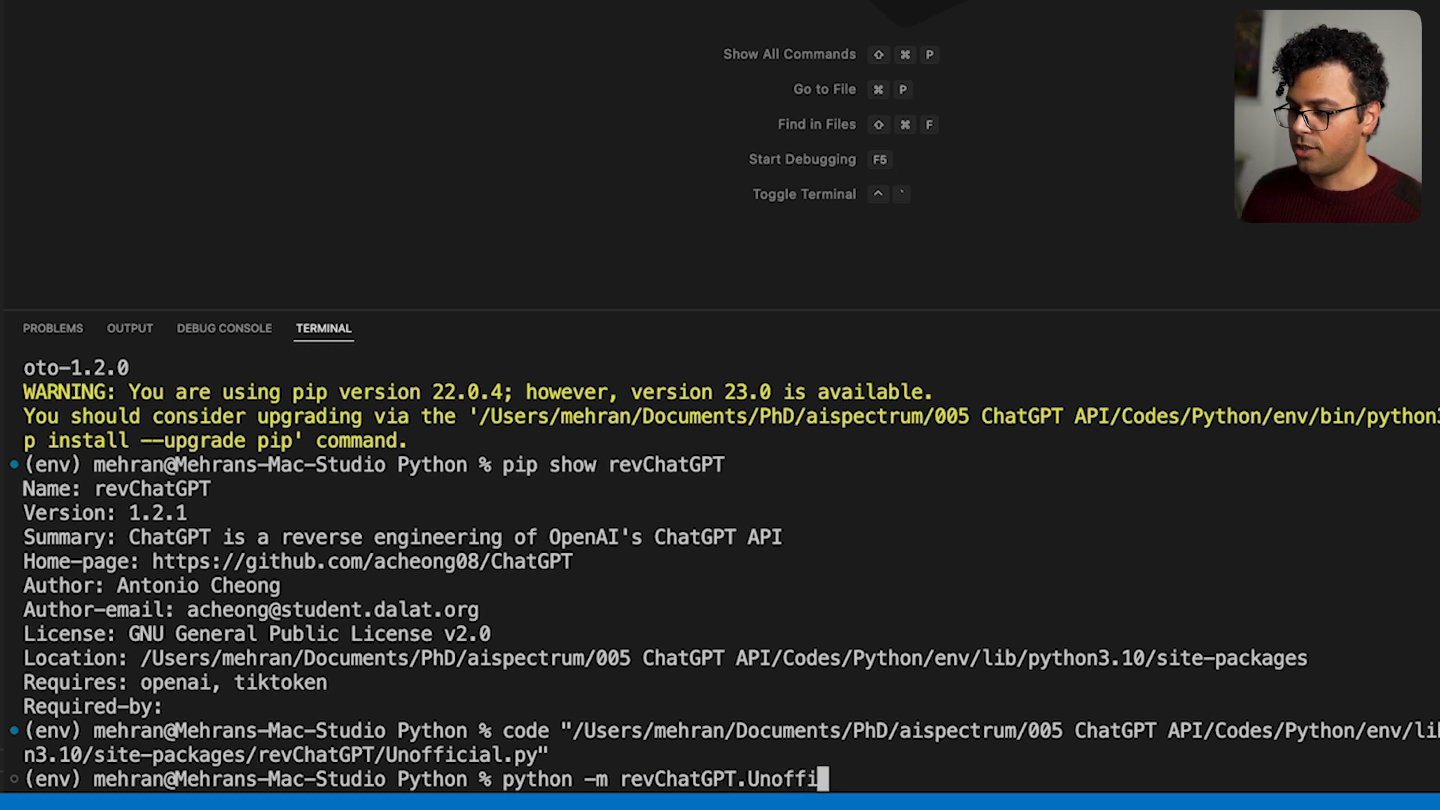
pyautogui.press('enter')
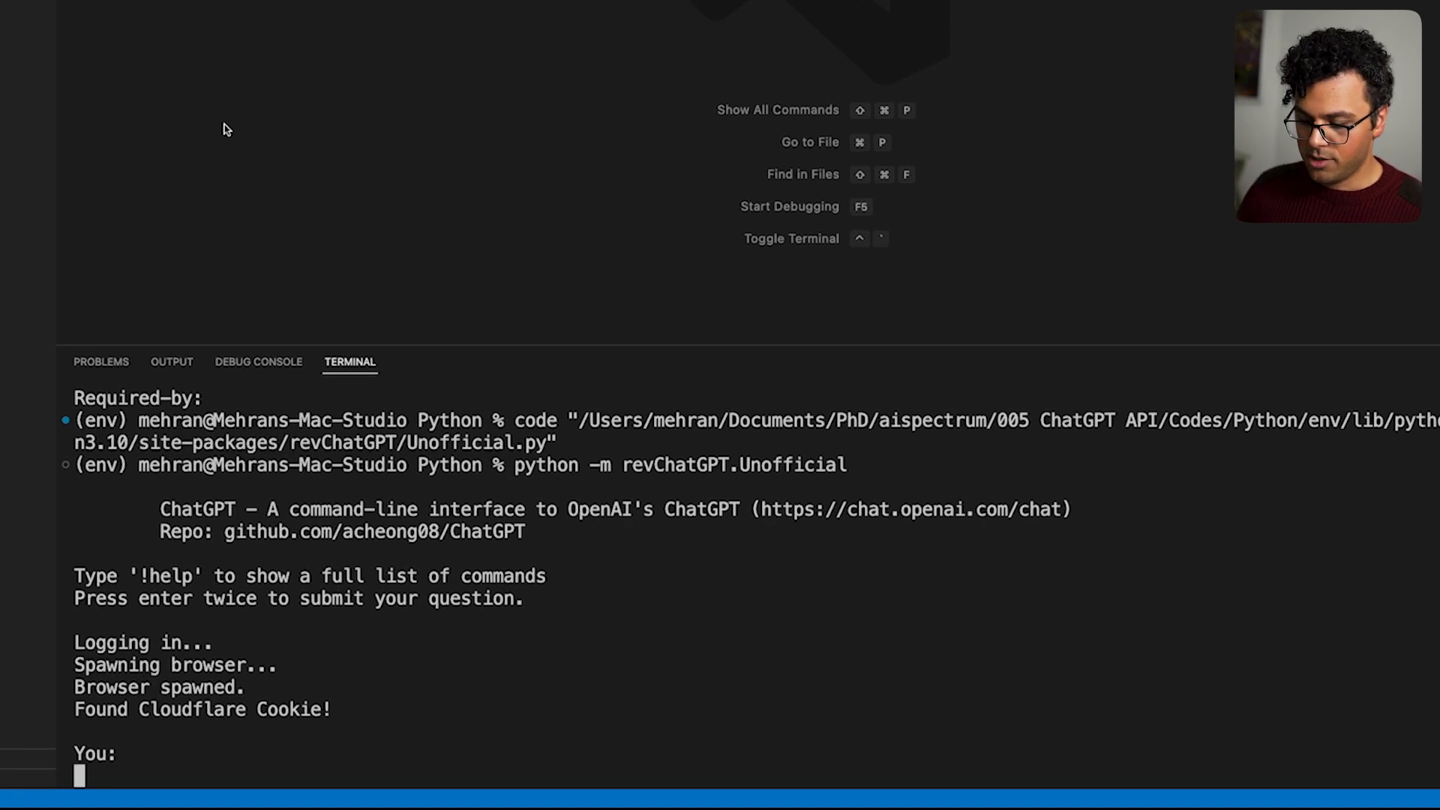
# - Ask the chat "what is your name?" and list its commands with !help
pyautogui.write('what is your name?')
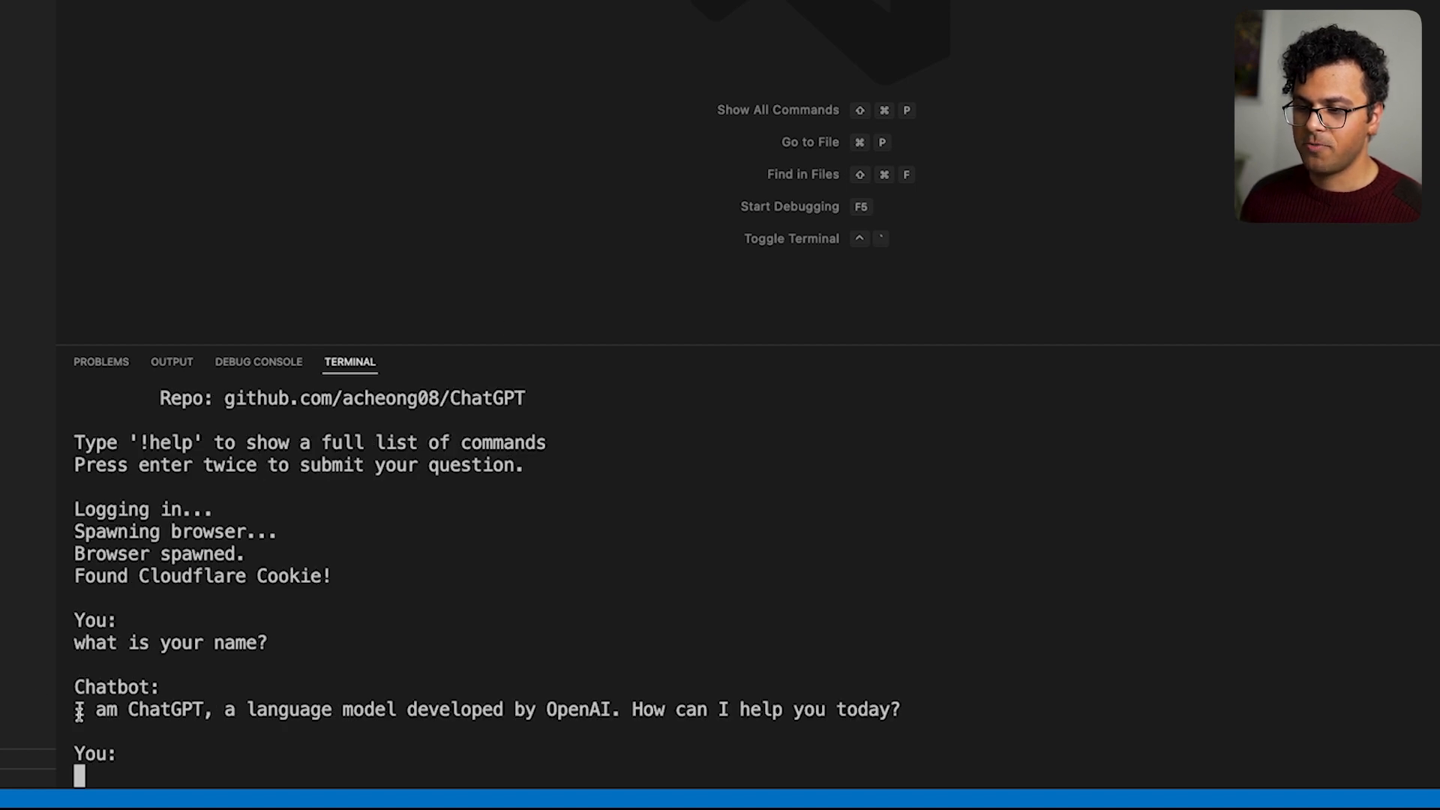
pyautogui.moveTo(74, 709); pyautogui.dragTo(203, 709)
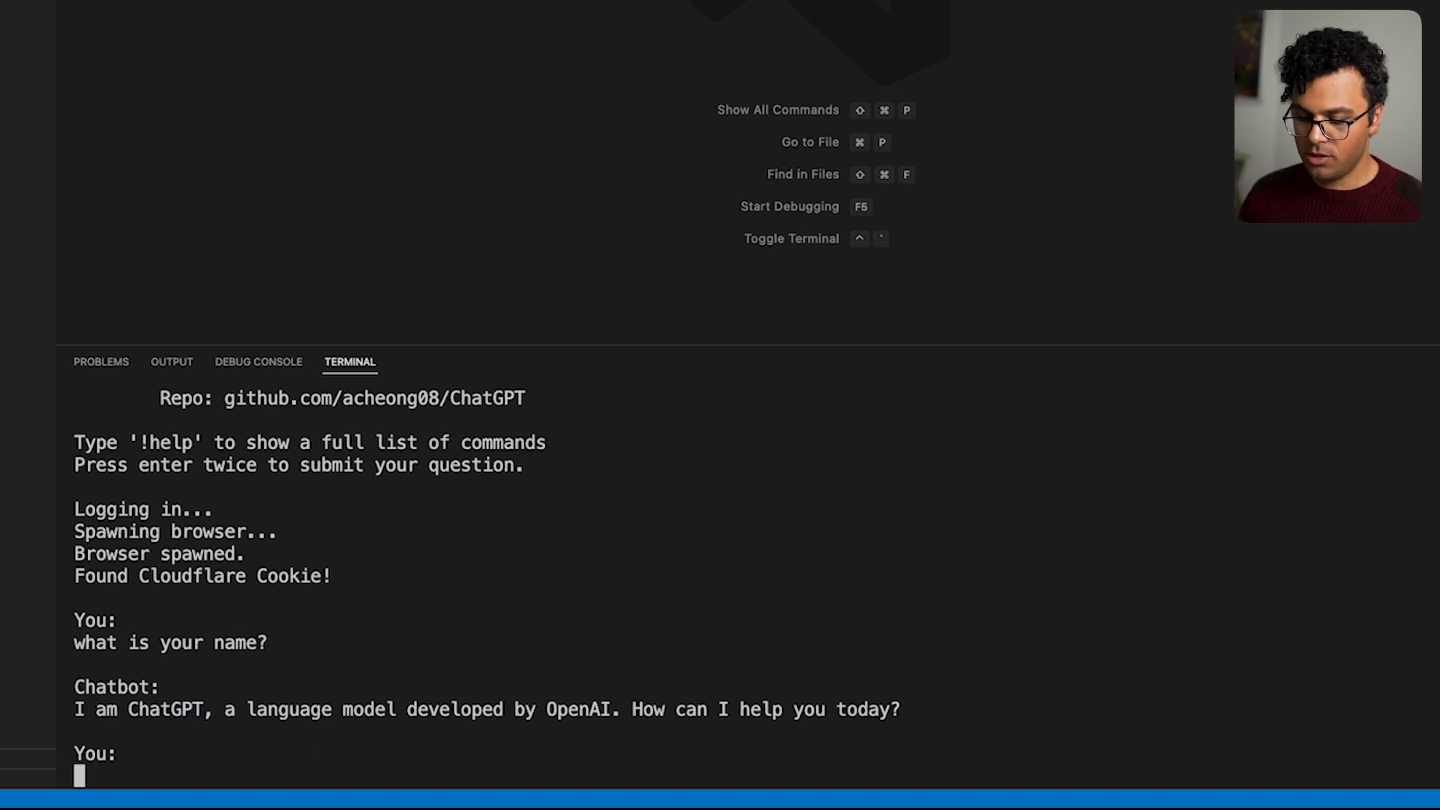
pyautogui.write('!hle')
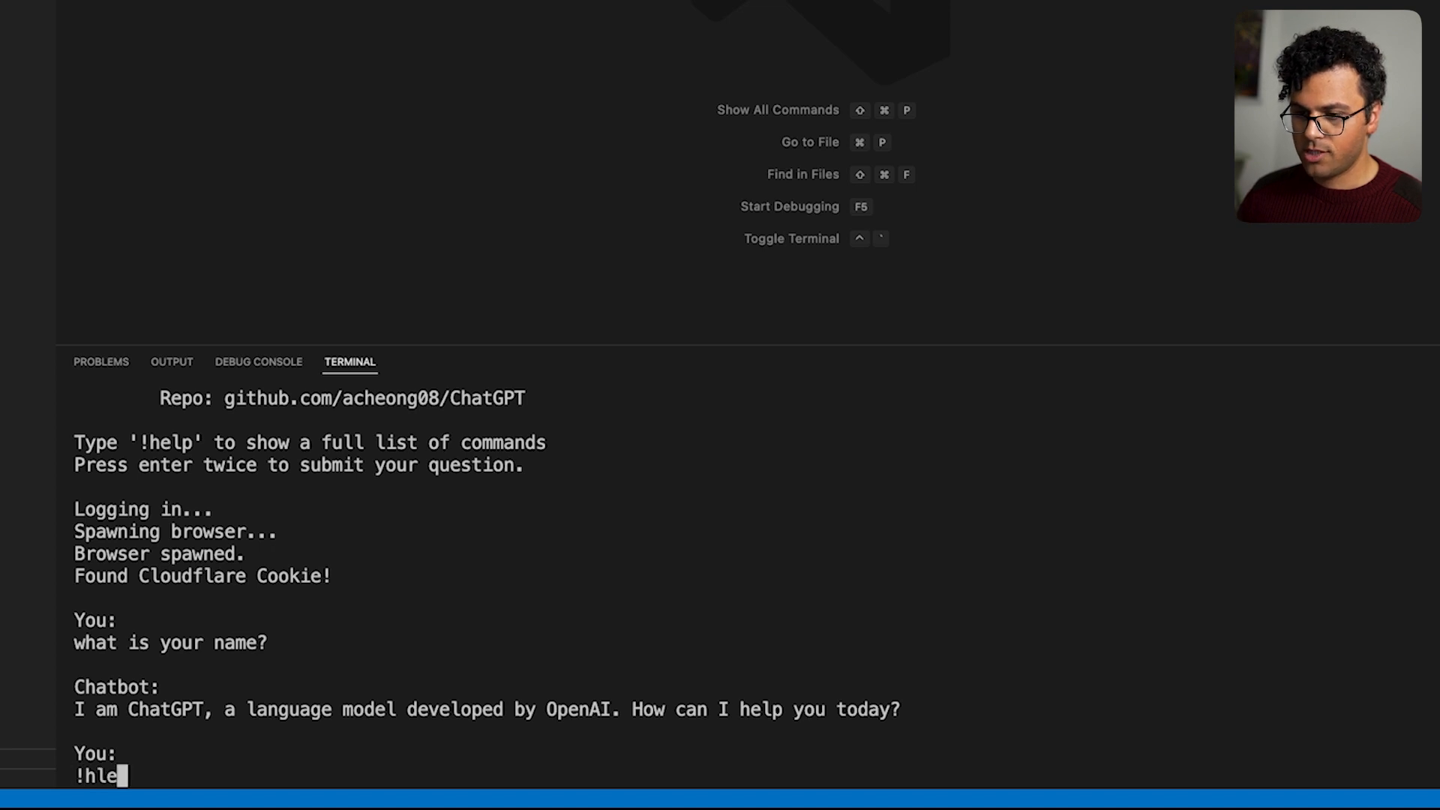
pyautogui.press('Backspace')
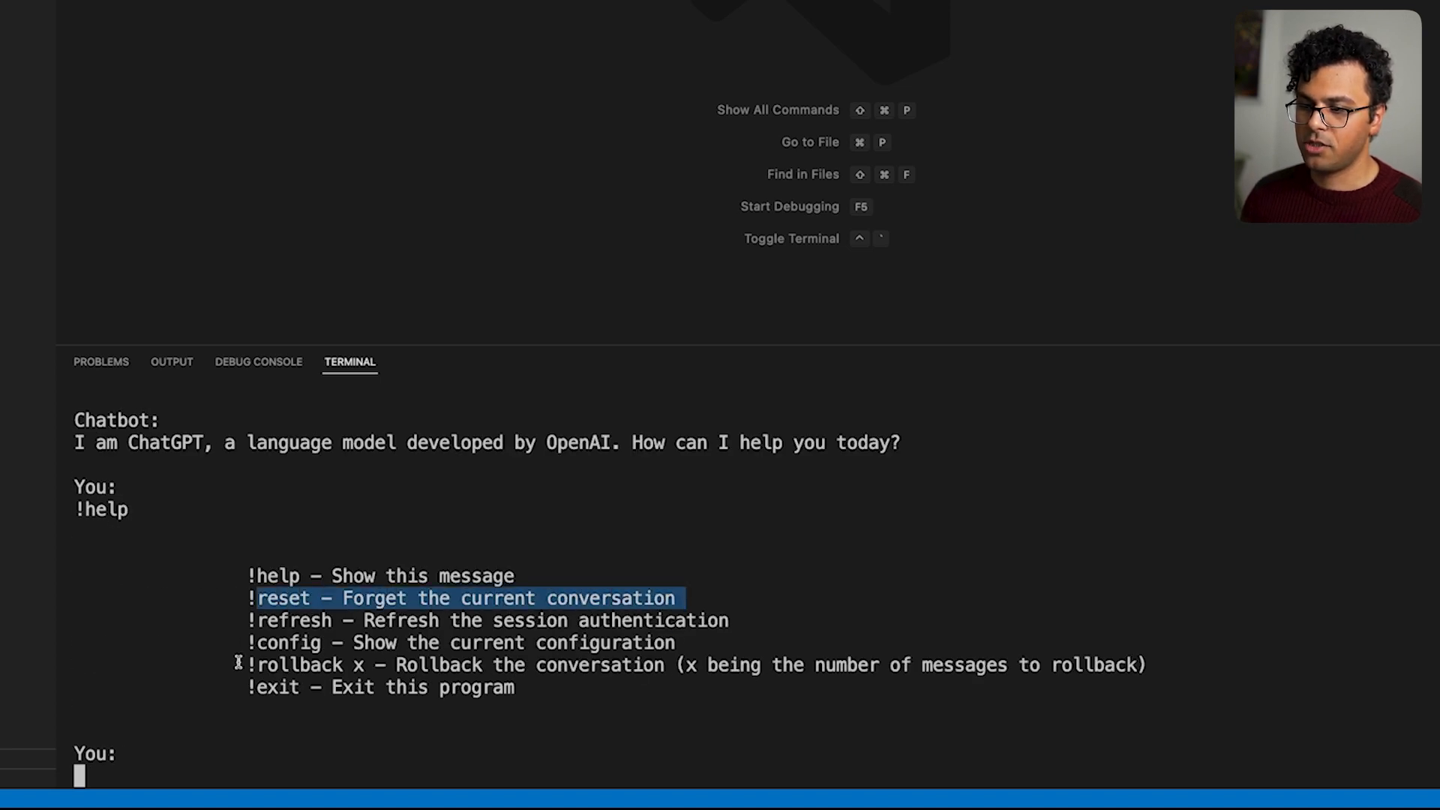
pyautogui.click(664, 684)
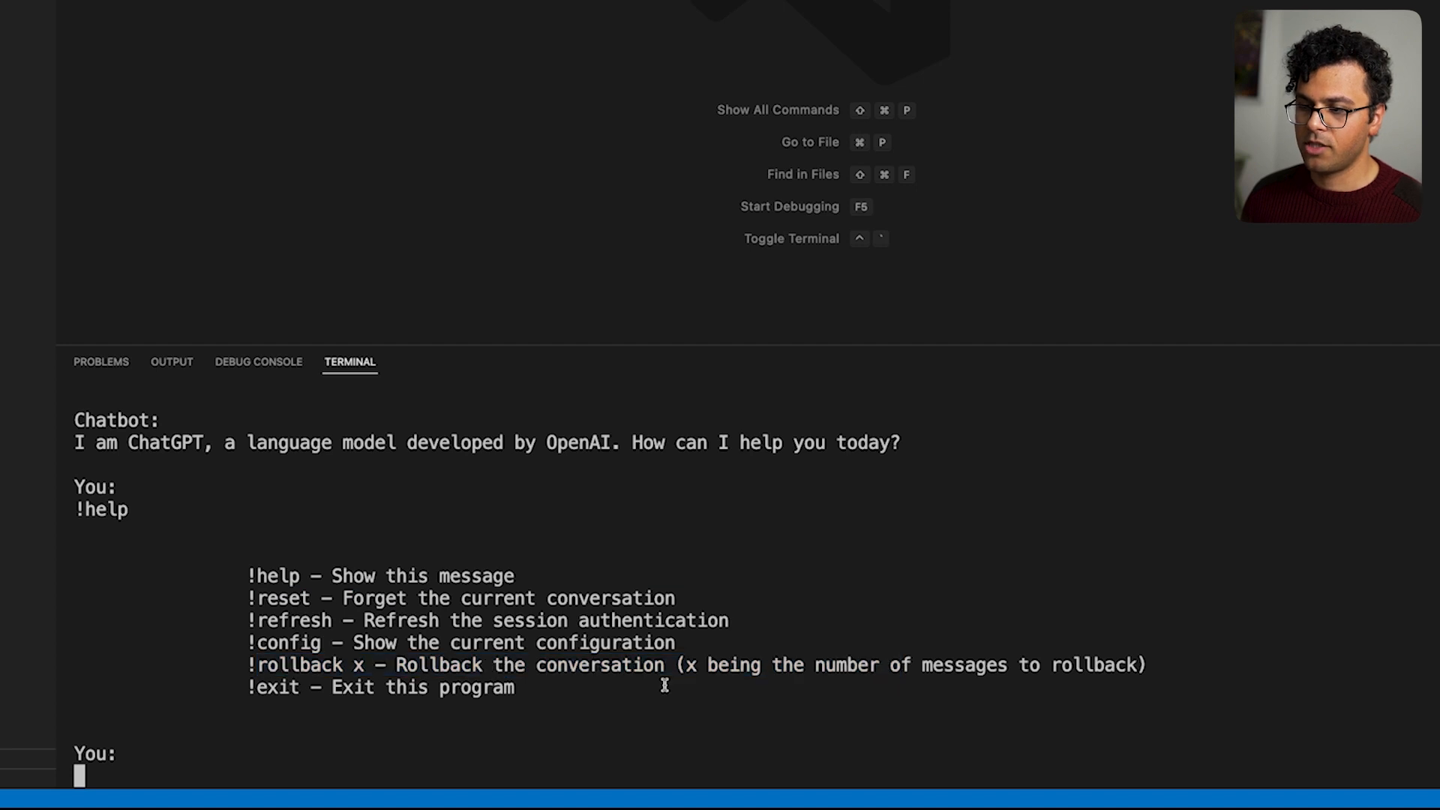
pyautogui.moveTo(489, 757)
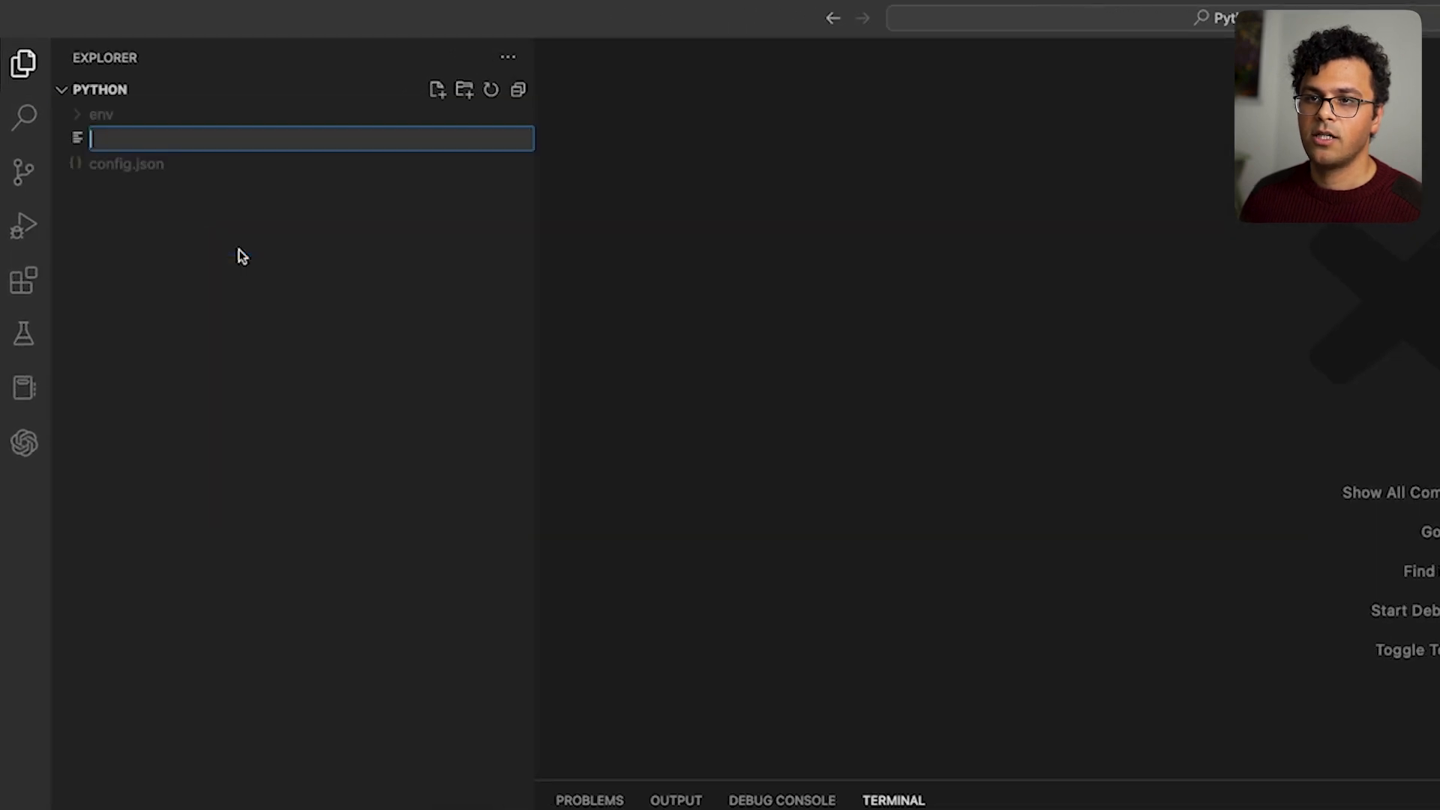
# - Create main.py importing Chatbot from revChatGPT.Unofficial, followed by import json
pyautogui.write('main.py')
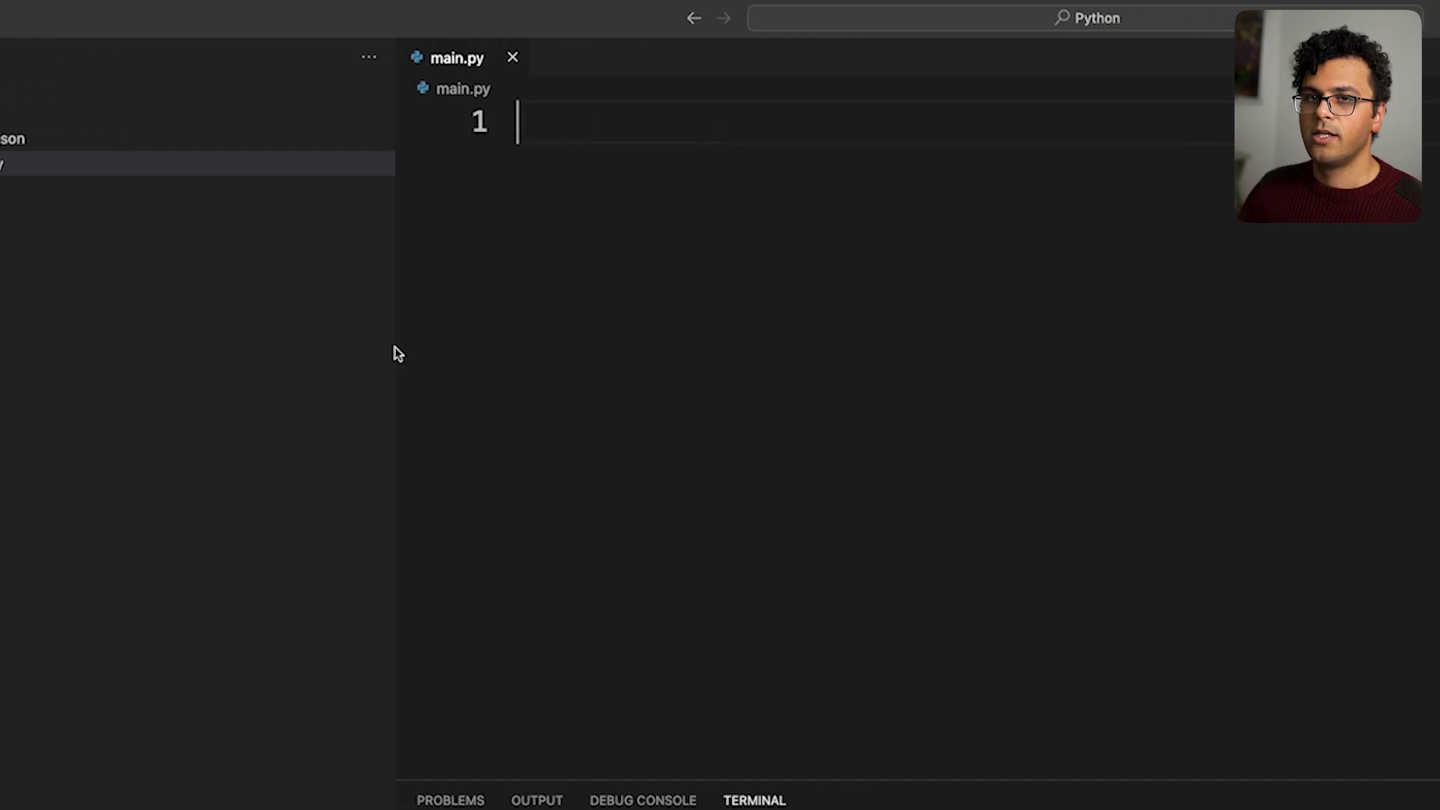
pyautogui.write('from')
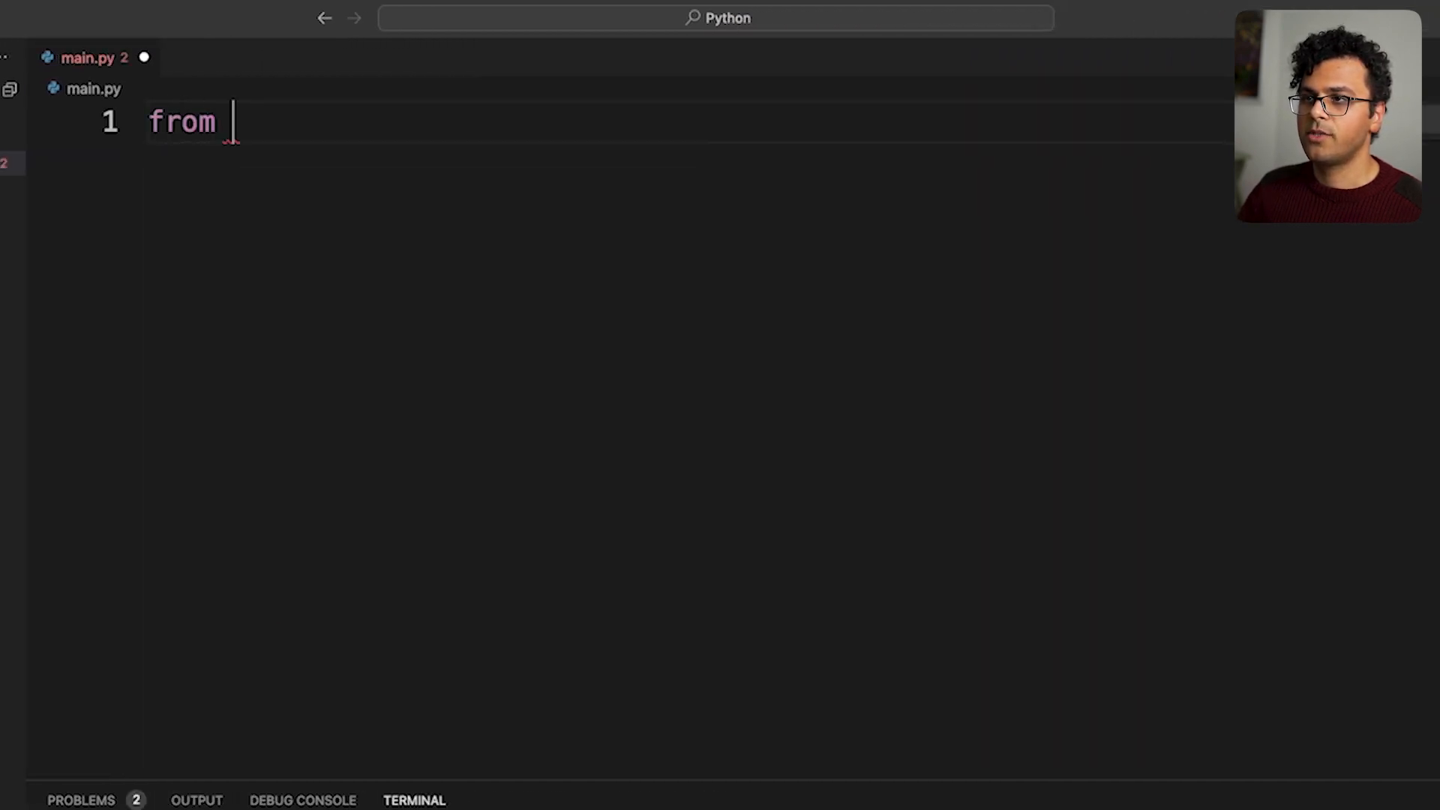
pyautogui.write('revChatGPT')
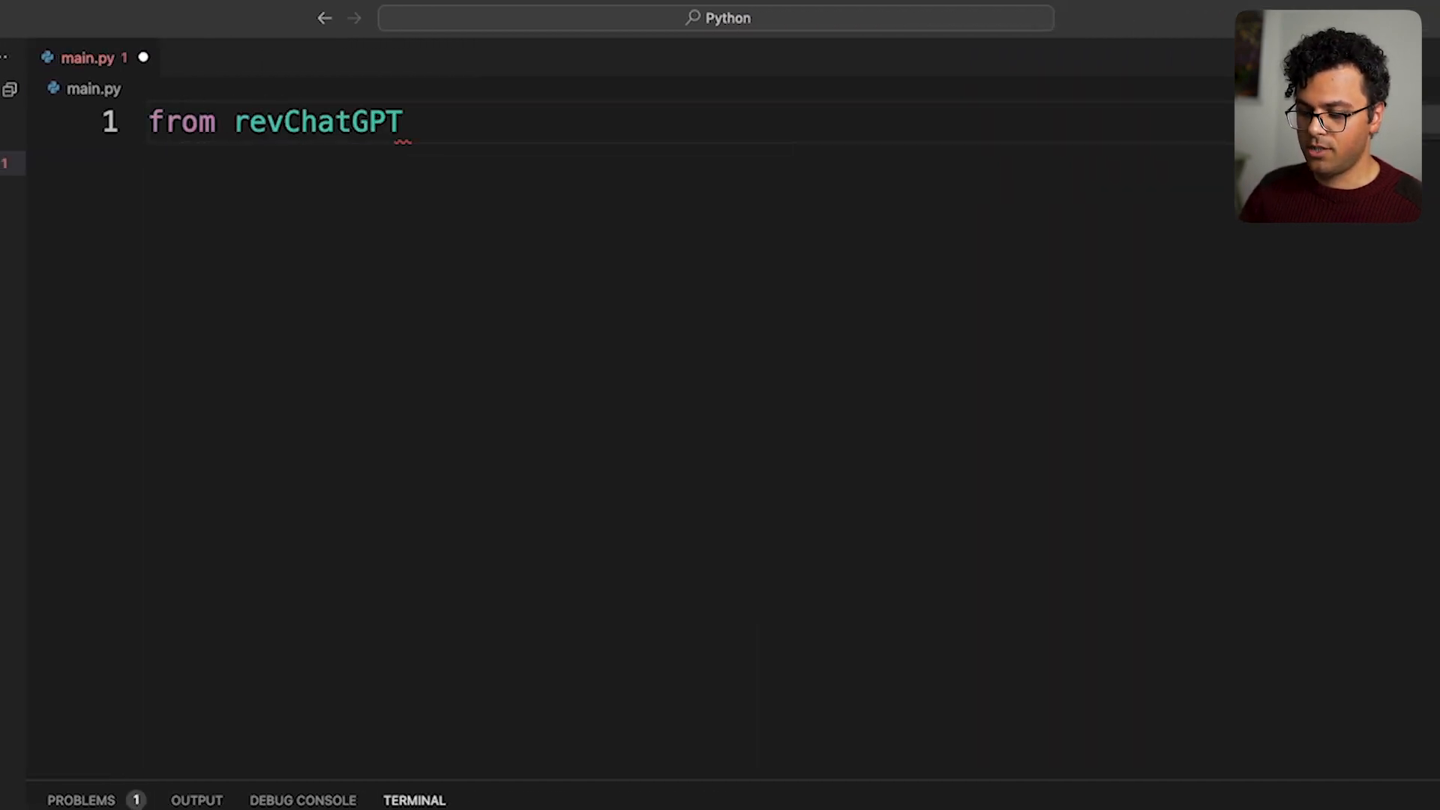
pyautogui.write('.Unofficial')
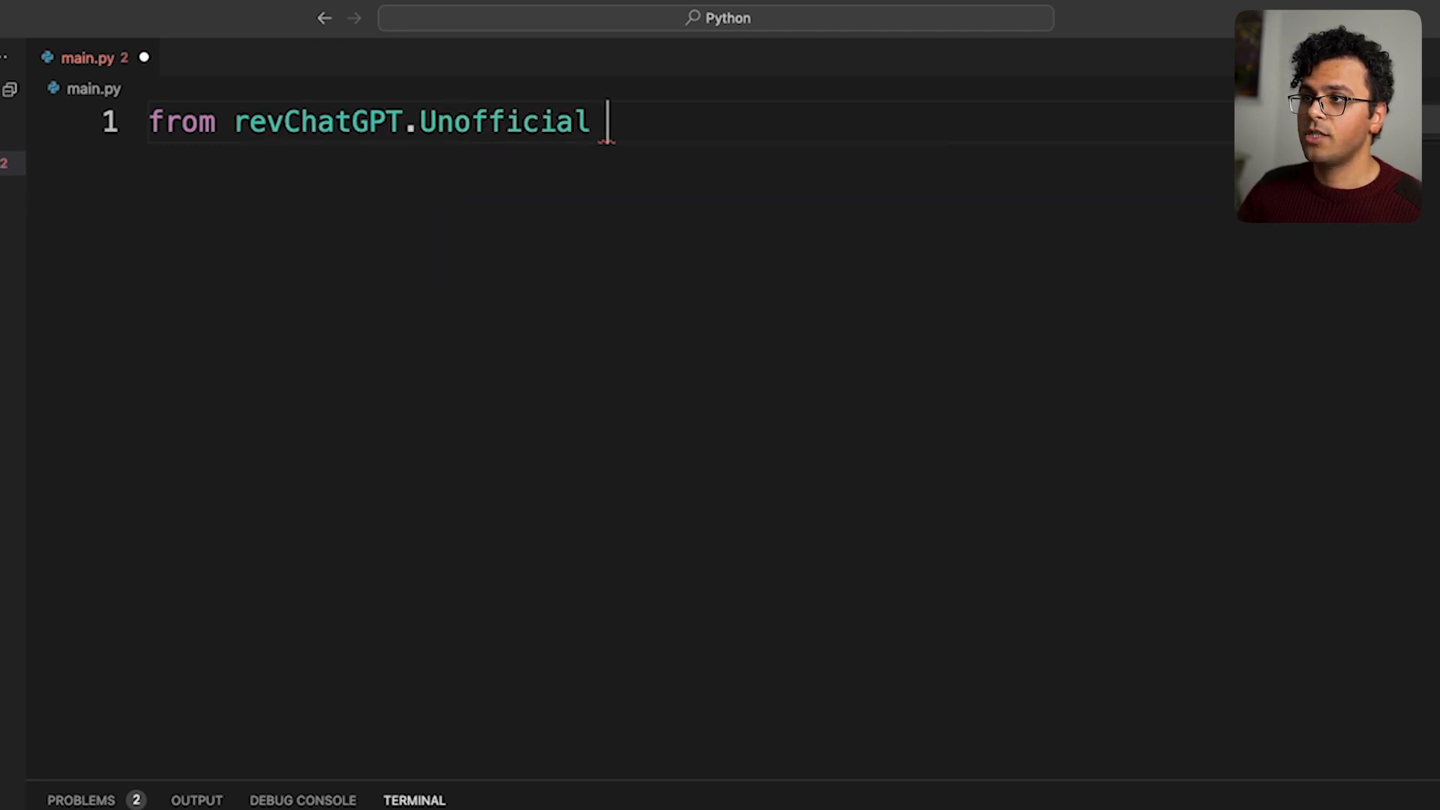
pyautogui.write('import')
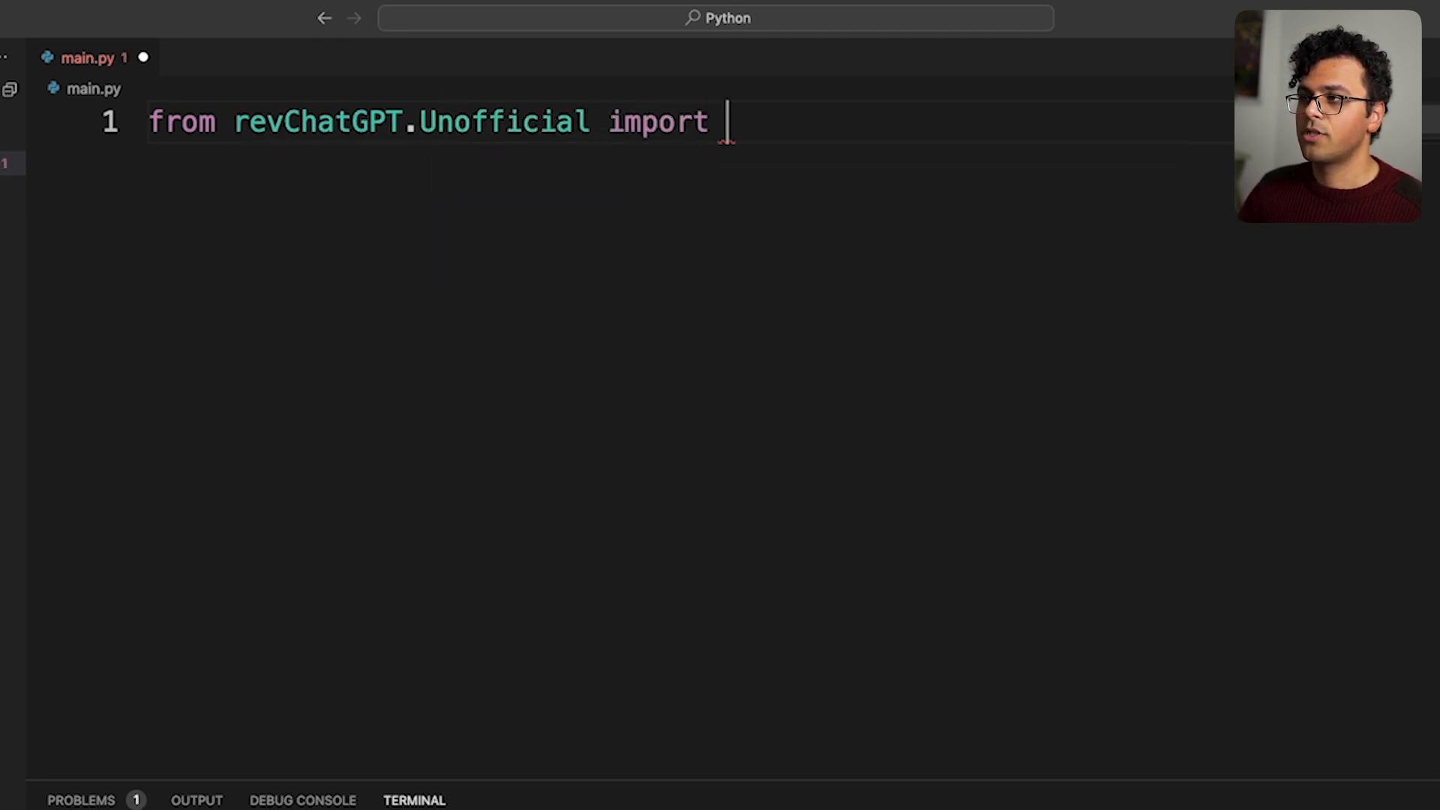
pyautogui.write('cha')
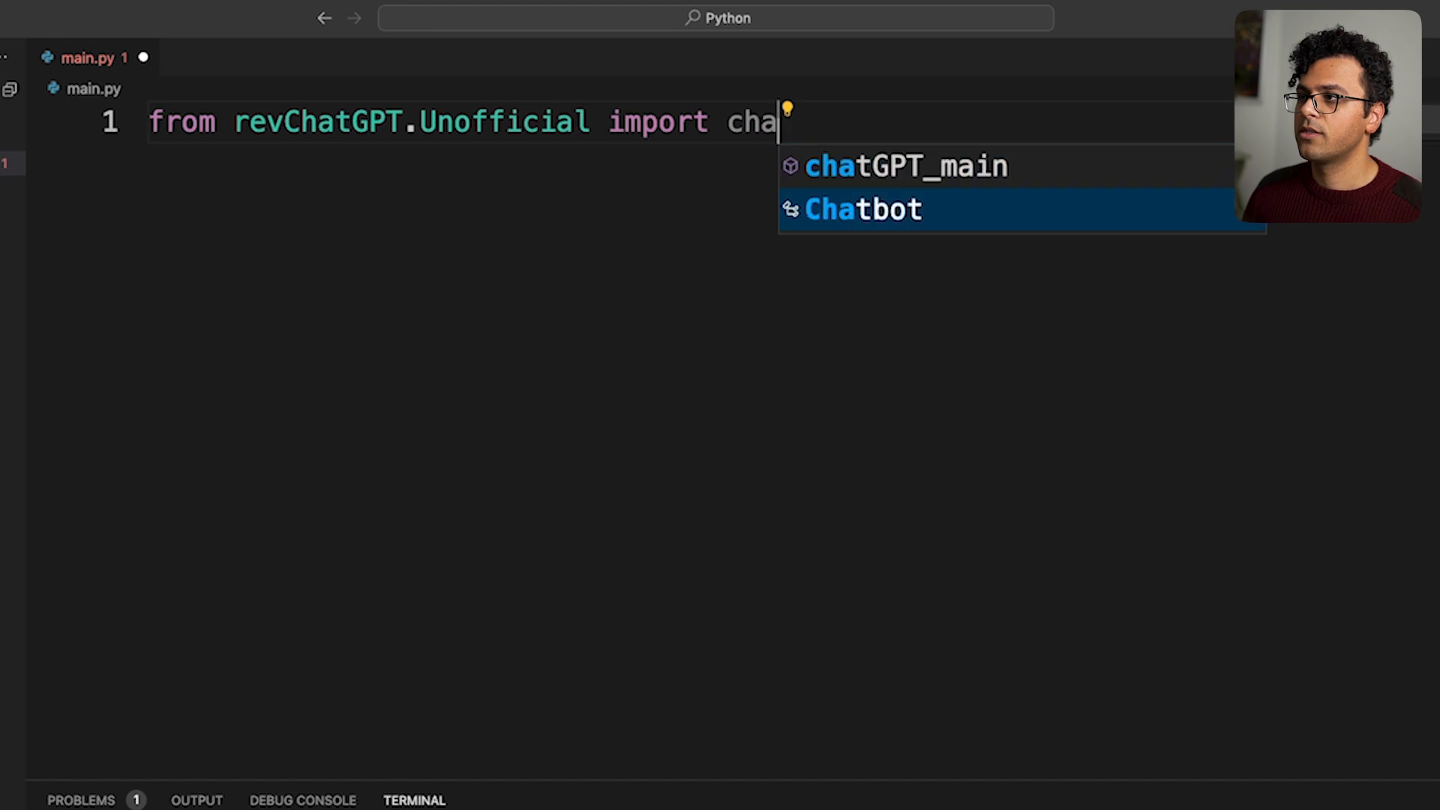
pyautogui.press('Enter')
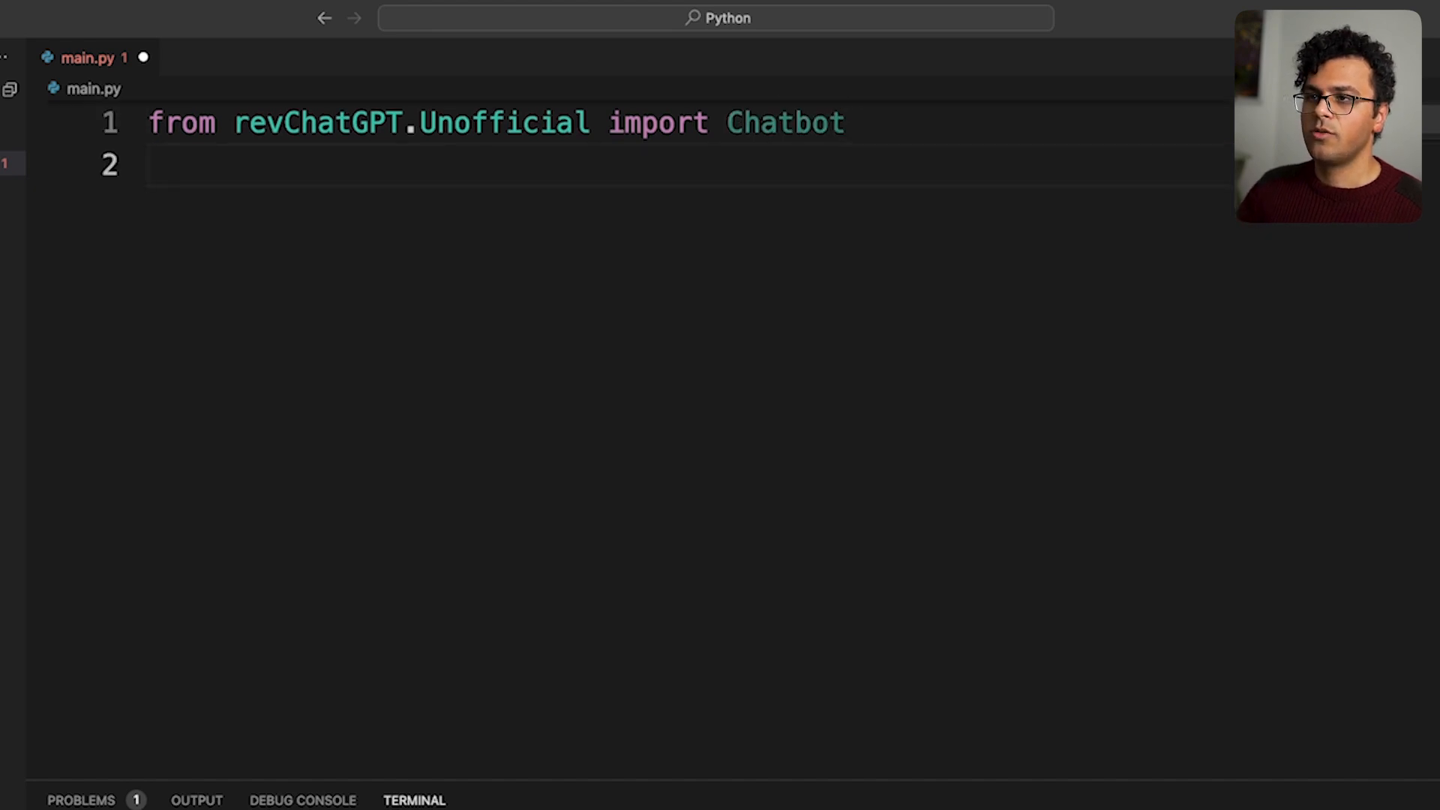
pyautogui.write('import json')
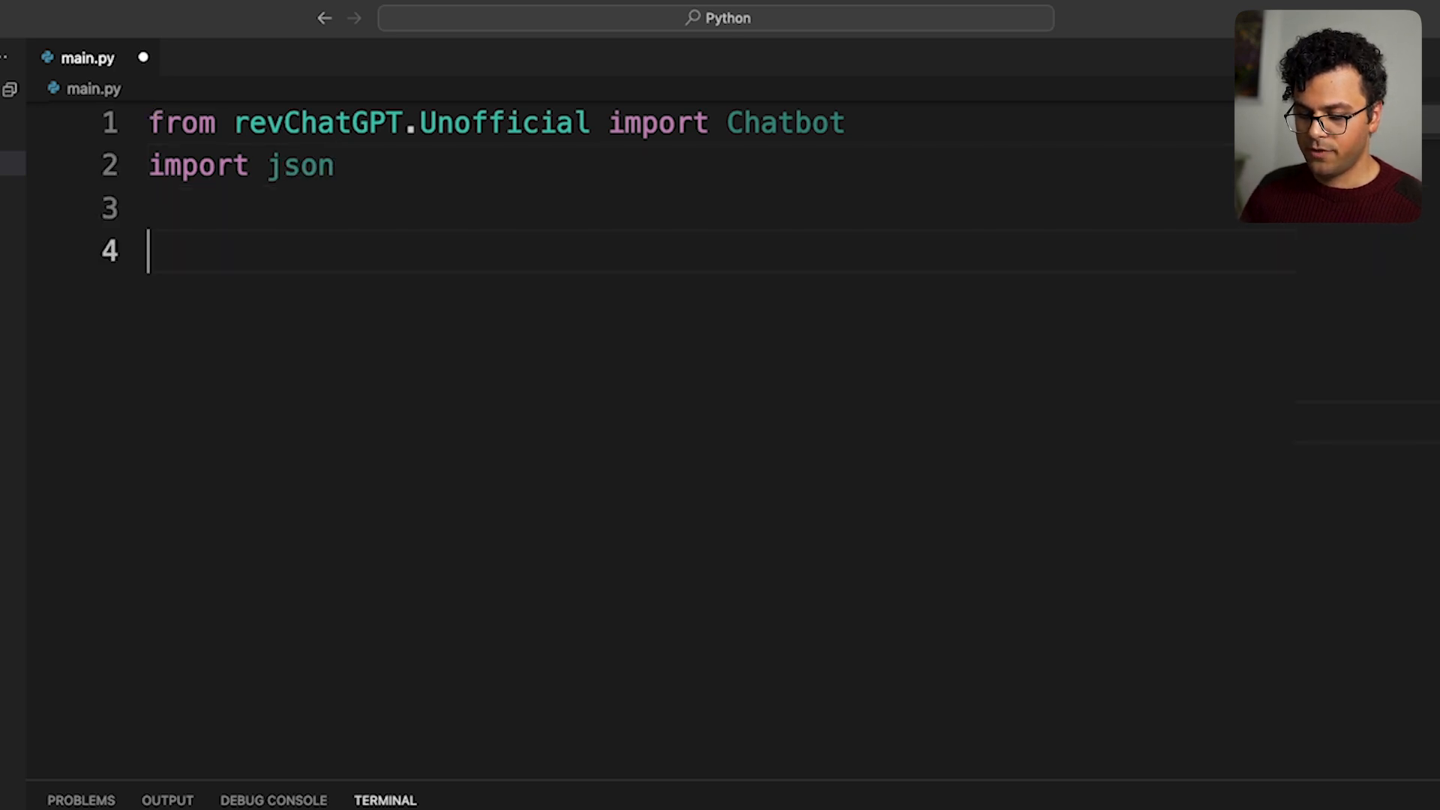
# - Add a '# read config' comment and open ./config.json as f
pyautogui.write('# read')
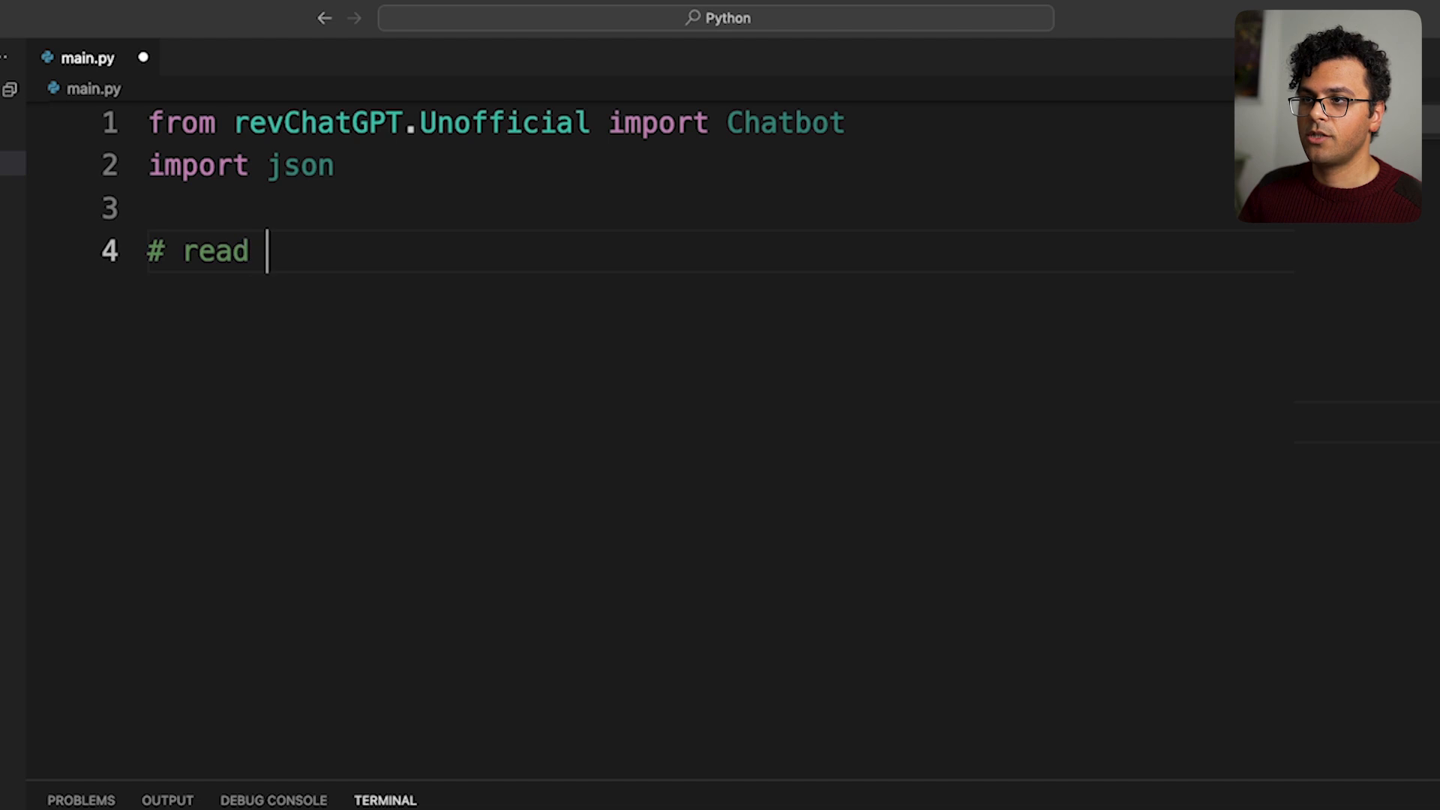
pyautogui.write('config')
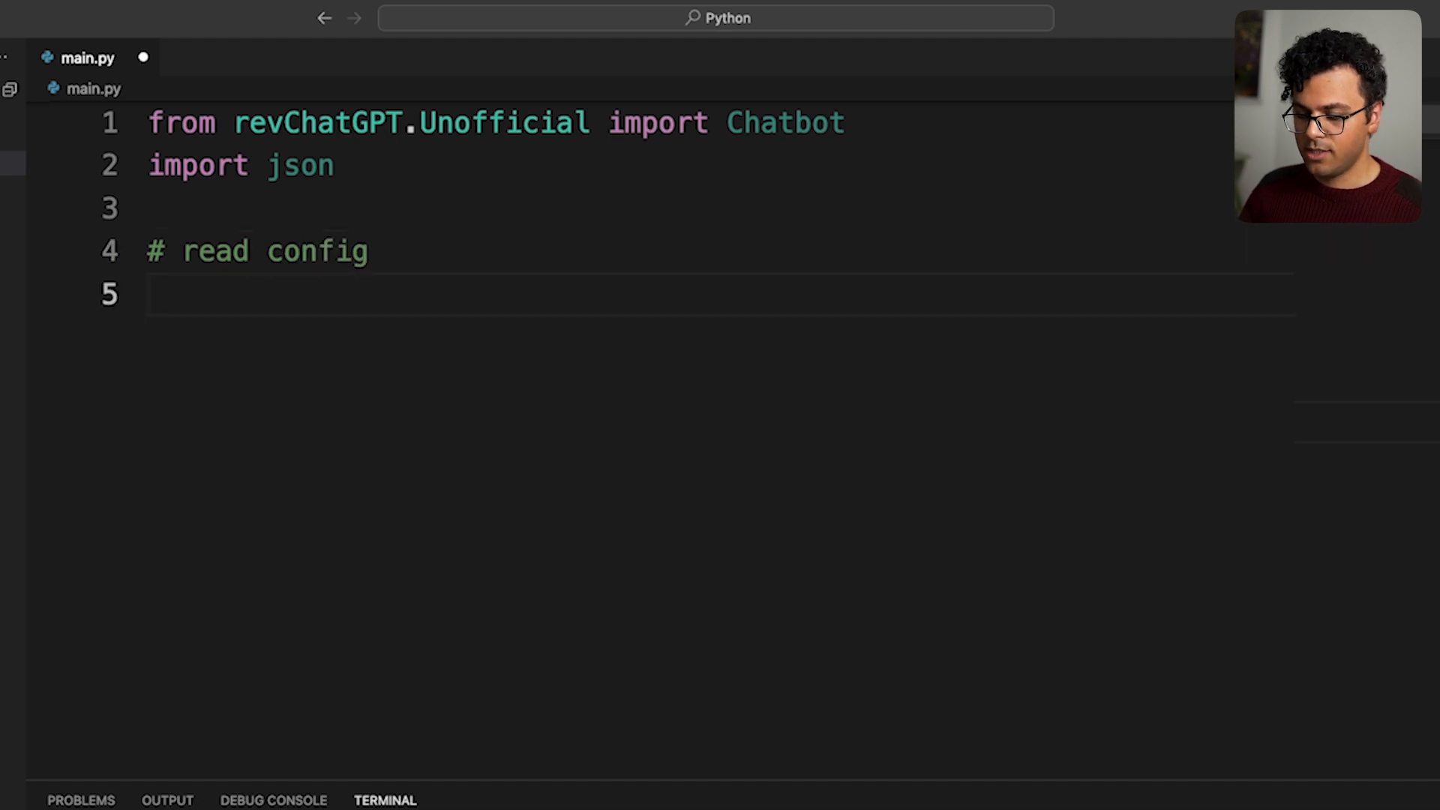
pyautogui.write('f =')
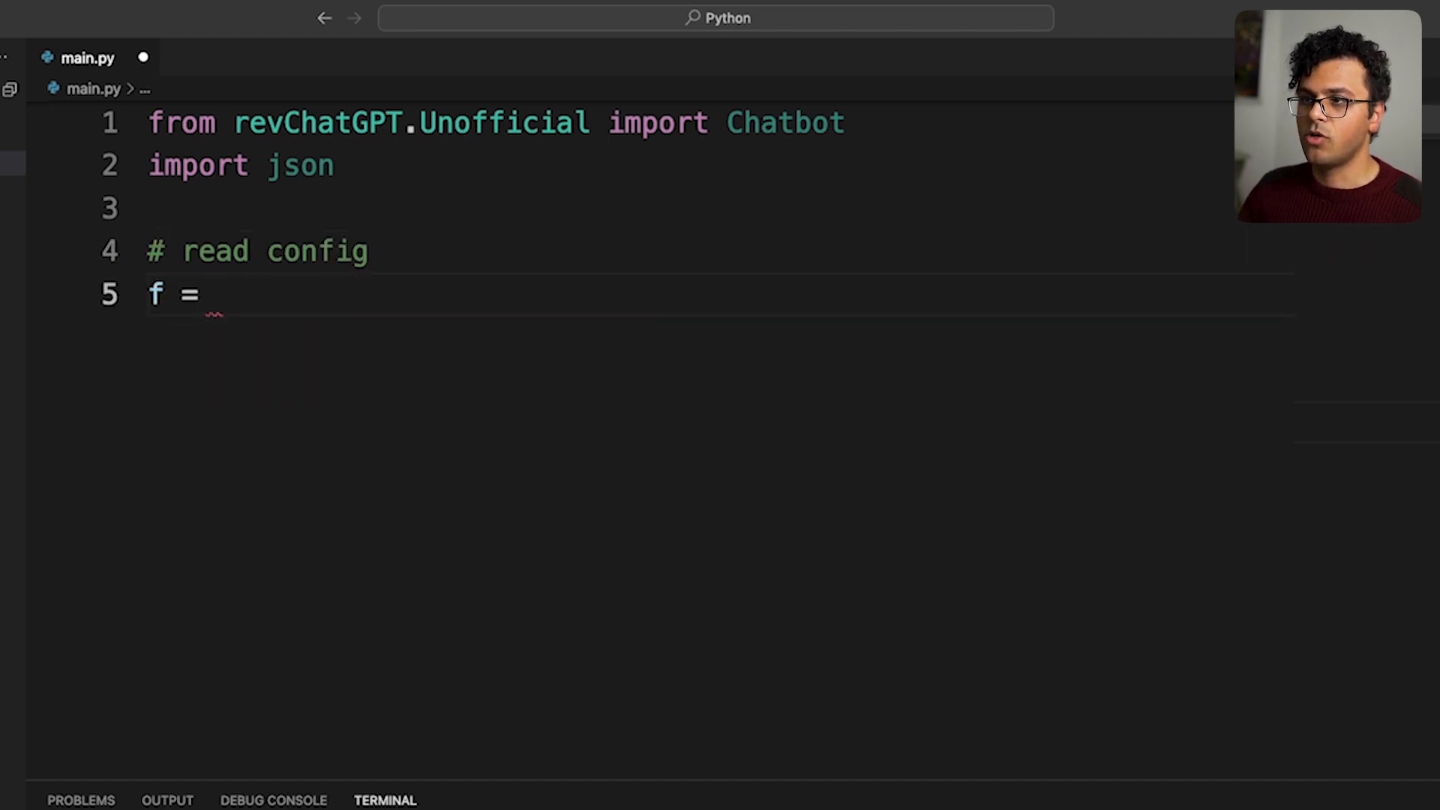
pyautogui.write('op')
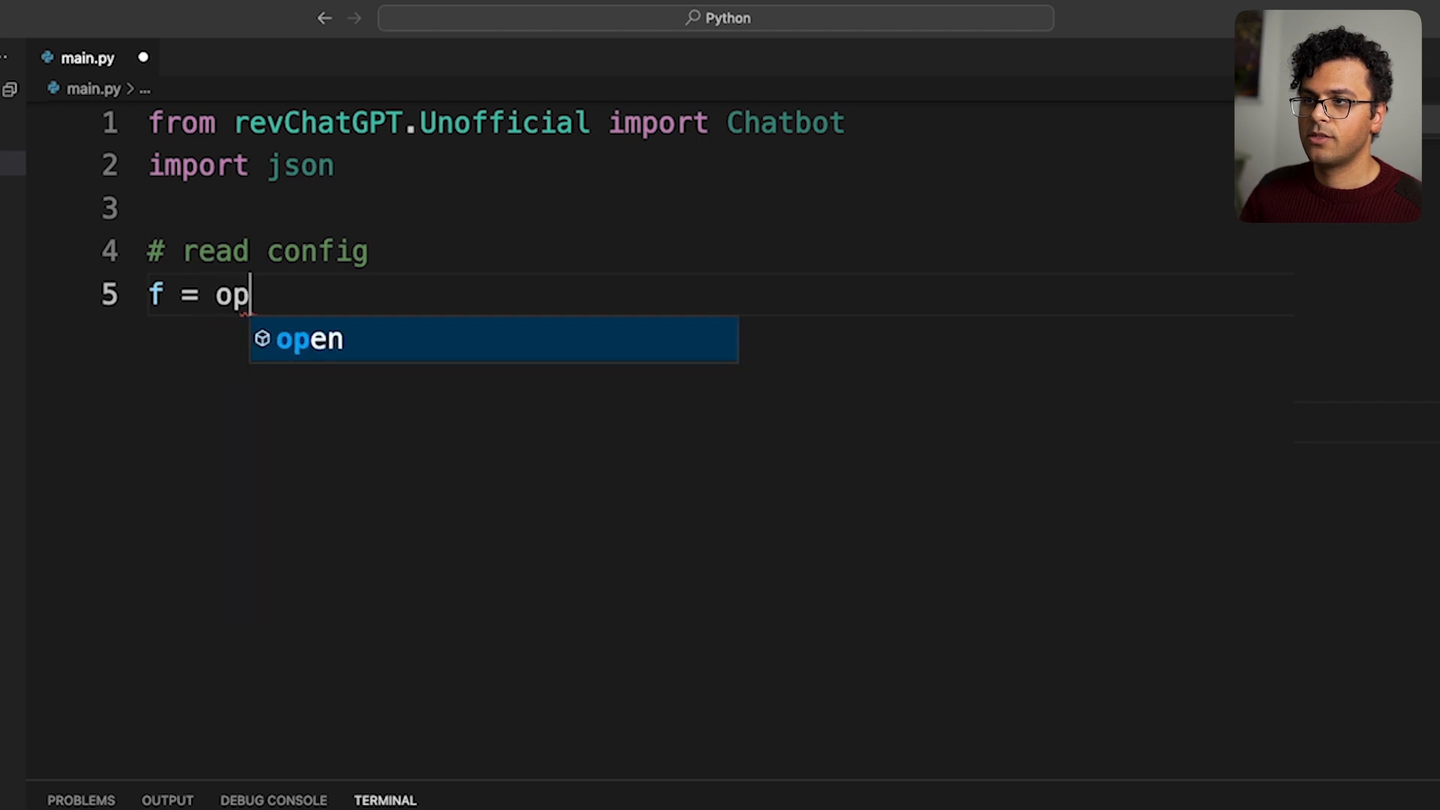
pyautogui.write('en("./"')
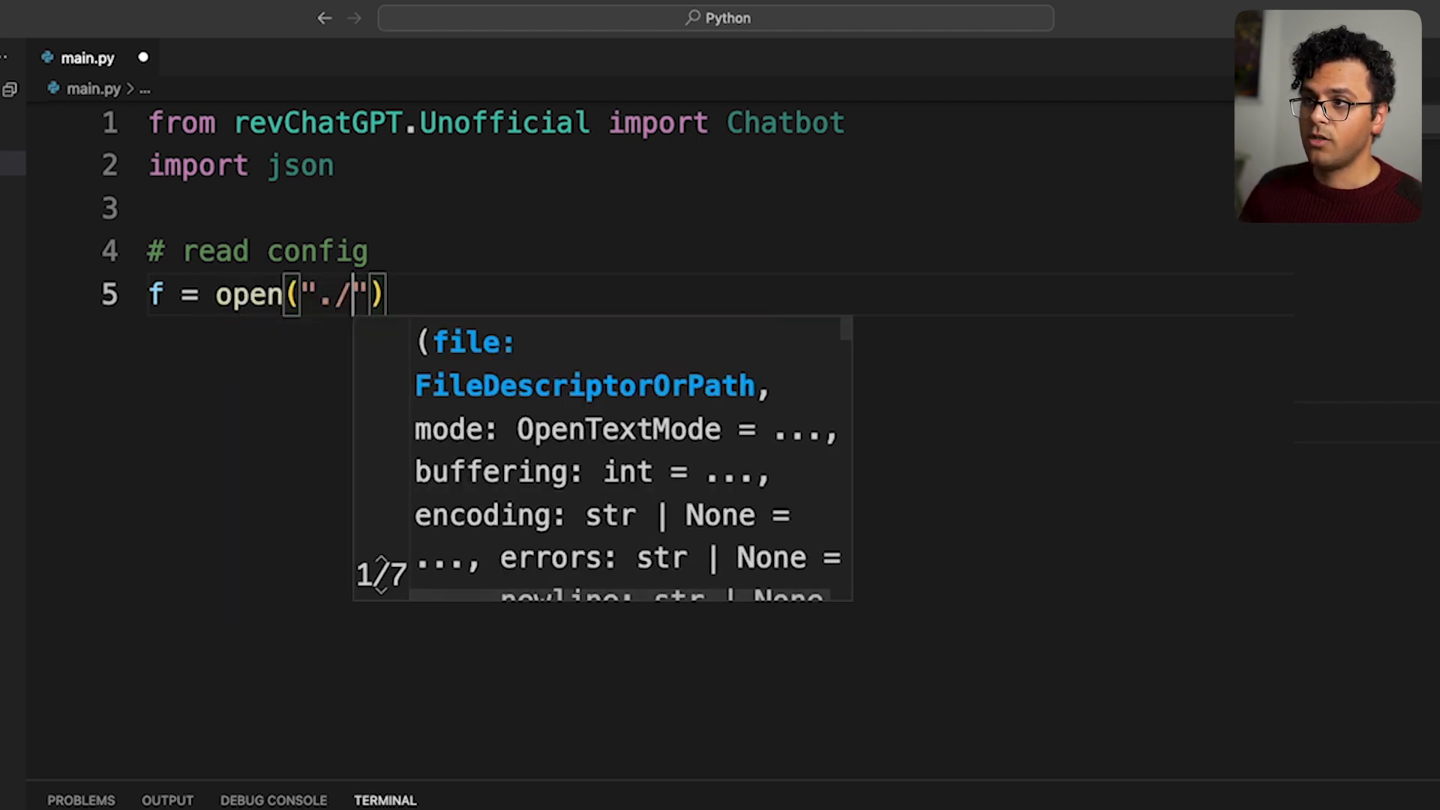
pyautogui.write('config')
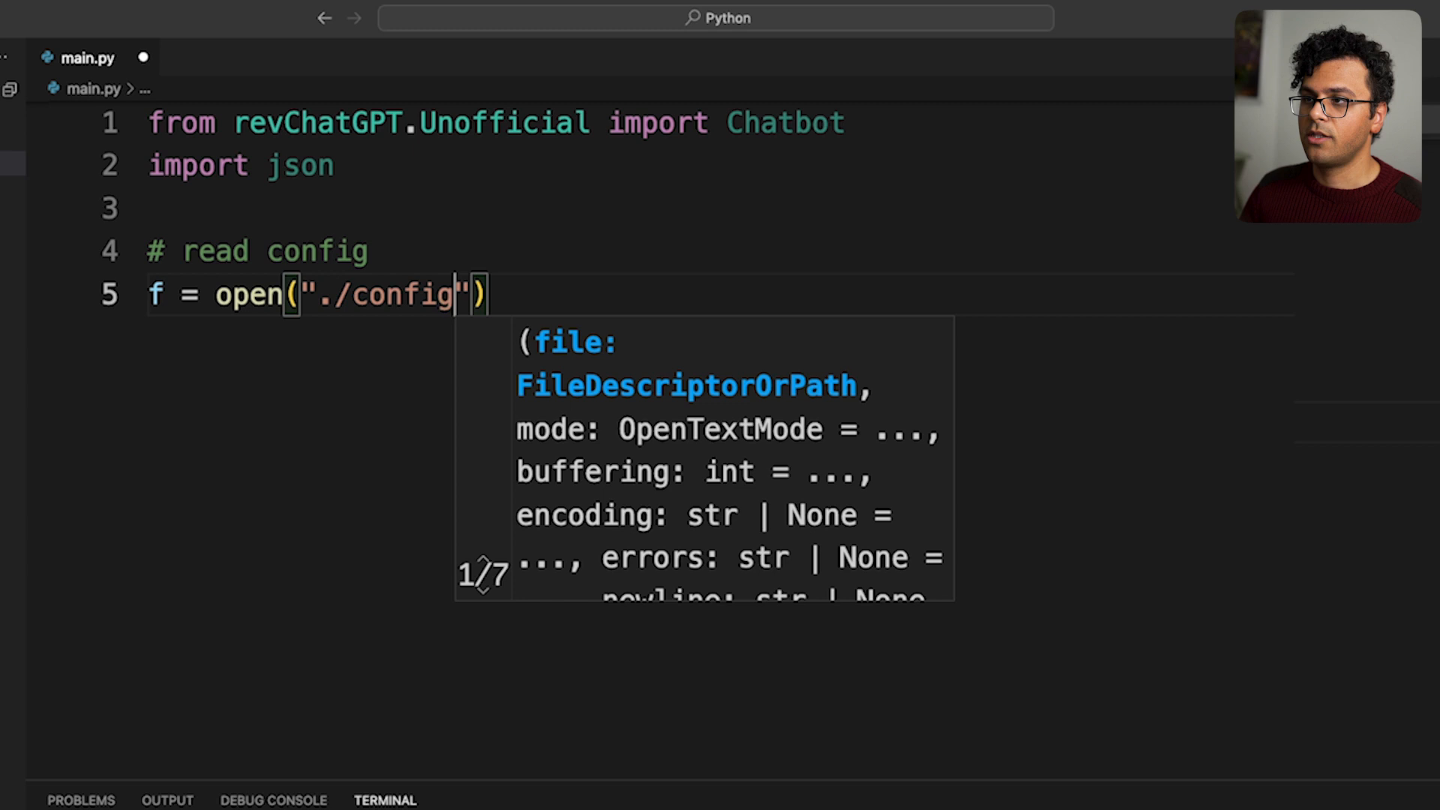
pyautogui.write('.json')
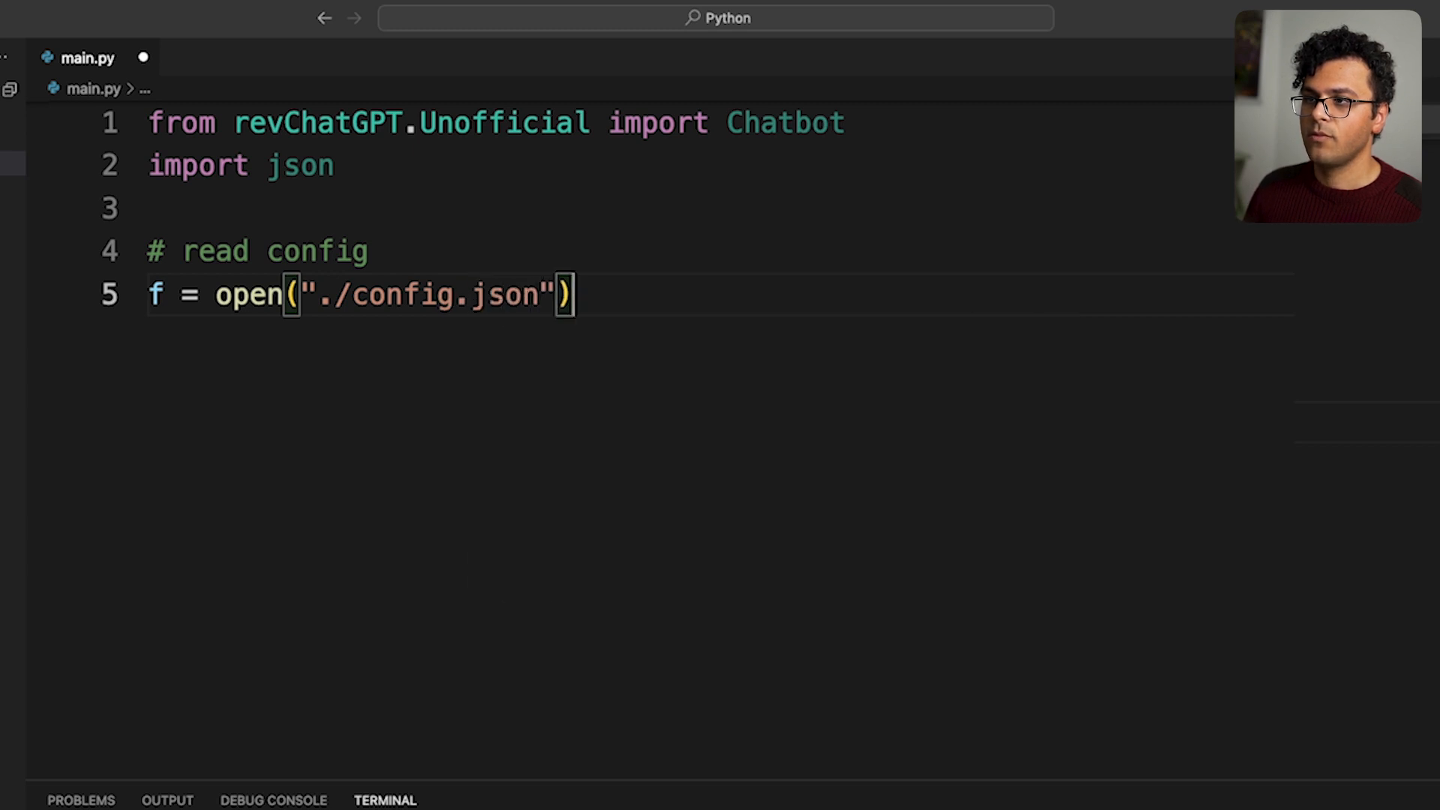
# - Load f into token with json.load(f) and start printing token
pyautogui.write('toke')
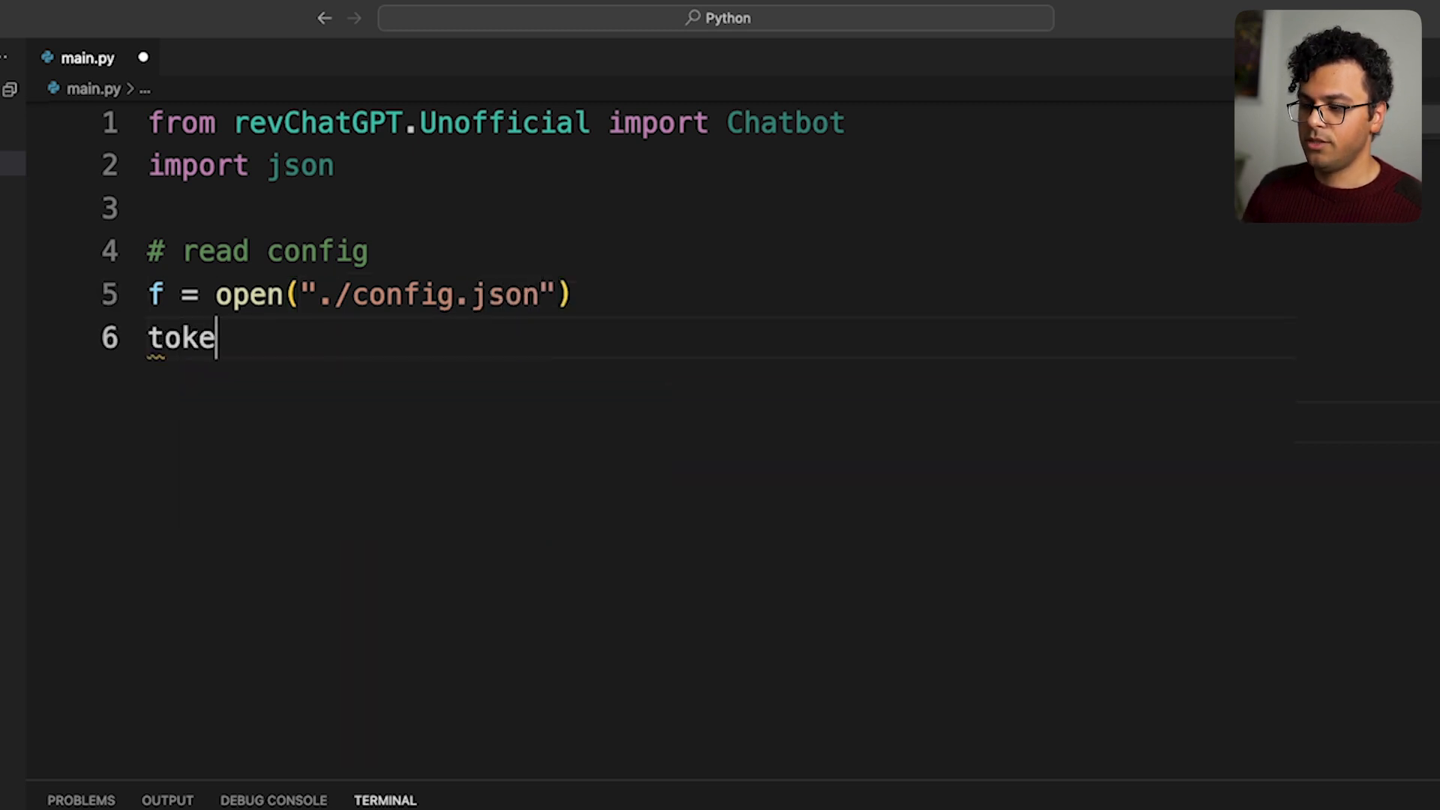
pyautogui.write('n = jso')
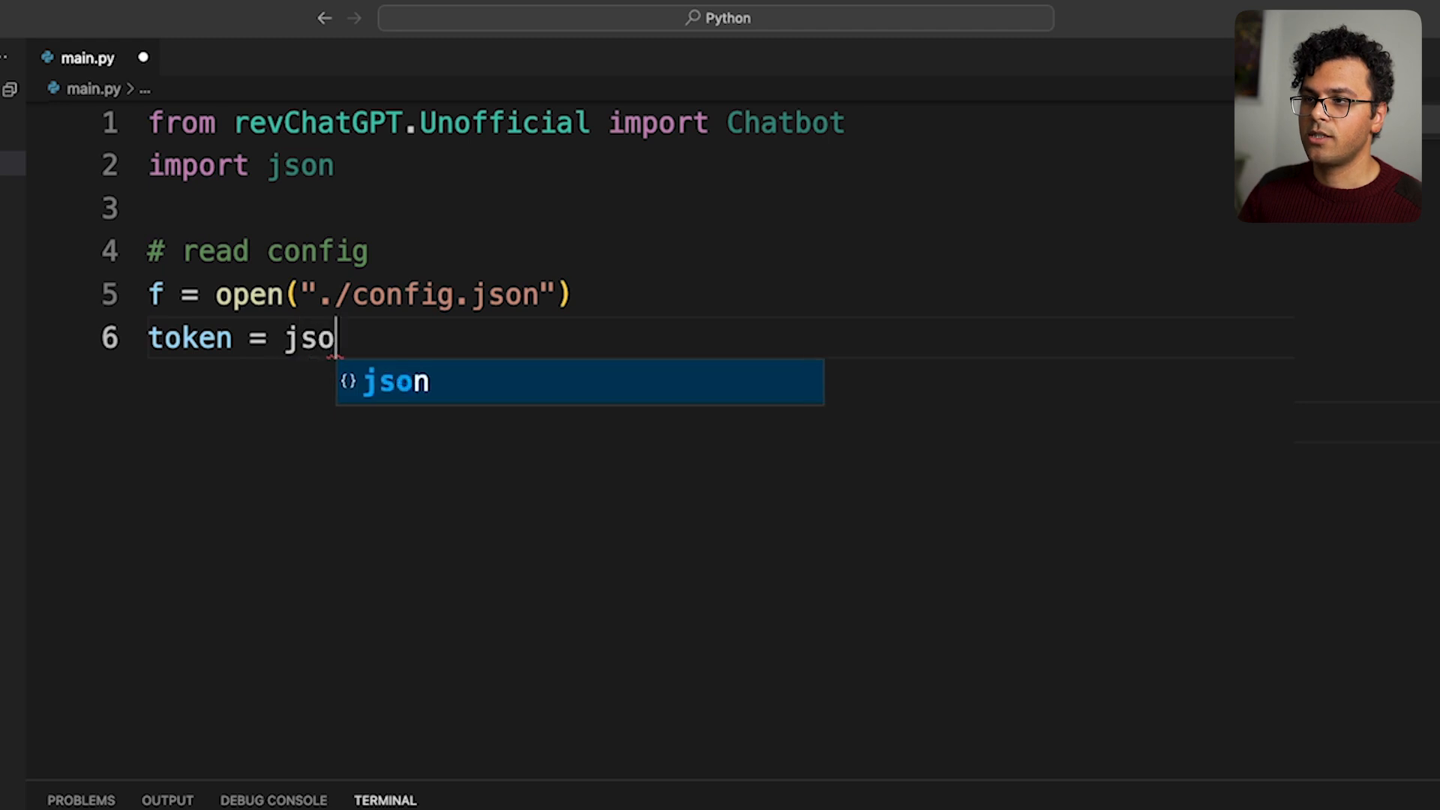
pyautogui.write('n.load(')
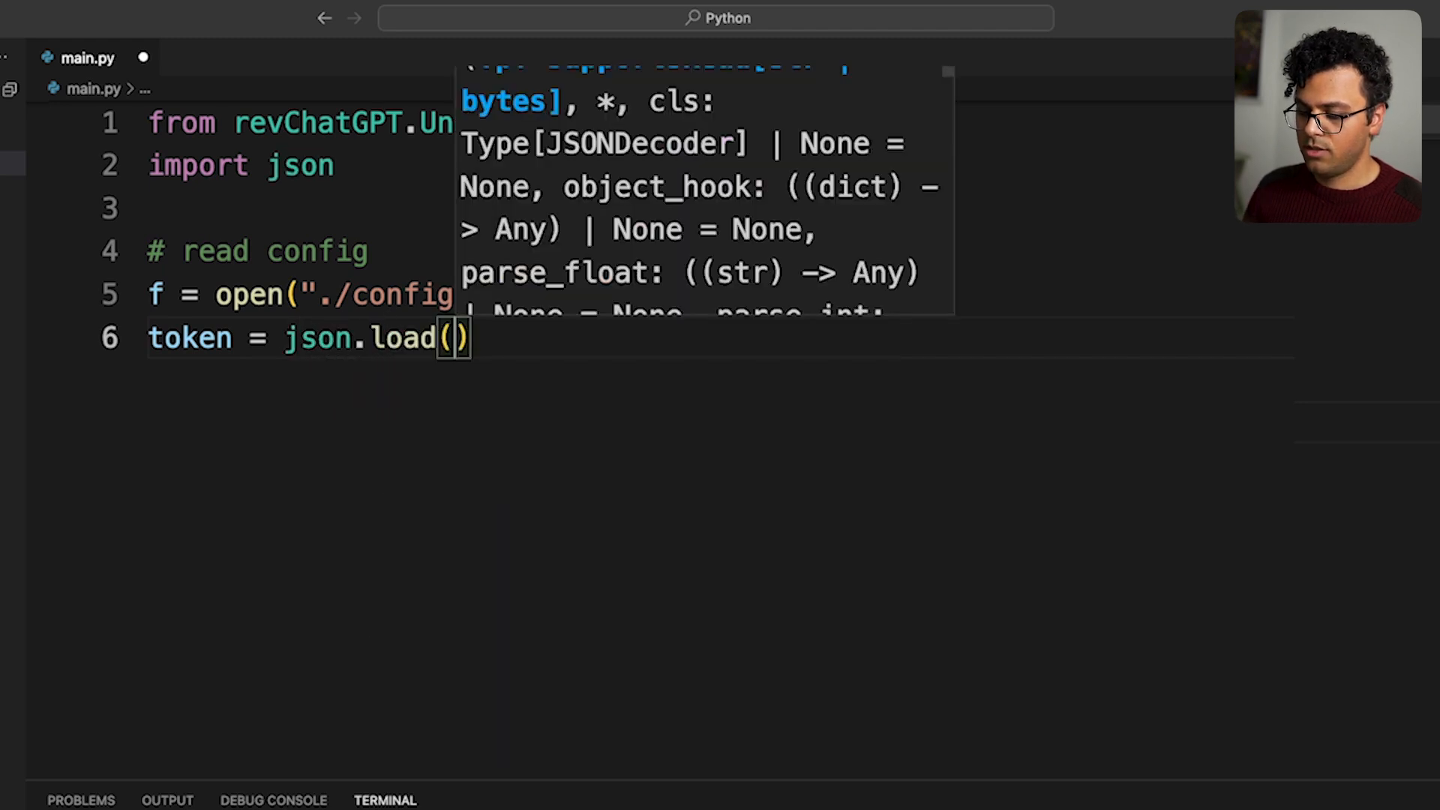
pyautogui.write('f')
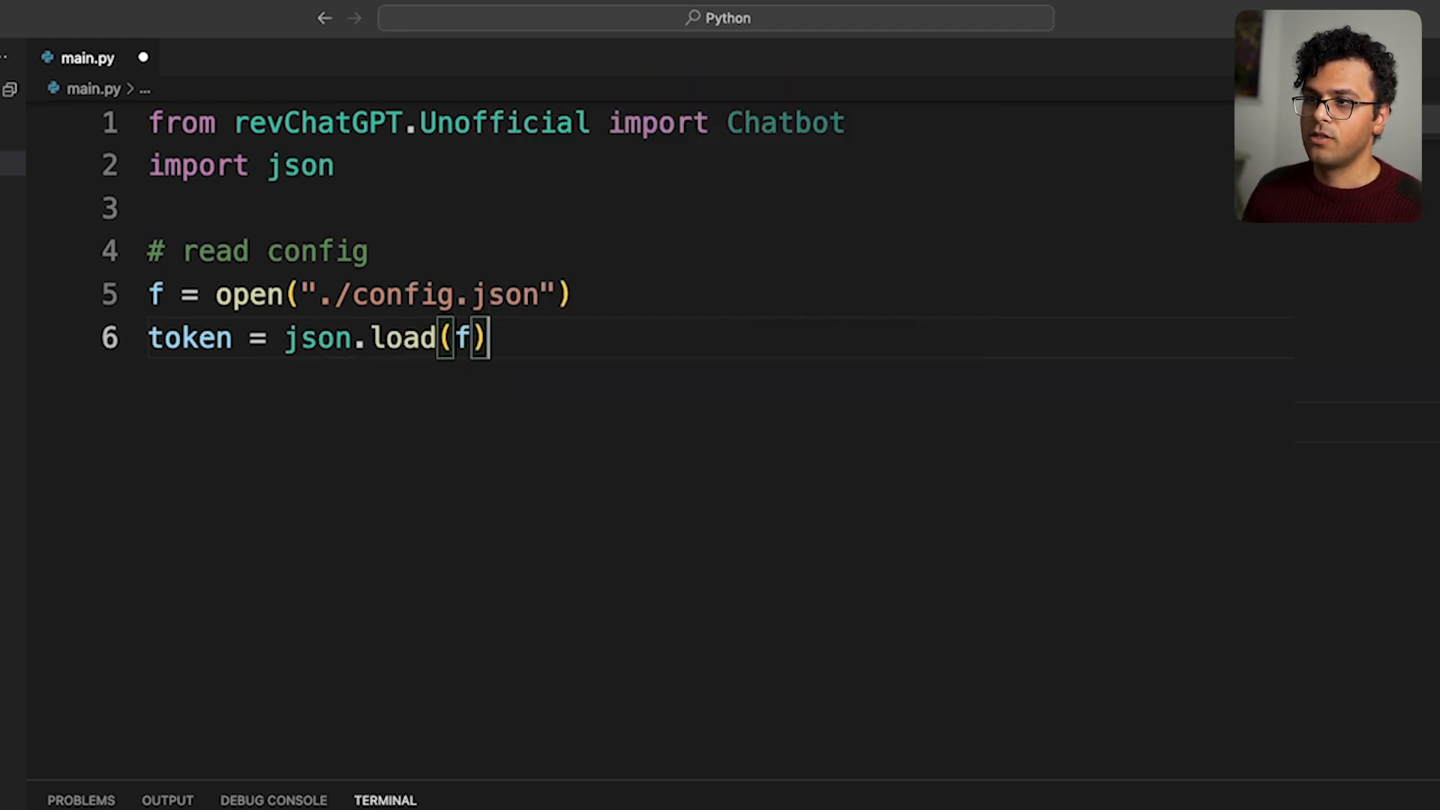
pyautogui.write('pri')
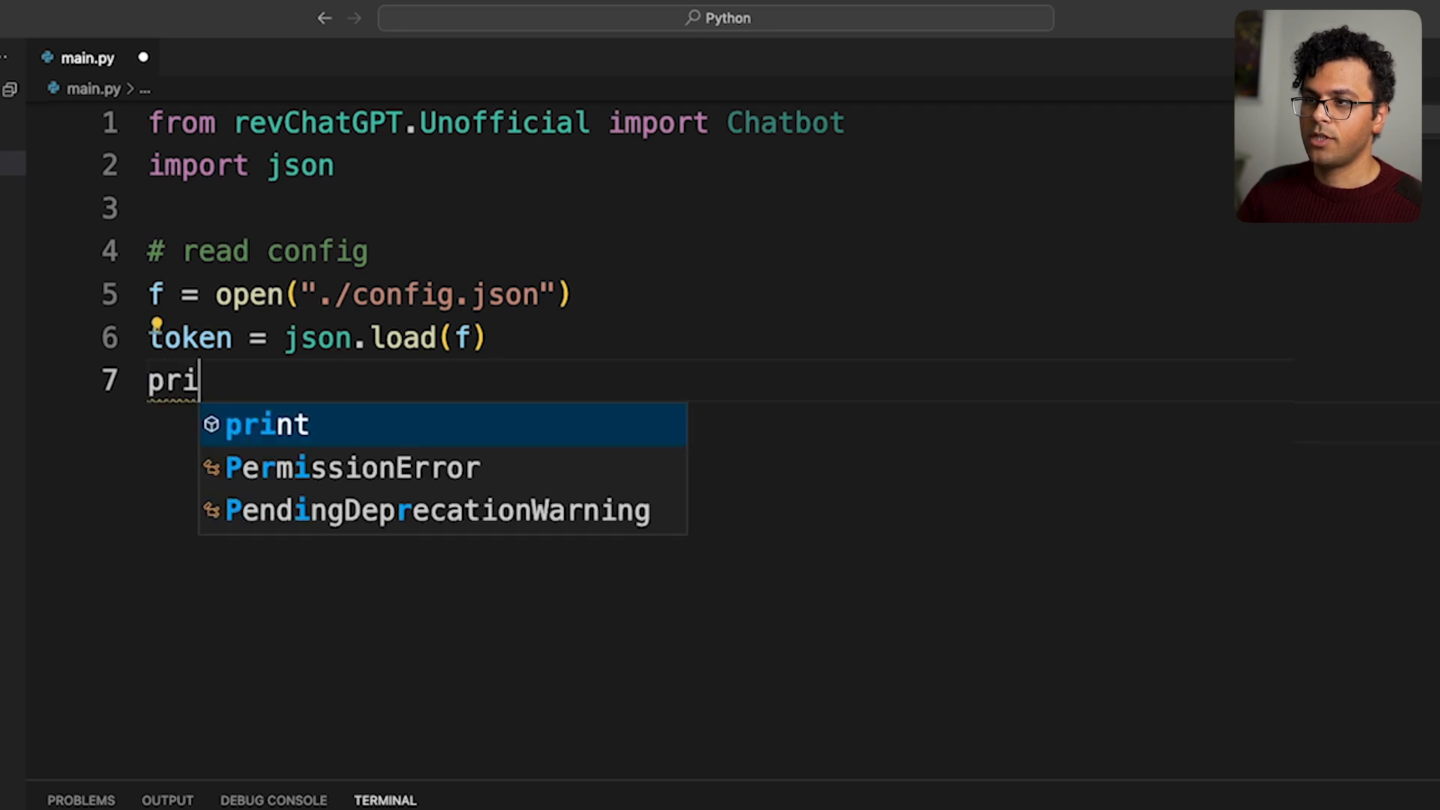
pyautogui.write('nt(tok')
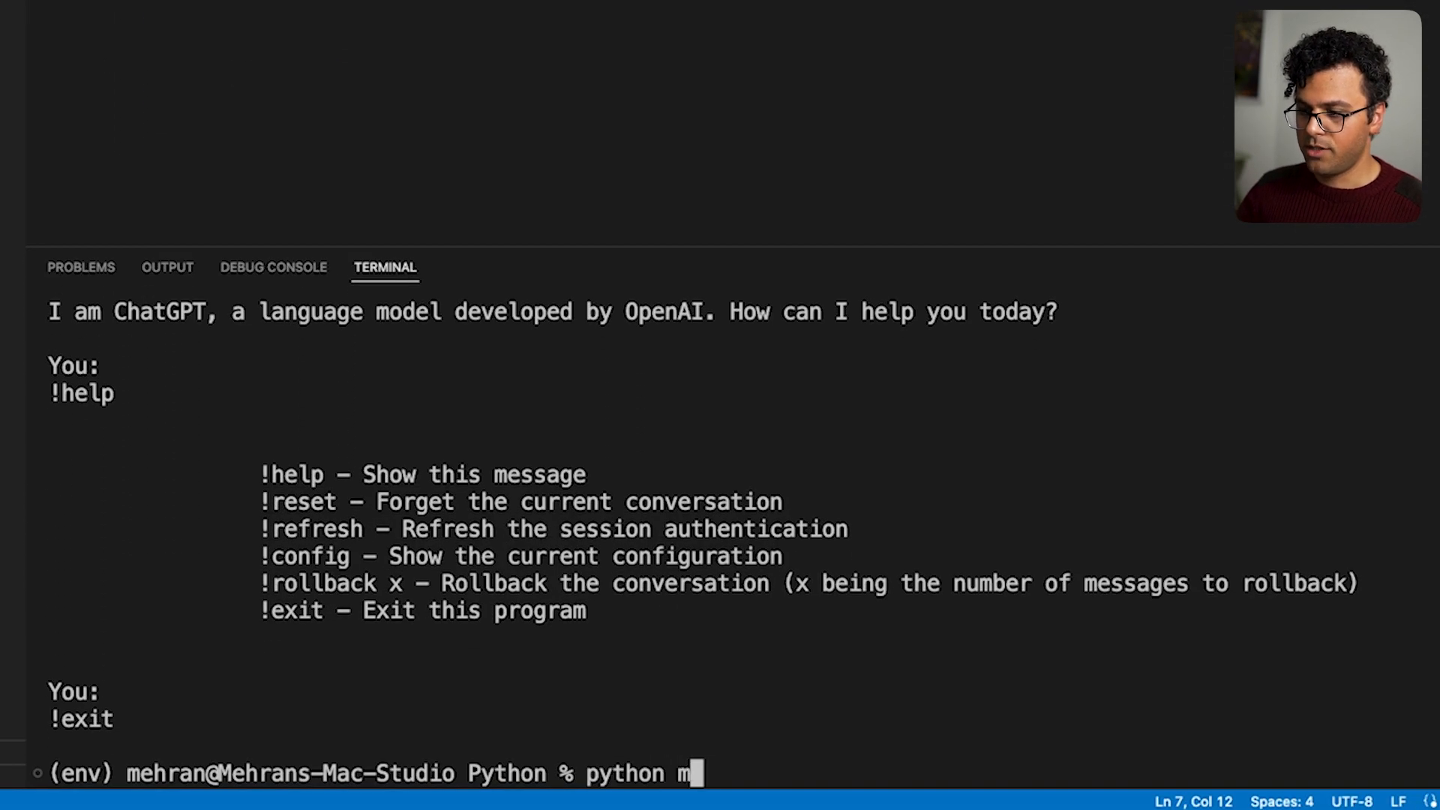
# - Run python main.py to print the token, then drag the terminal down over the output
pyautogui.write('ain.py')
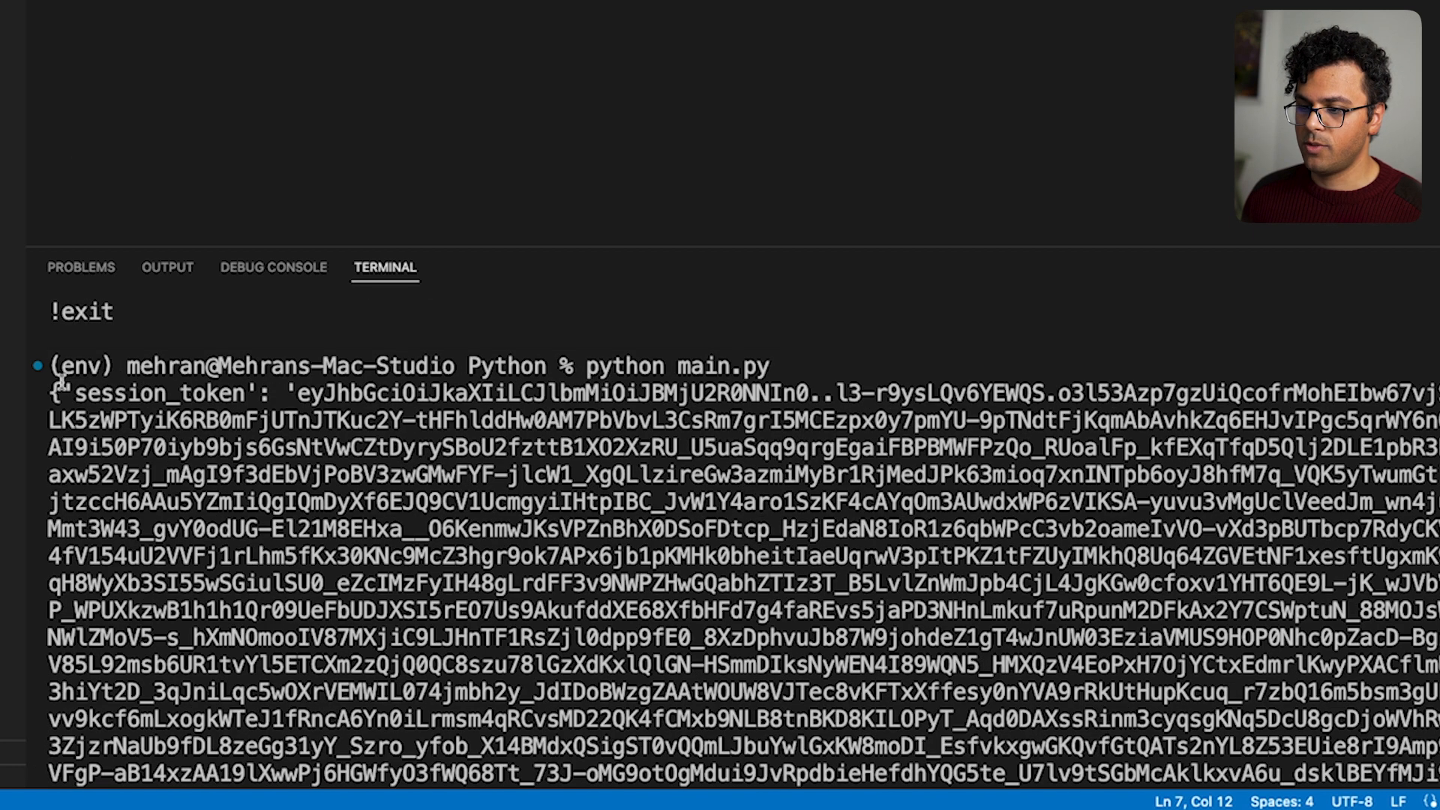
pyautogui.moveTo(294, 394); pyautogui.dragTo(905, 748)
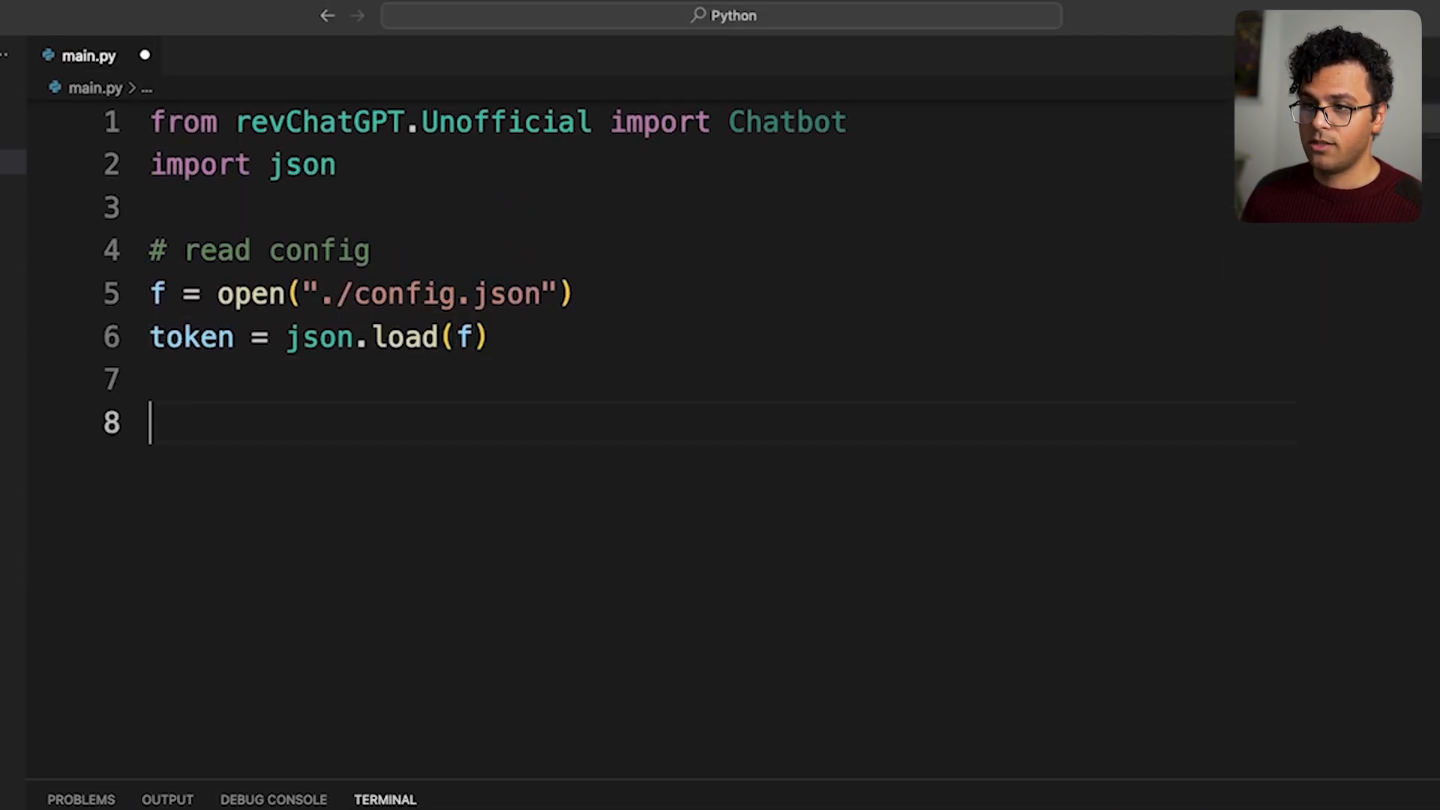
# - Under a '# api' comment, create api = Chatbot(token) and set prompt = "Hi!"
pyautogui.write('#')
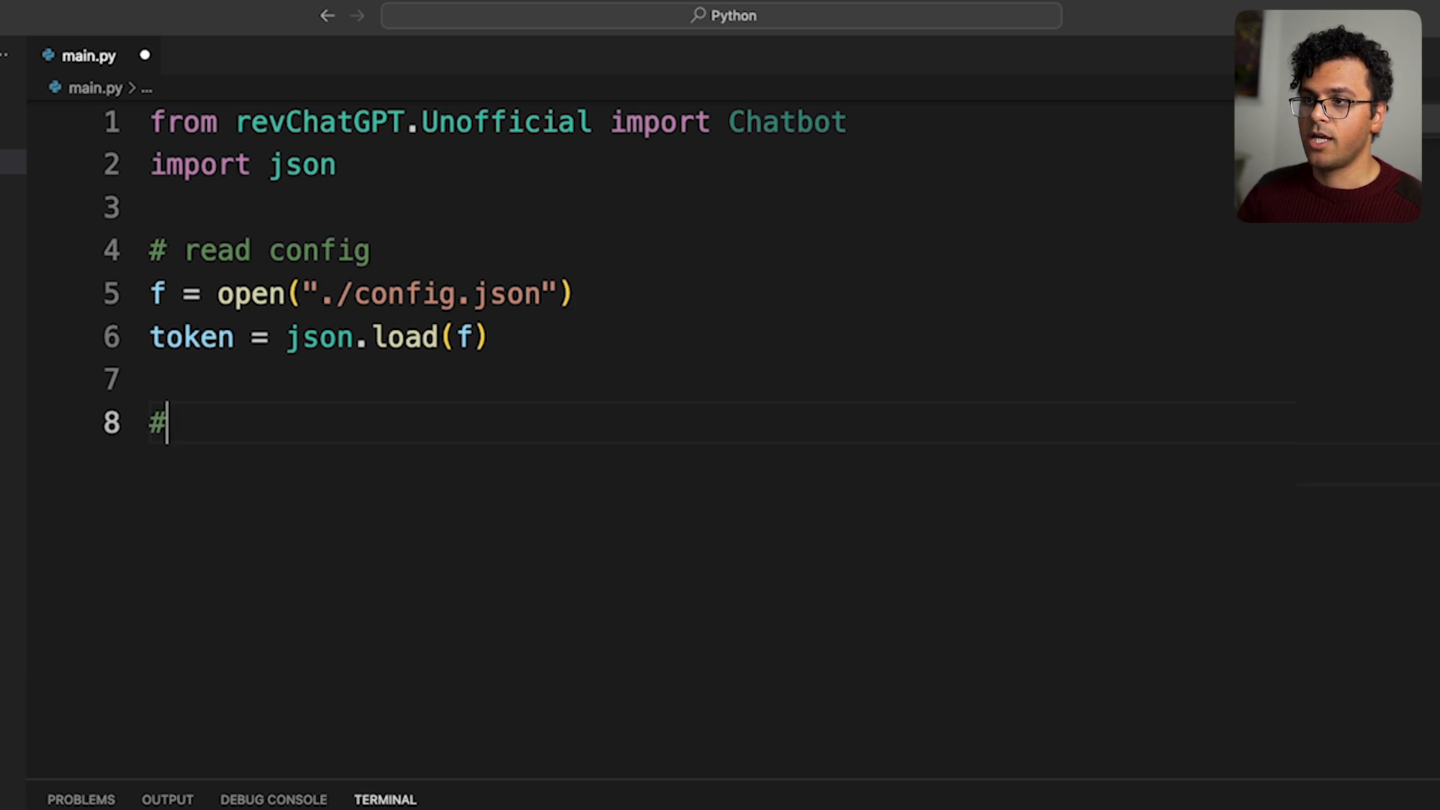
pyautogui.write('api')
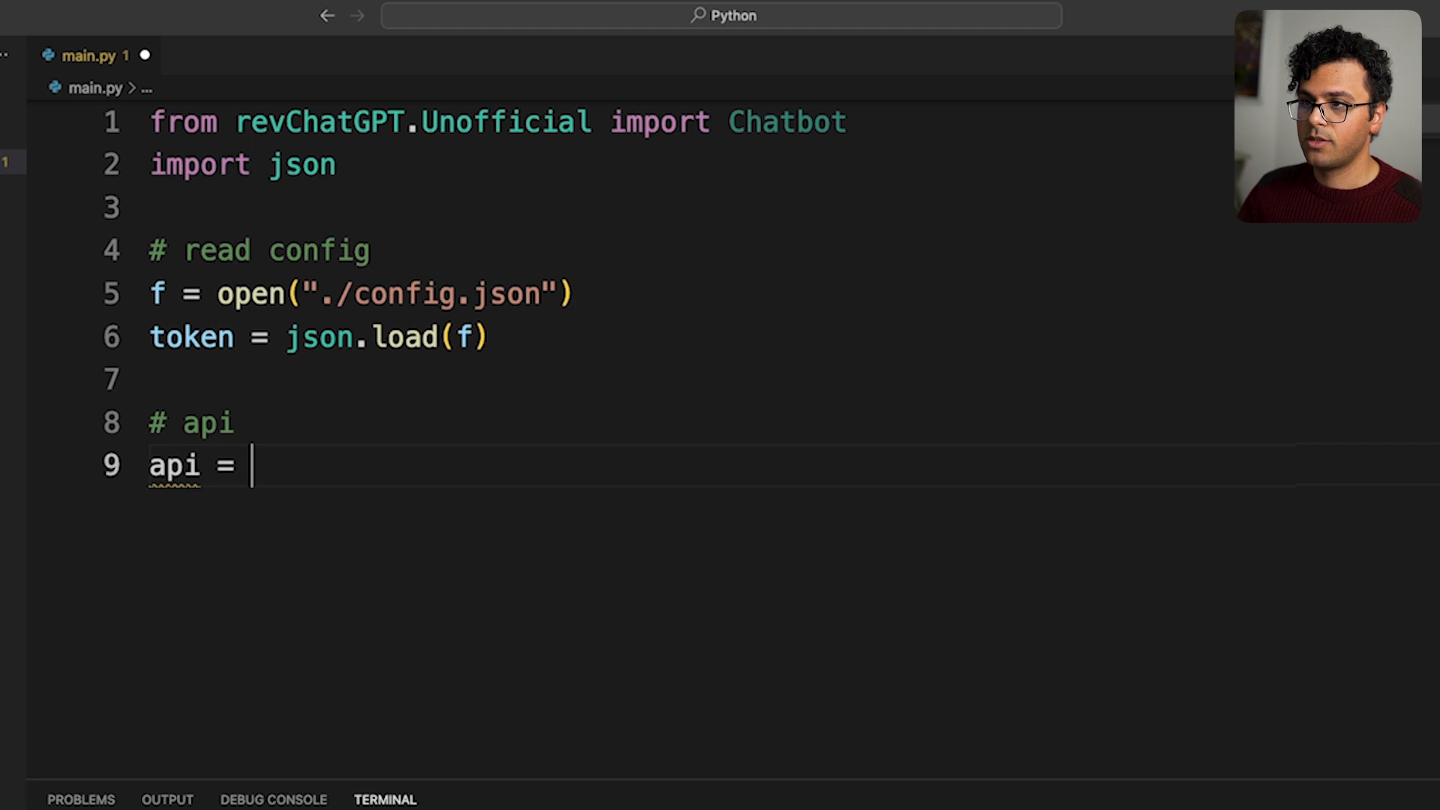
pyautogui.write('Chatbot()')
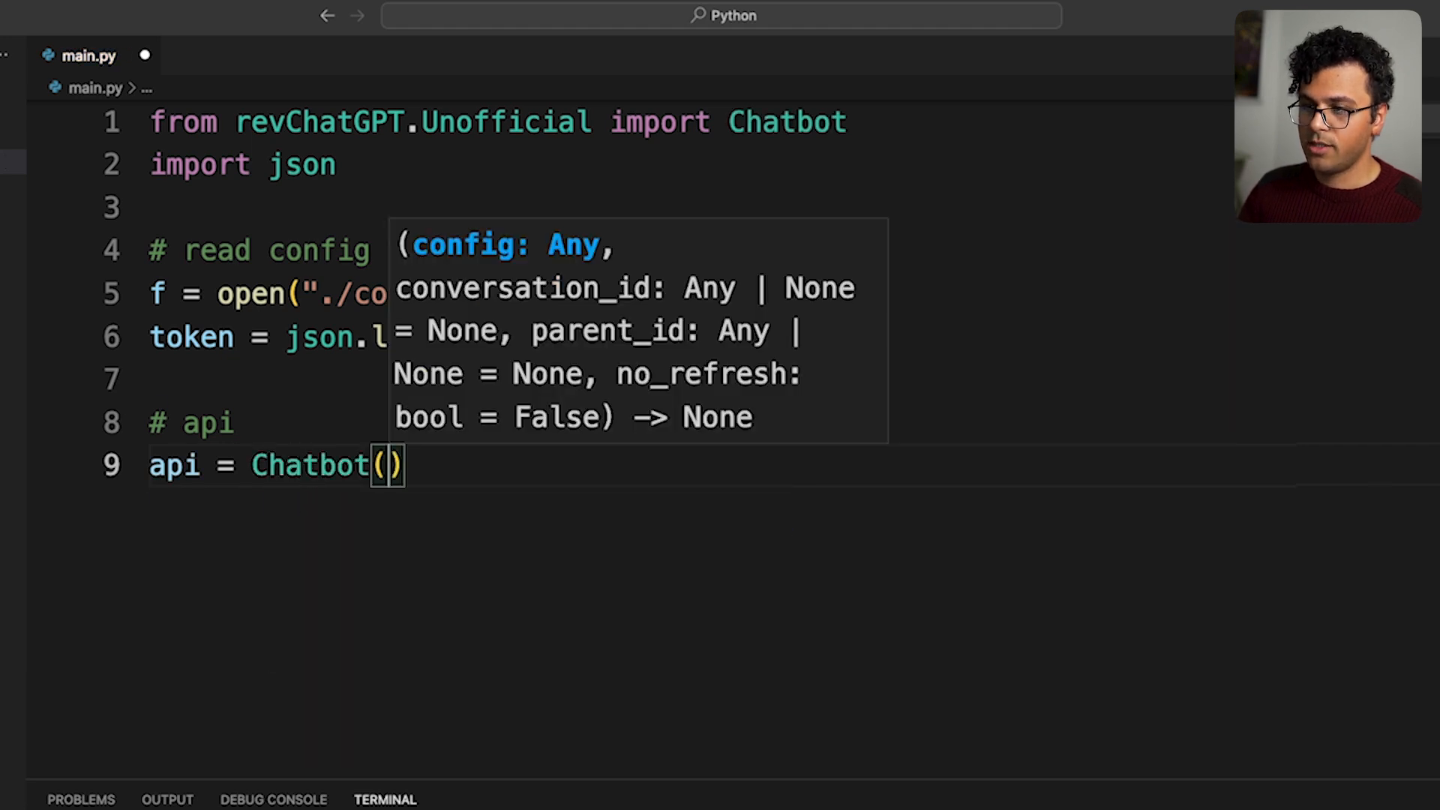
pyautogui.write('token')
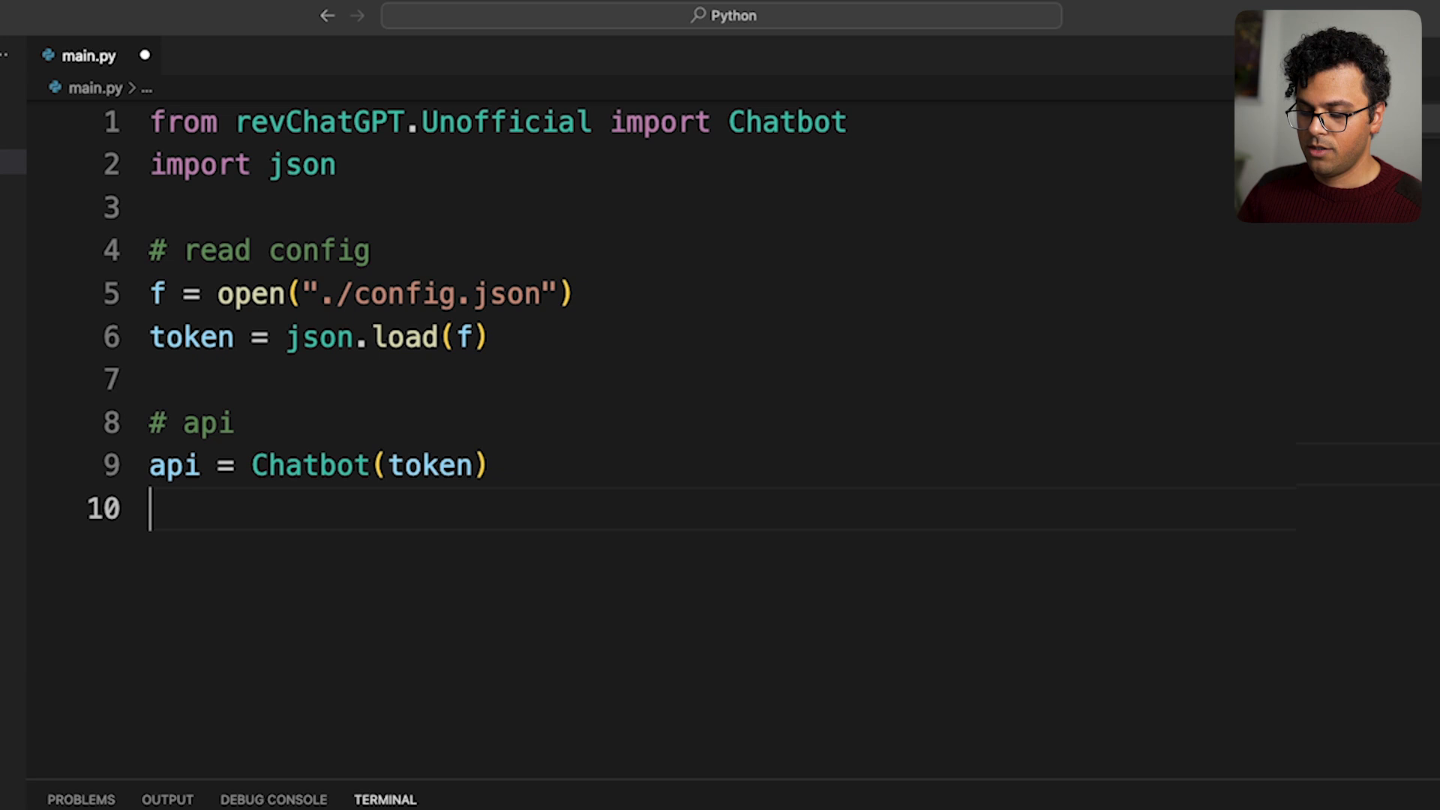
pyautogui.write('prompt')
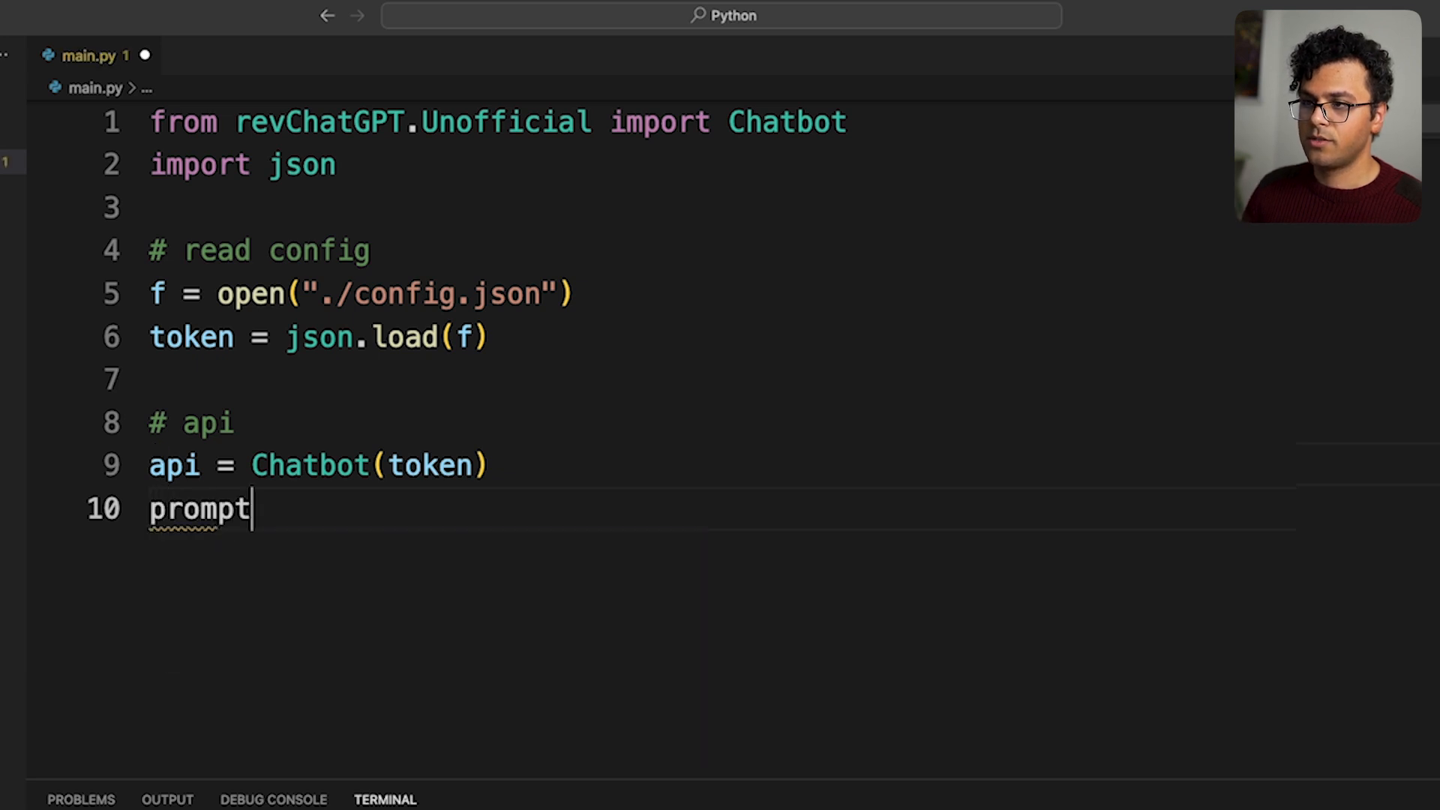
pyautogui.write('= "H"')
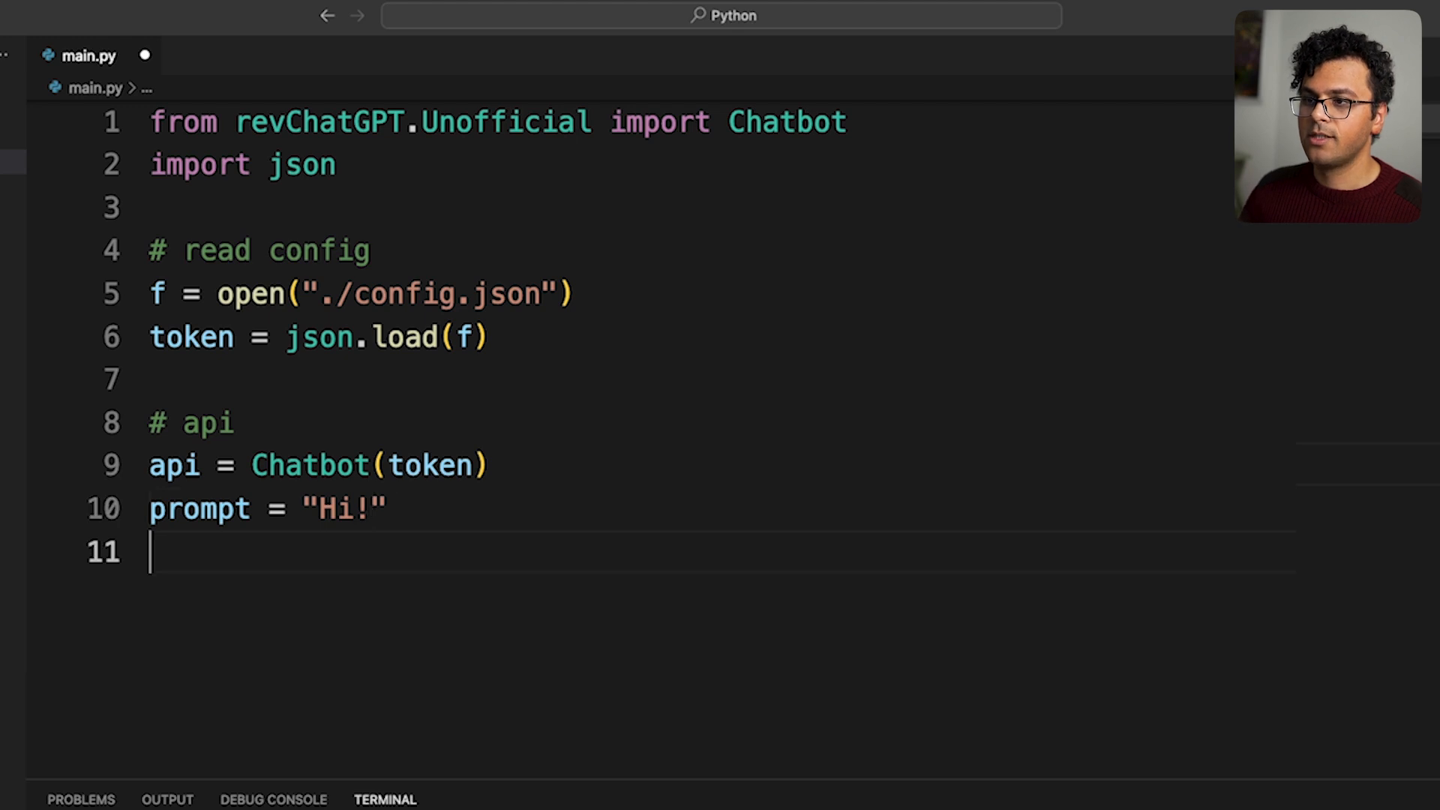
# - Assign resp = api.ask(prompt) and print resp['message']
pyautogui.write('resp =')
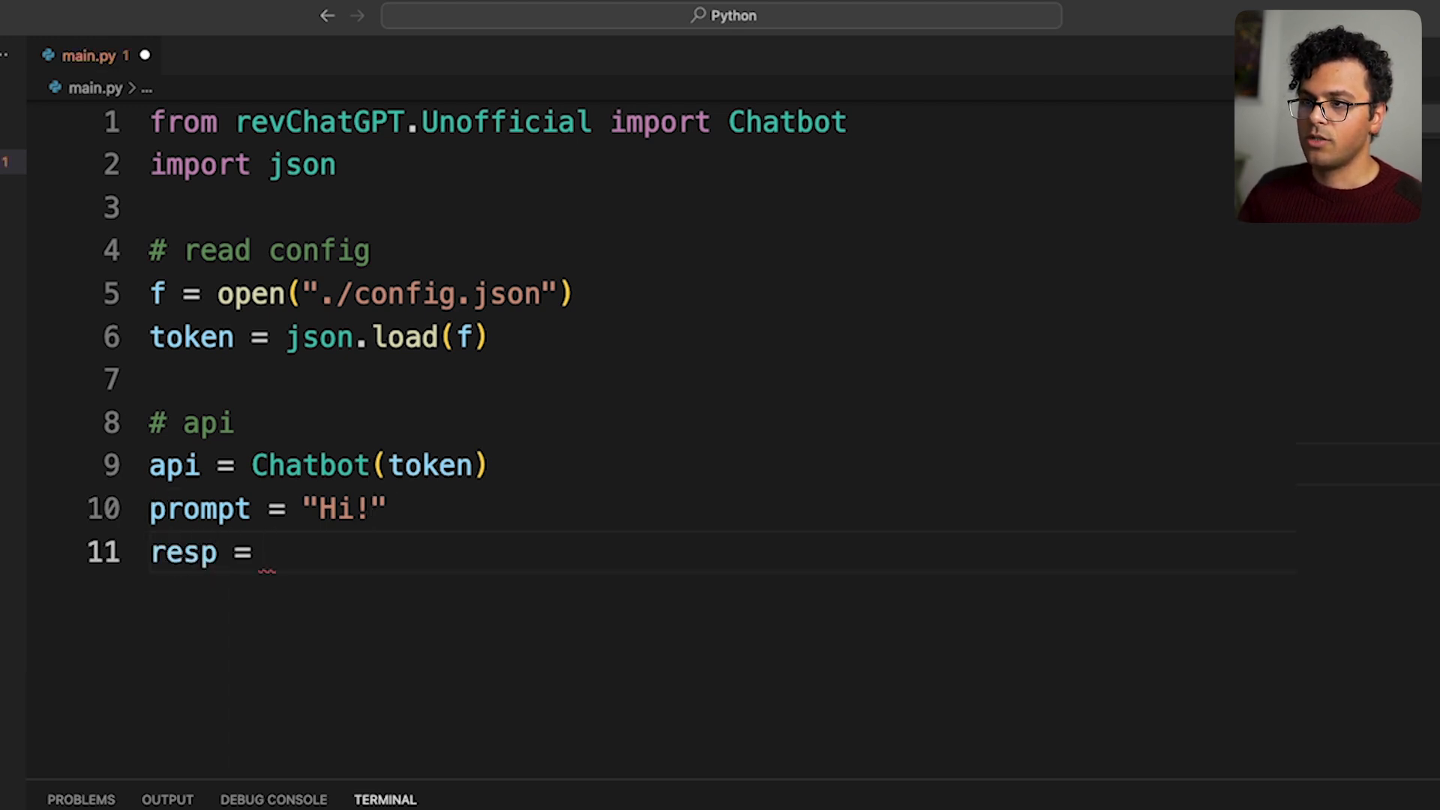
pyautogui.write('api.ask')
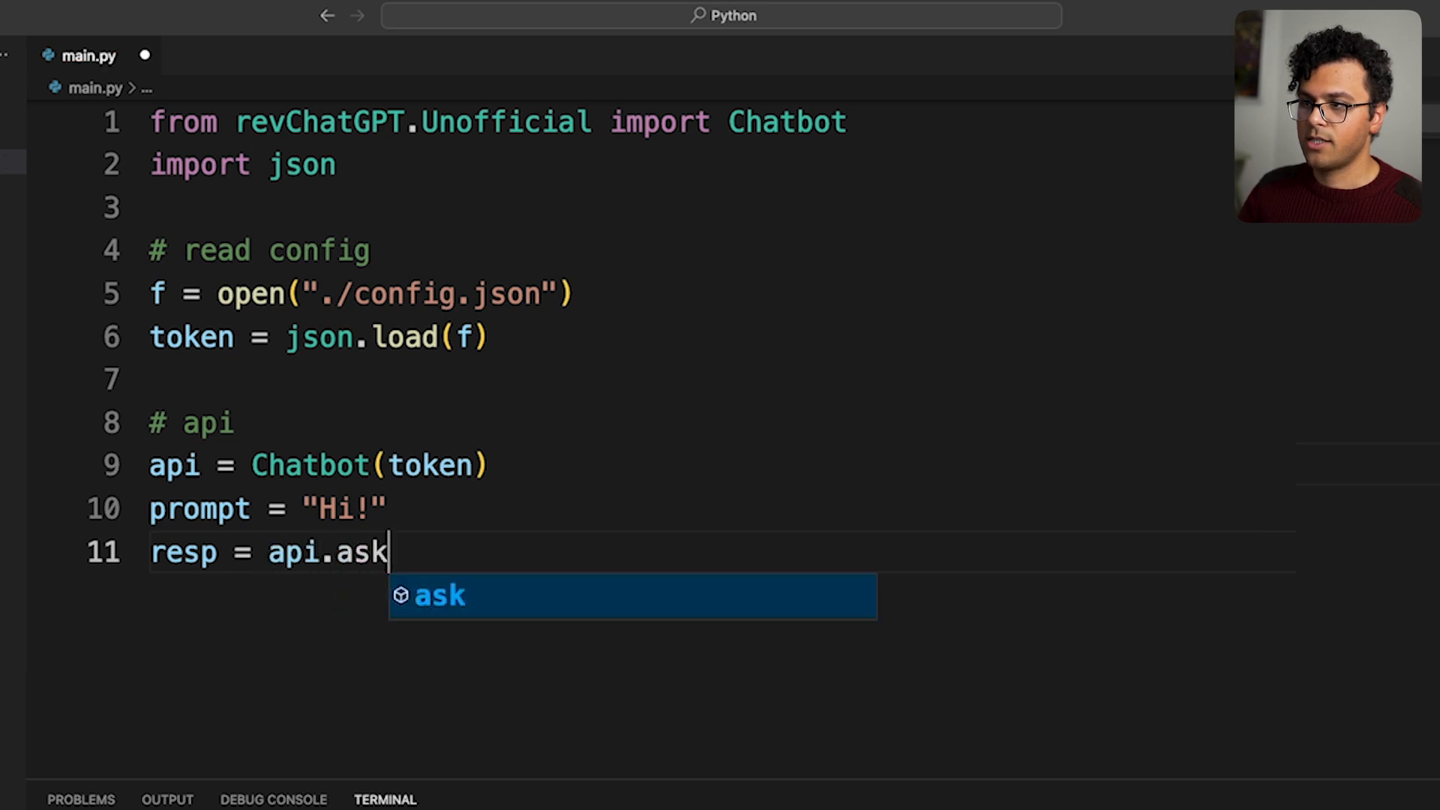
pyautogui.write('(pr')
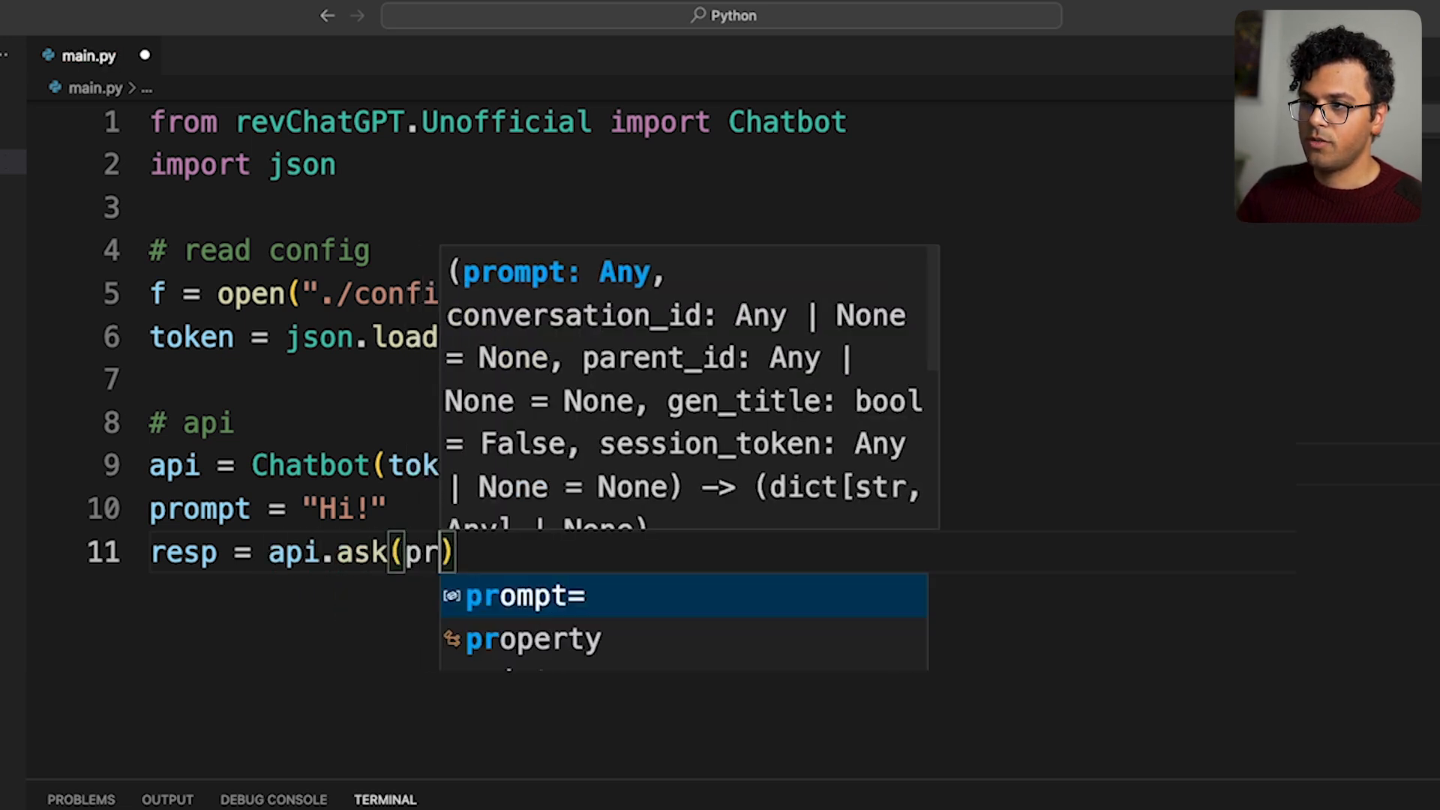
pyautogui.press('Tab')
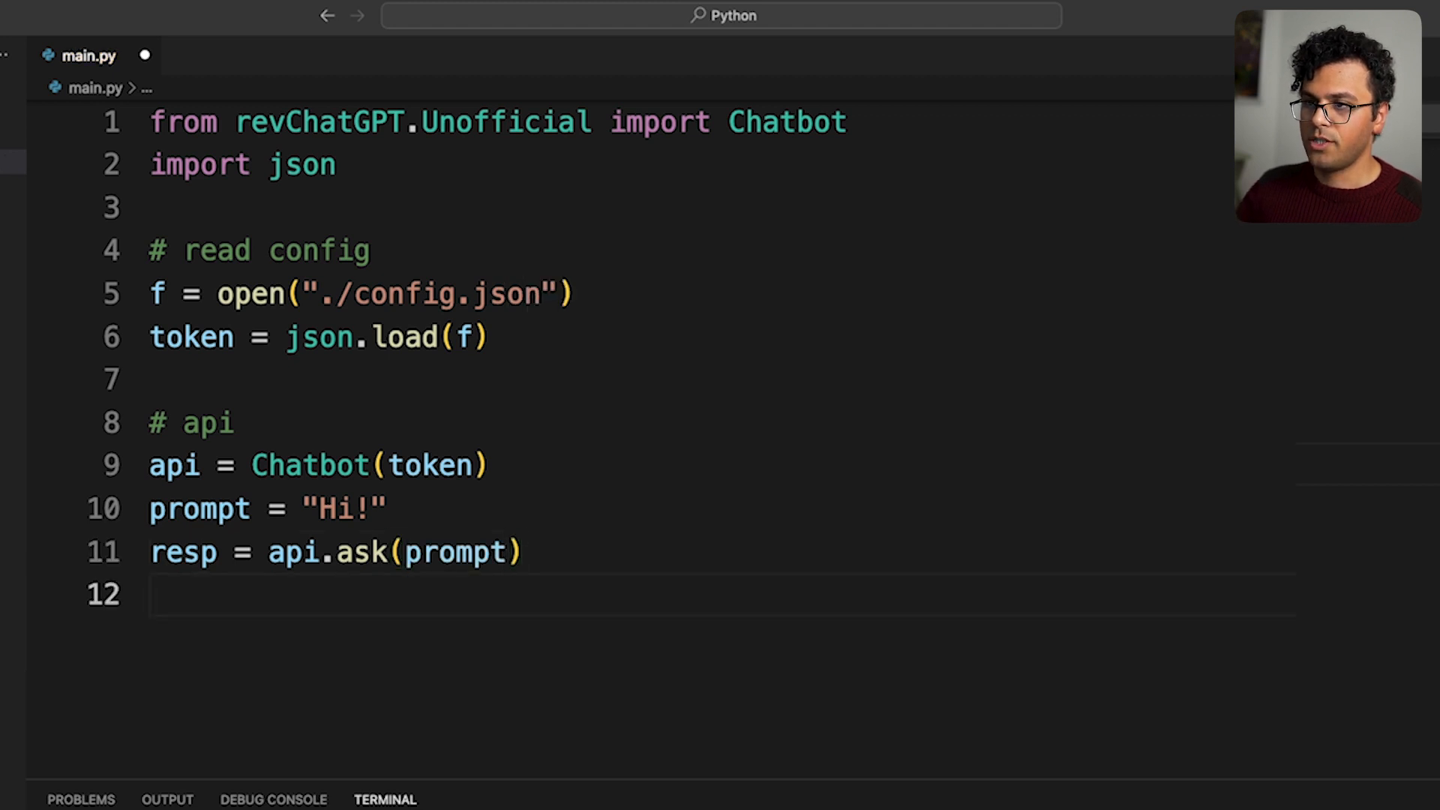
pyautogui.write("print(resp['")
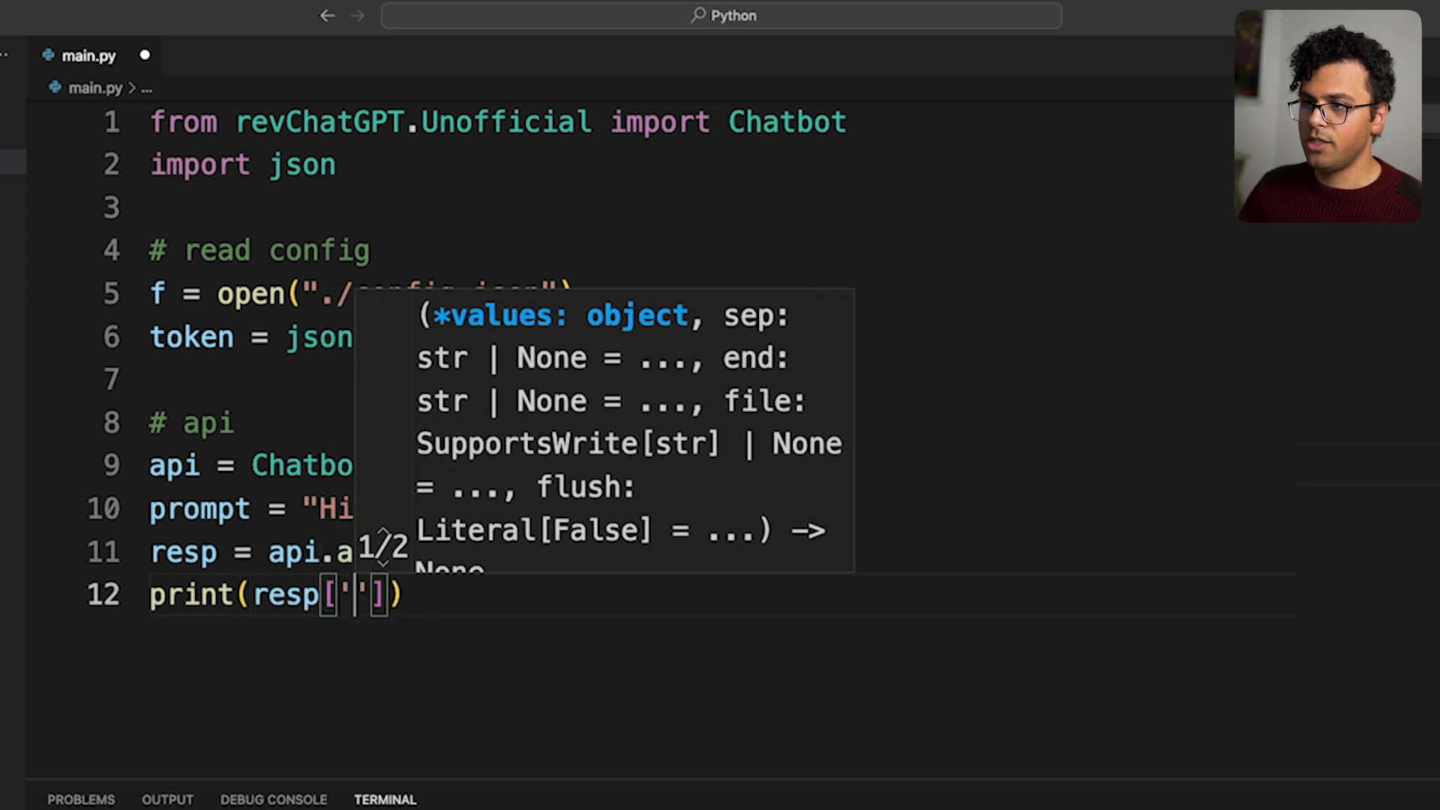
pyautogui.write('message')
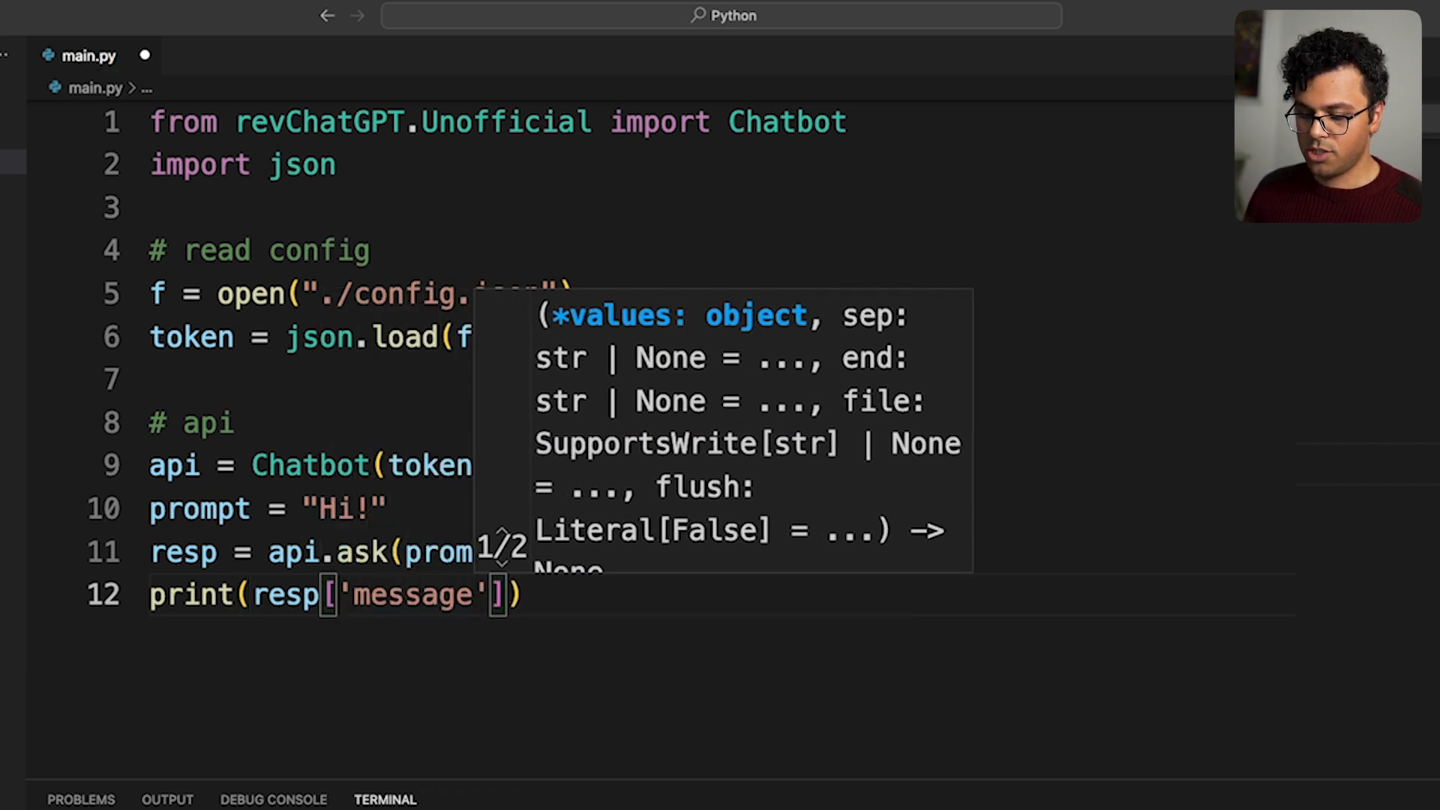